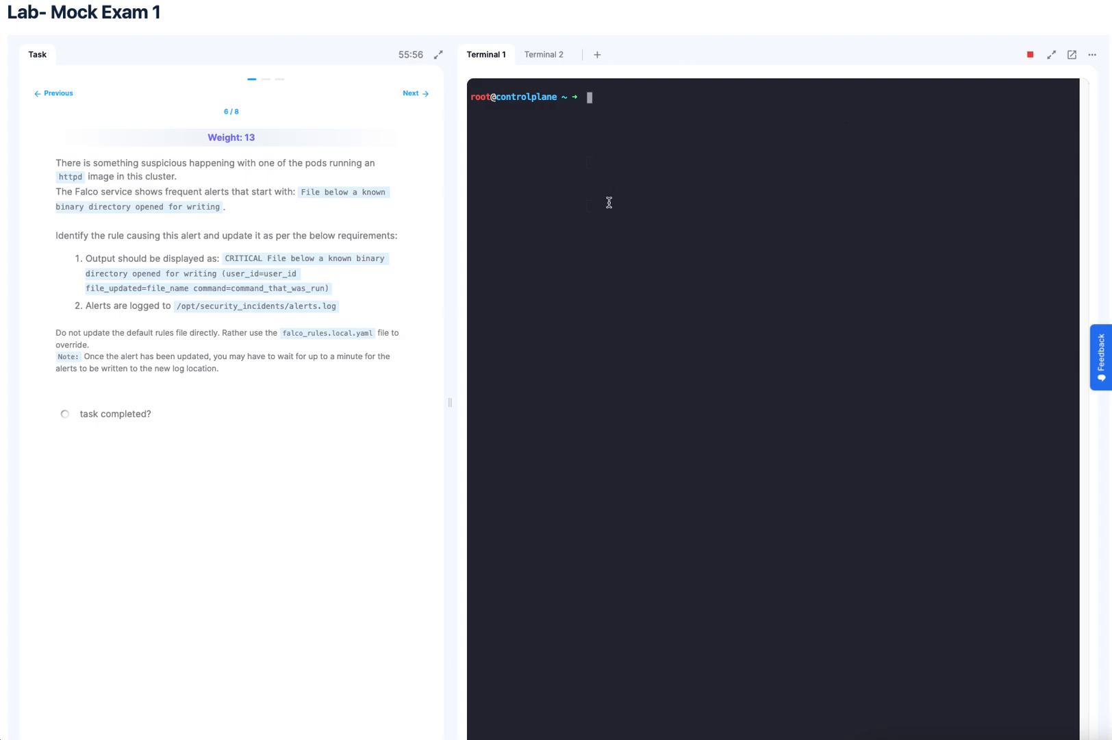
{"action": "mouse_move", "coordinate": [315, 185]}
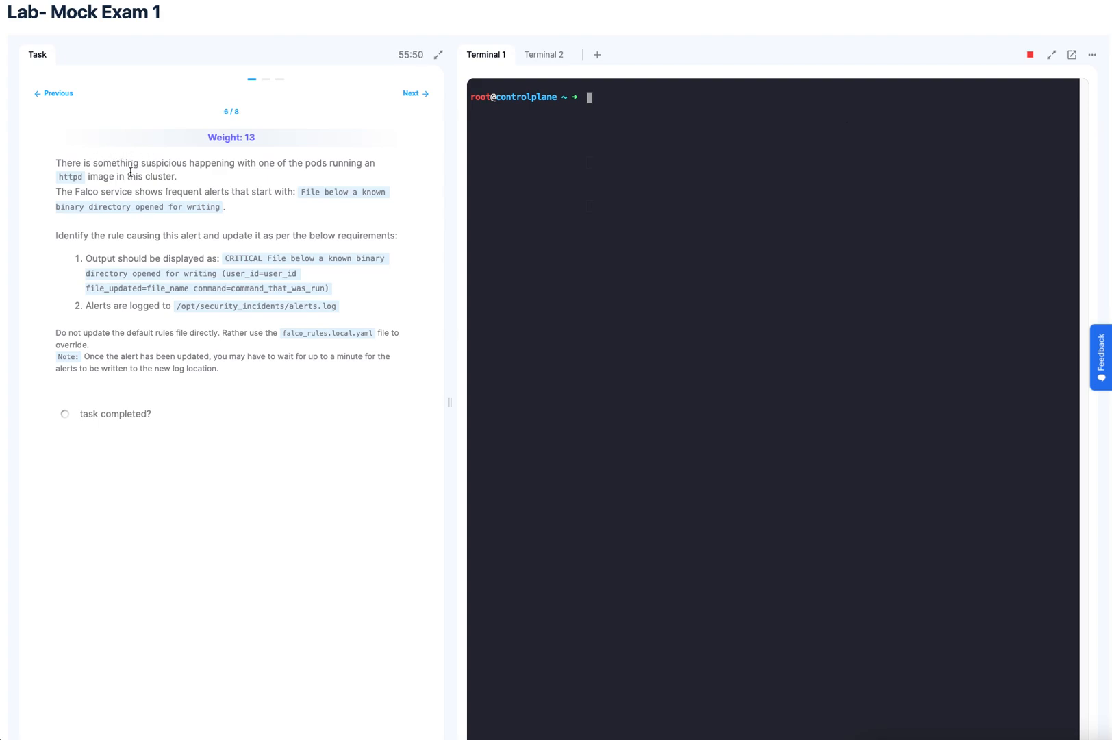
{"action": "mouse_move", "coordinate": [596, 217]}
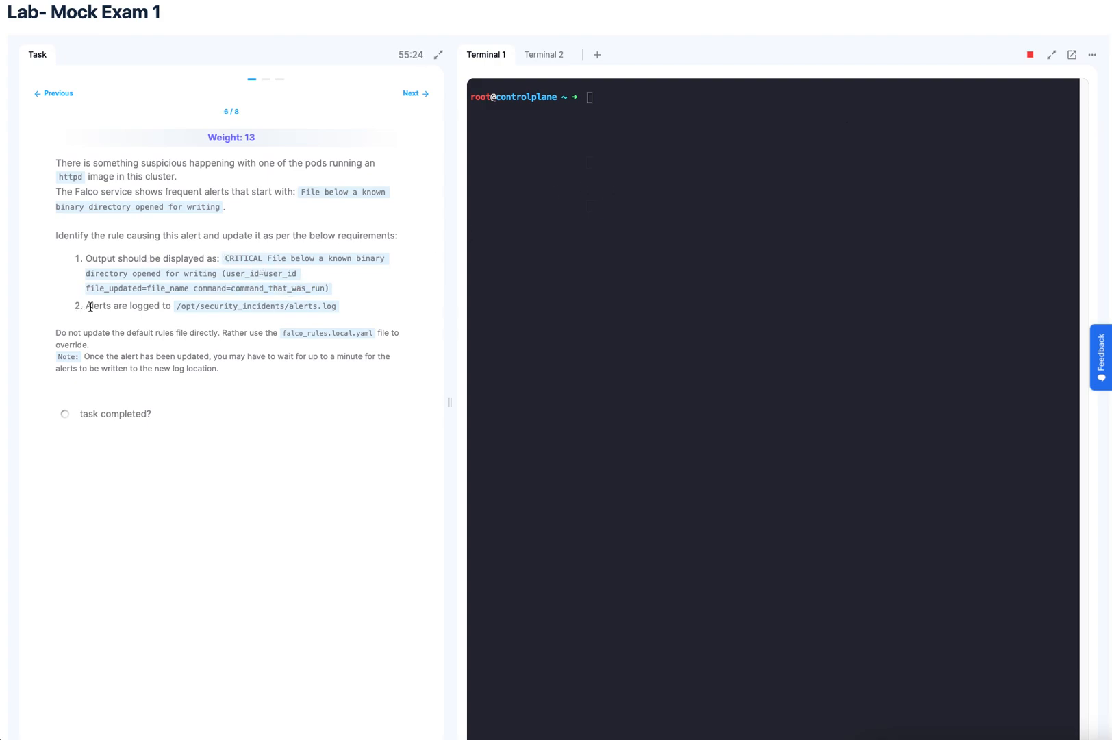
Step: Stream the Falco service logs with journalctl -fu falco and select the task's alert text
{"action": "double_click", "coordinate": [243, 305]}
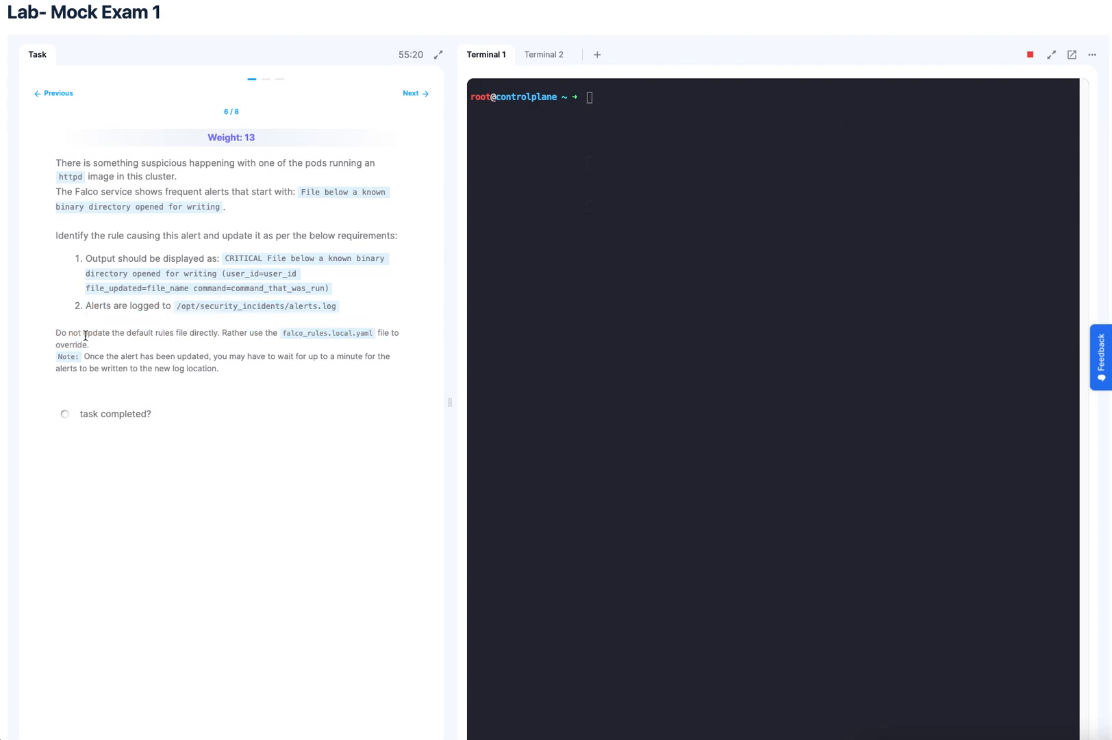
{"action": "mouse_move", "coordinate": [173, 329]}
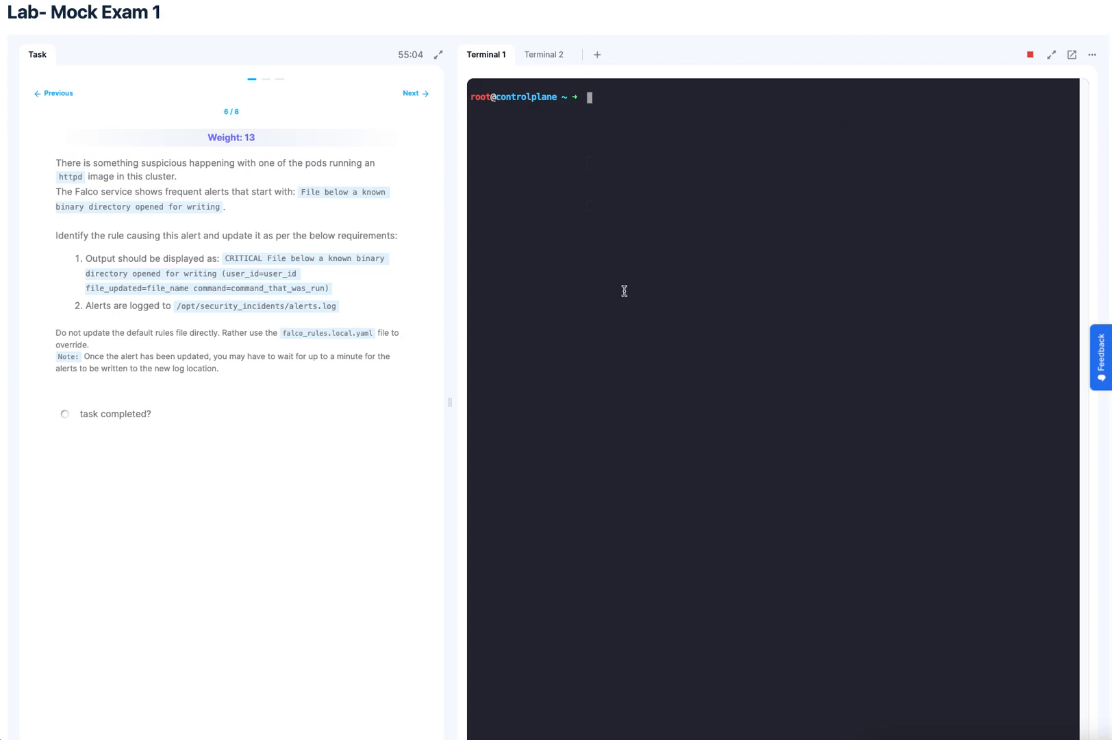
{"action": "type", "text": "clea"}
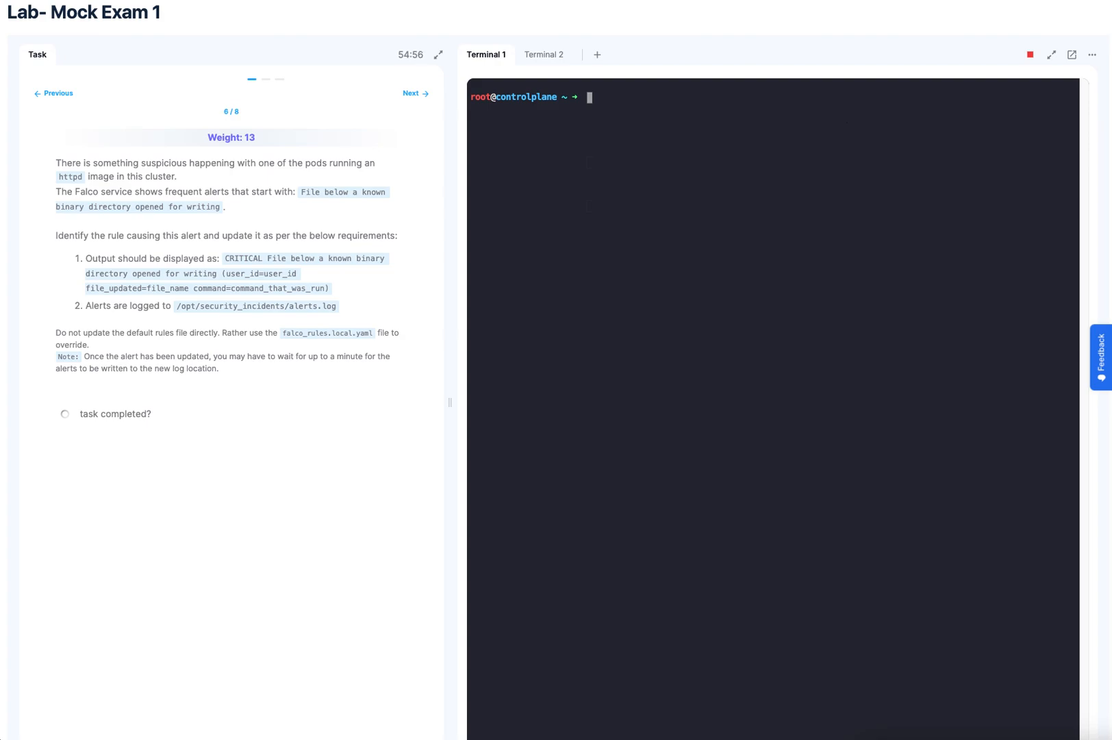
{"action": "type", "text": "journalctl -f"}
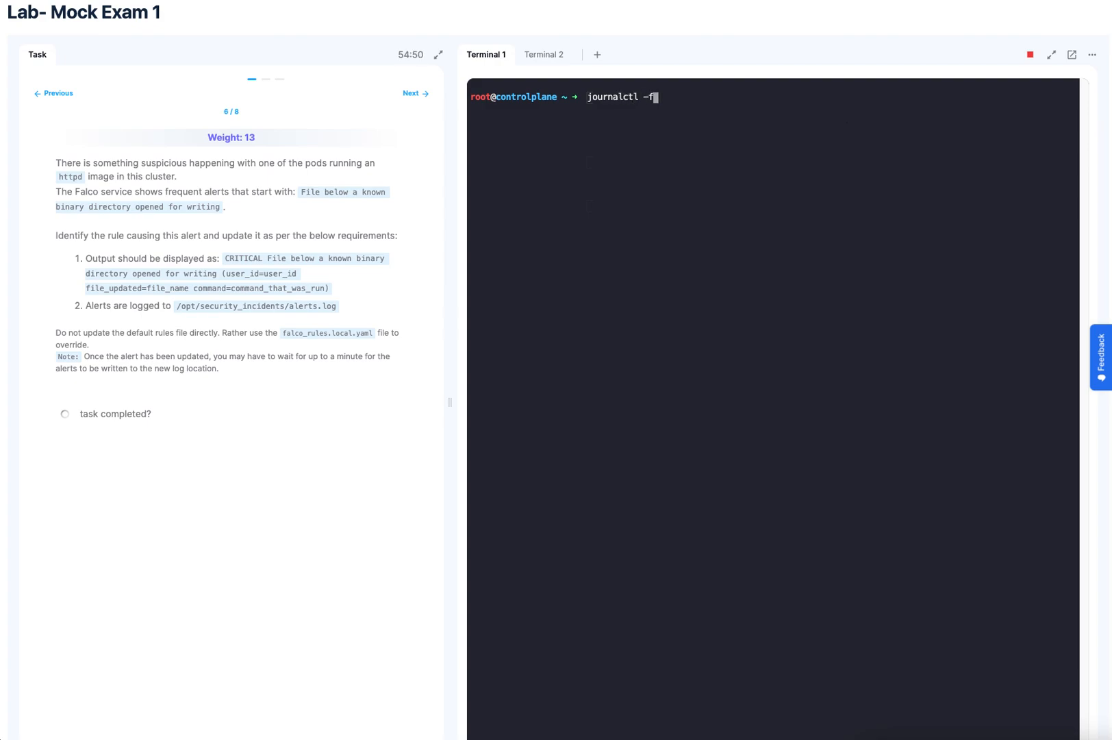
{"action": "type", "text": "u falco"}
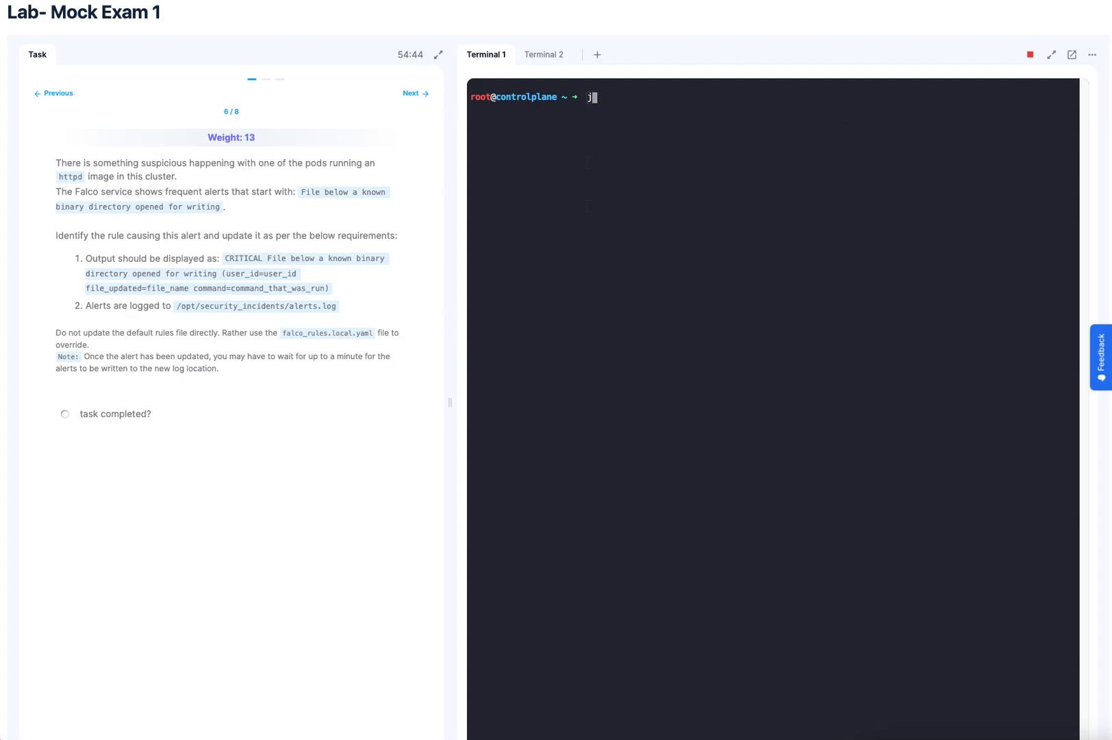
{"action": "type", "text": "systemc"}
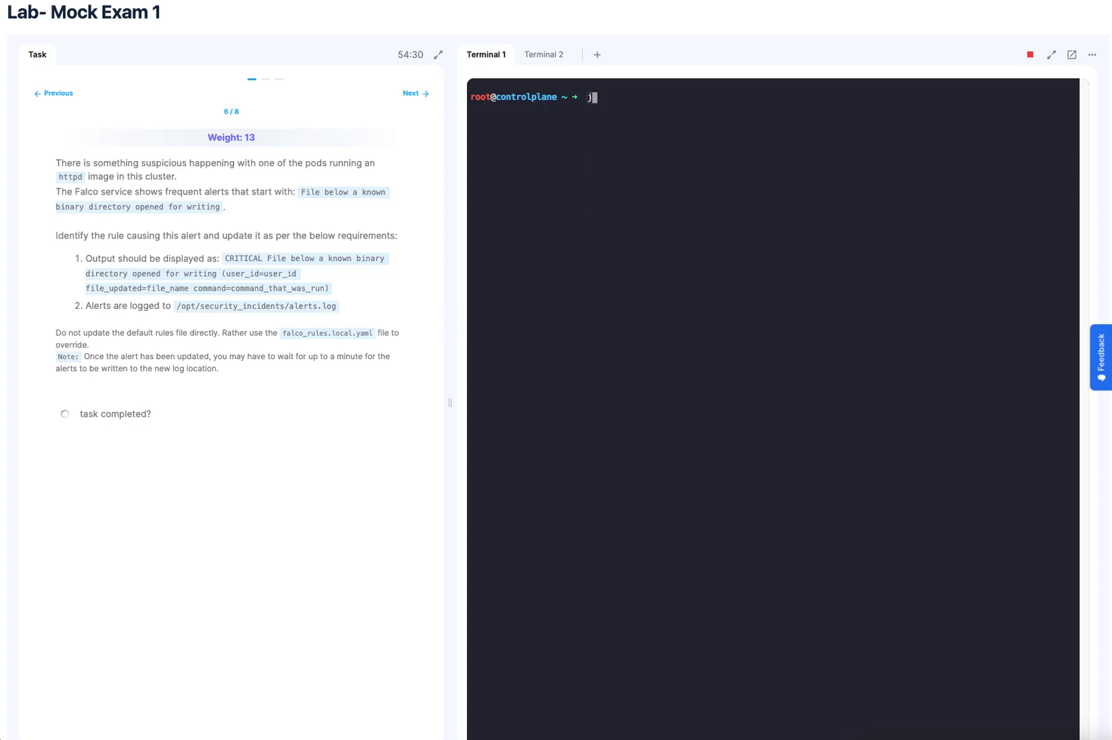
{"action": "type", "text": "ournalctl -fu falco"}
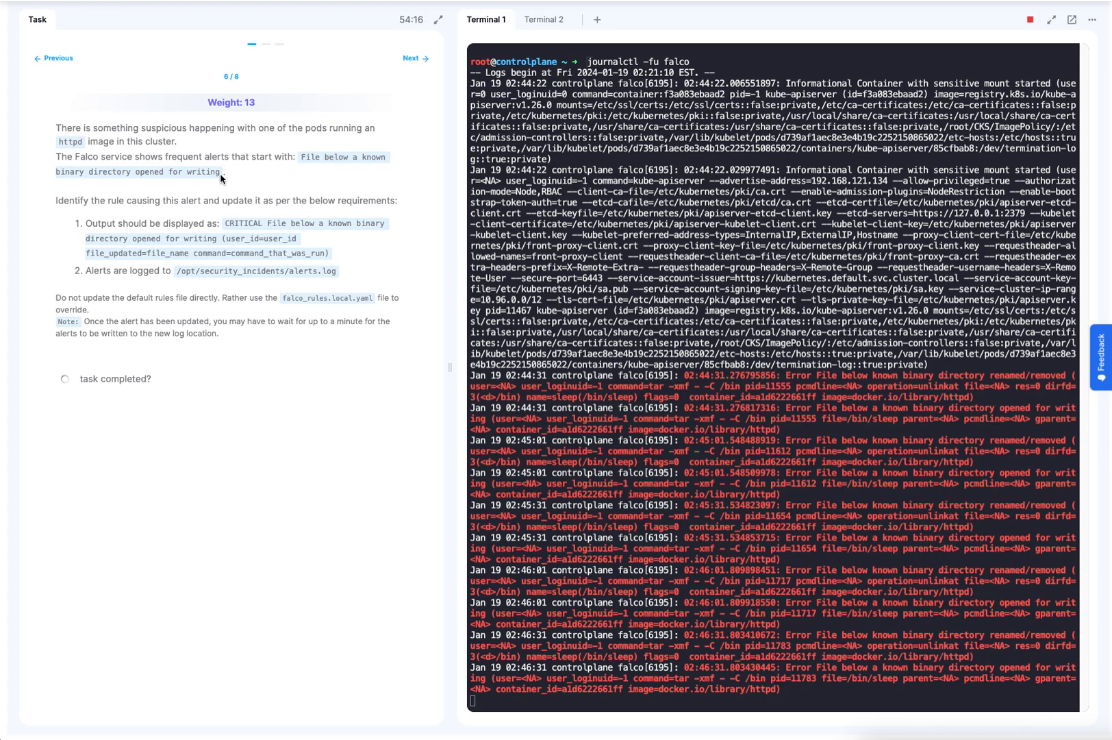
{"action": "left_click_drag", "start_coordinate": [304, 157], "coordinate": [220, 172]}
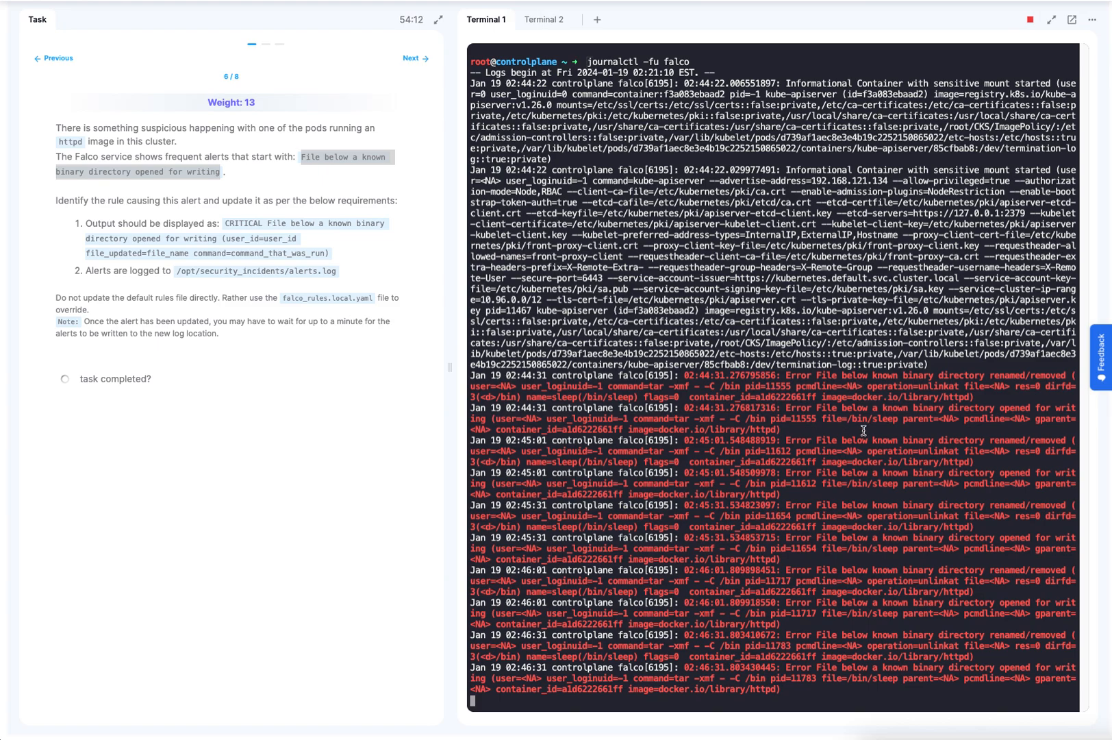
{"action": "mouse_move", "coordinate": [334, 159]}
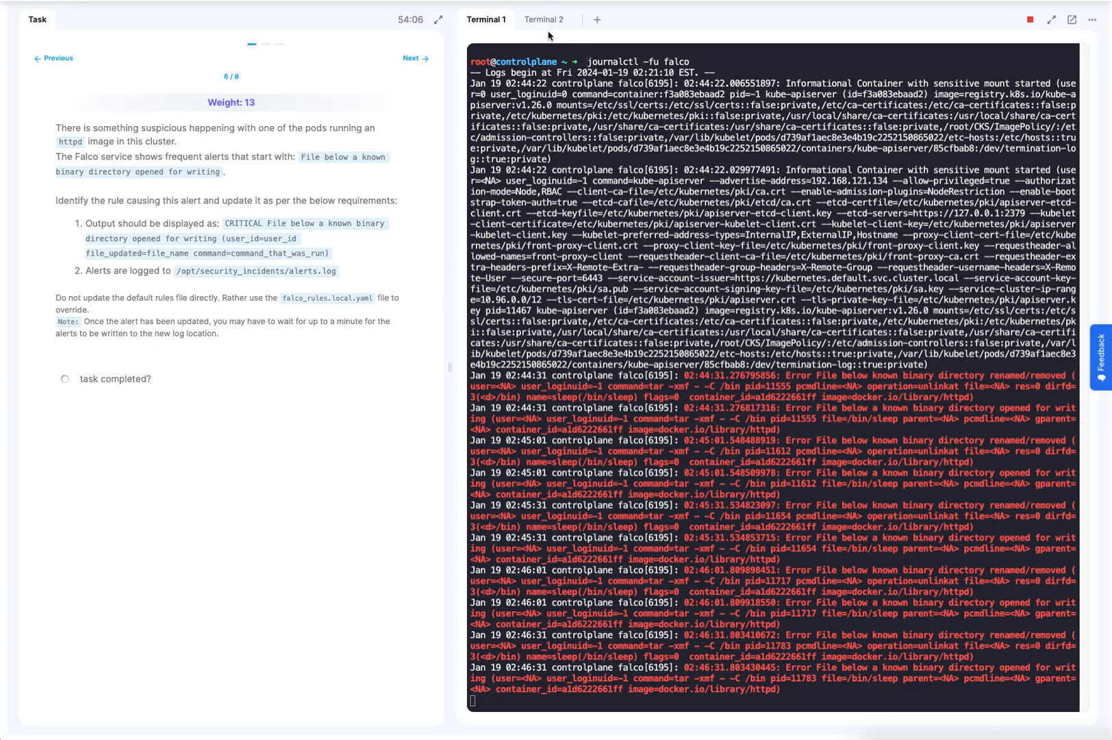
Step: In Terminal 2, grep -R /etc/falco for 'File below a known binary directory opened for writing'
{"action": "left_click", "coordinate": [544, 19]}
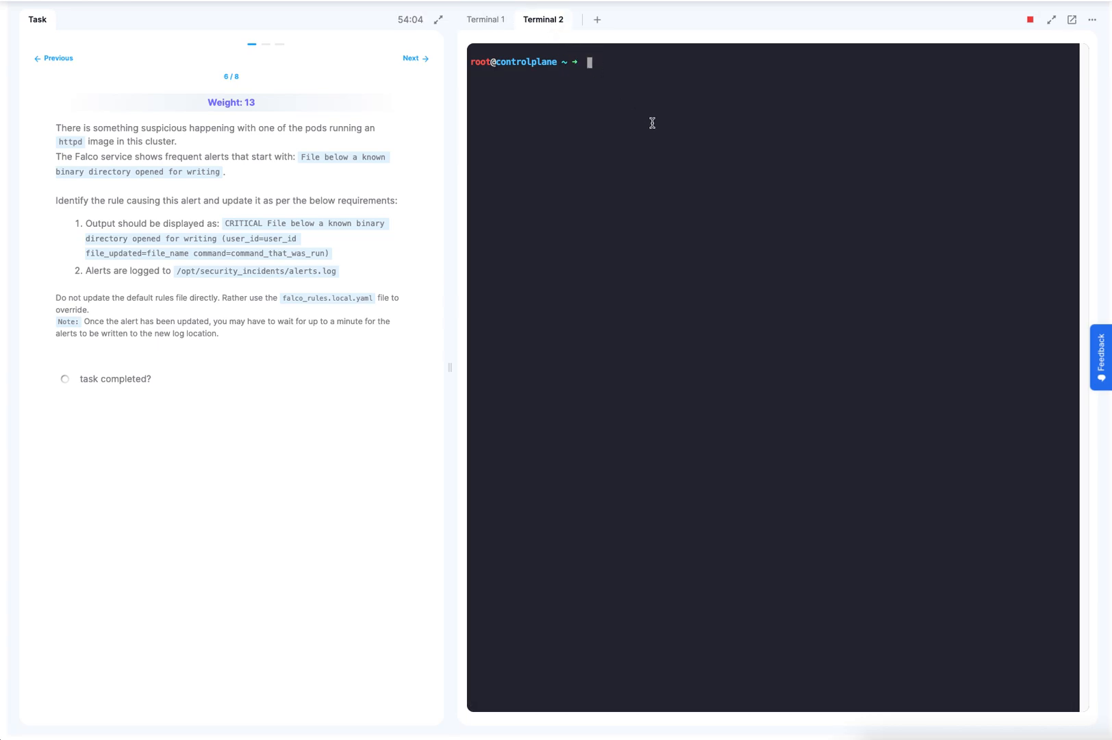
{"action": "type", "text": "cd"}
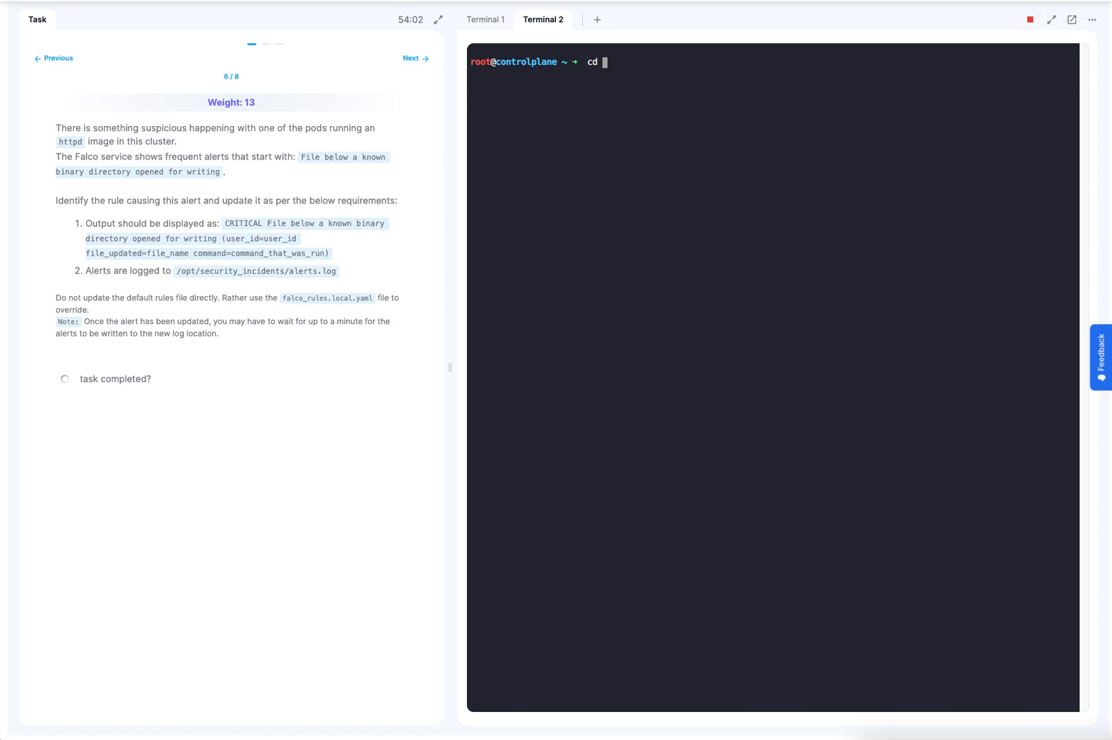
{"action": "type", "text": "/"}
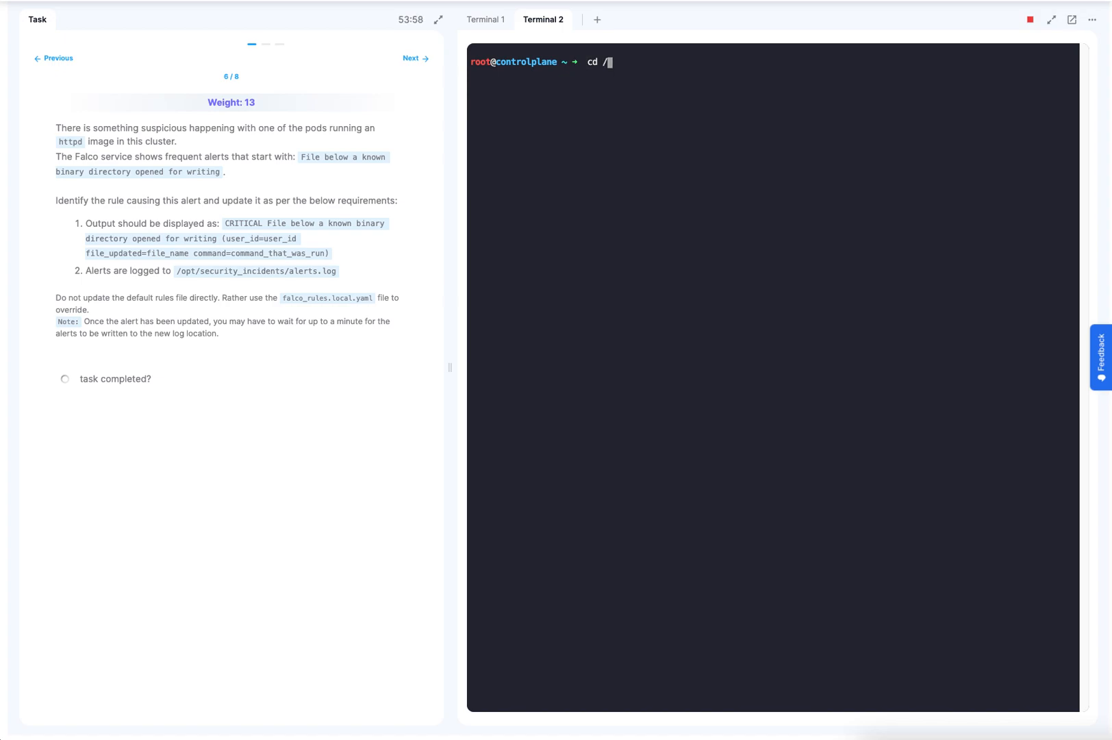
{"action": "type", "text": "etc/falco/"}
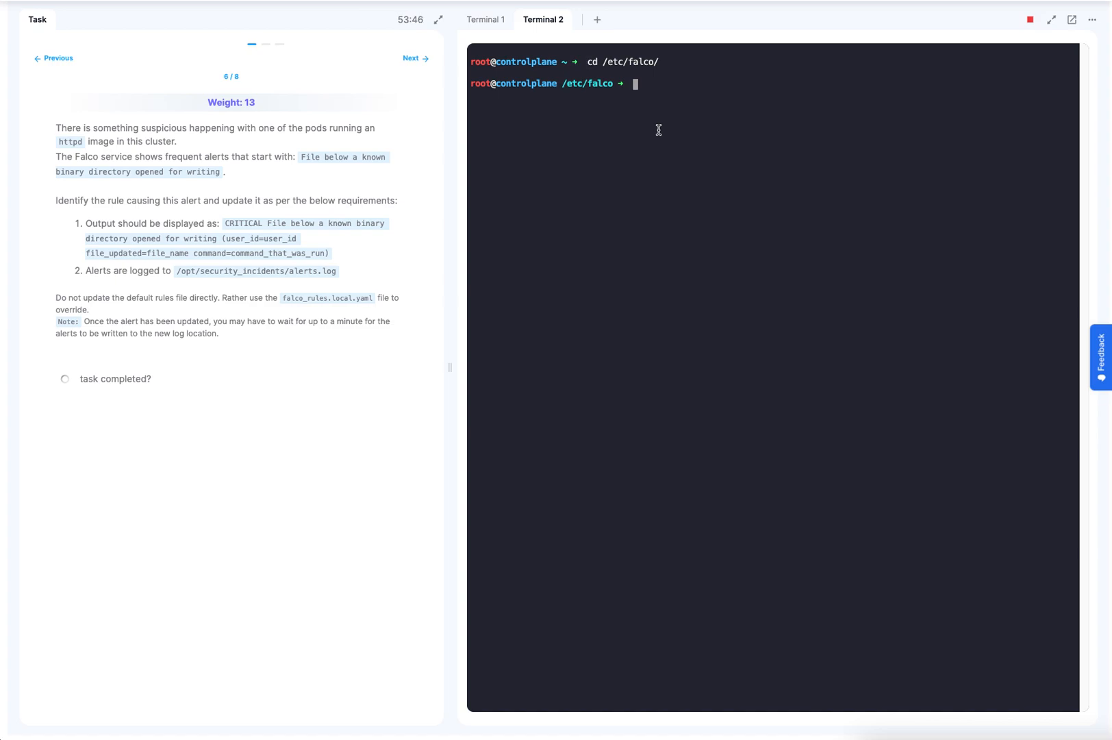
{"action": "type", "text": "g"}
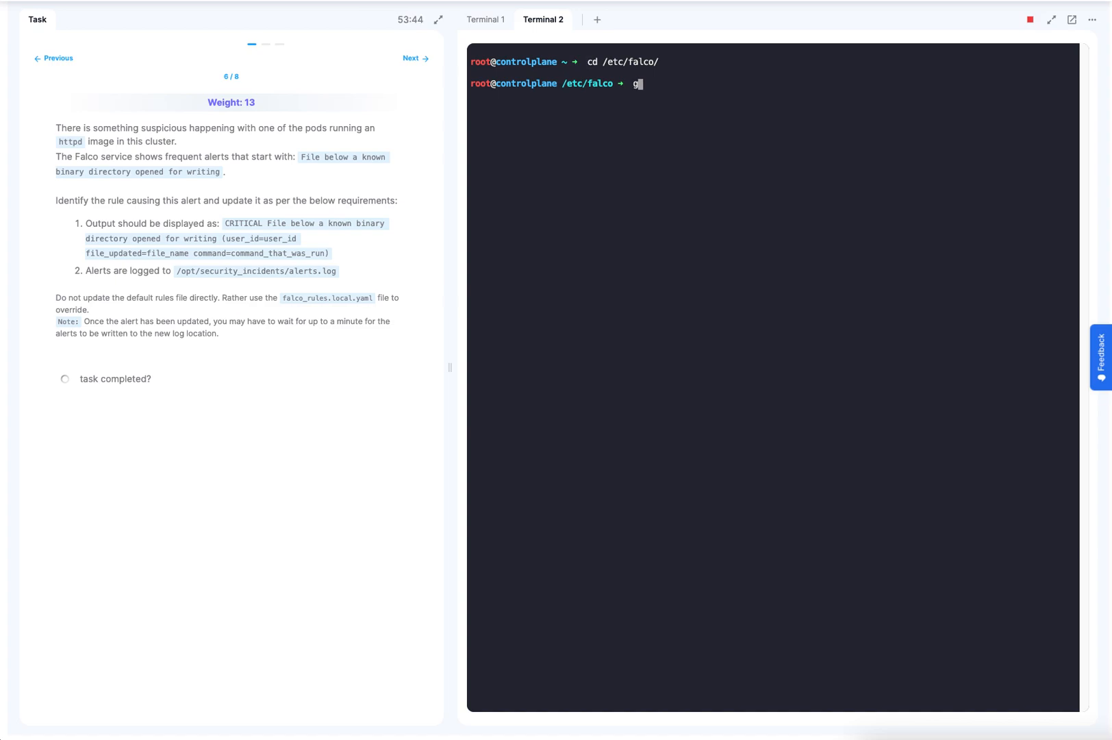
{"action": "type", "text": "rep -R"}
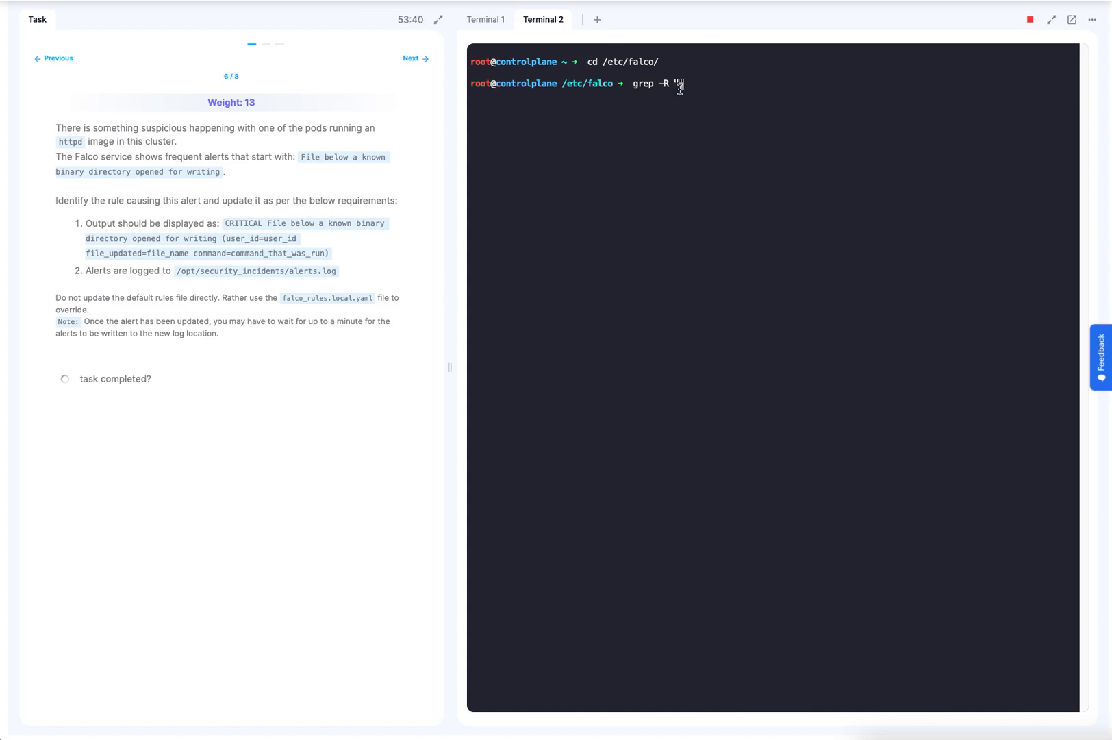
{"action": "type", "text": "\"File below a known binary directory opened for writing\""}
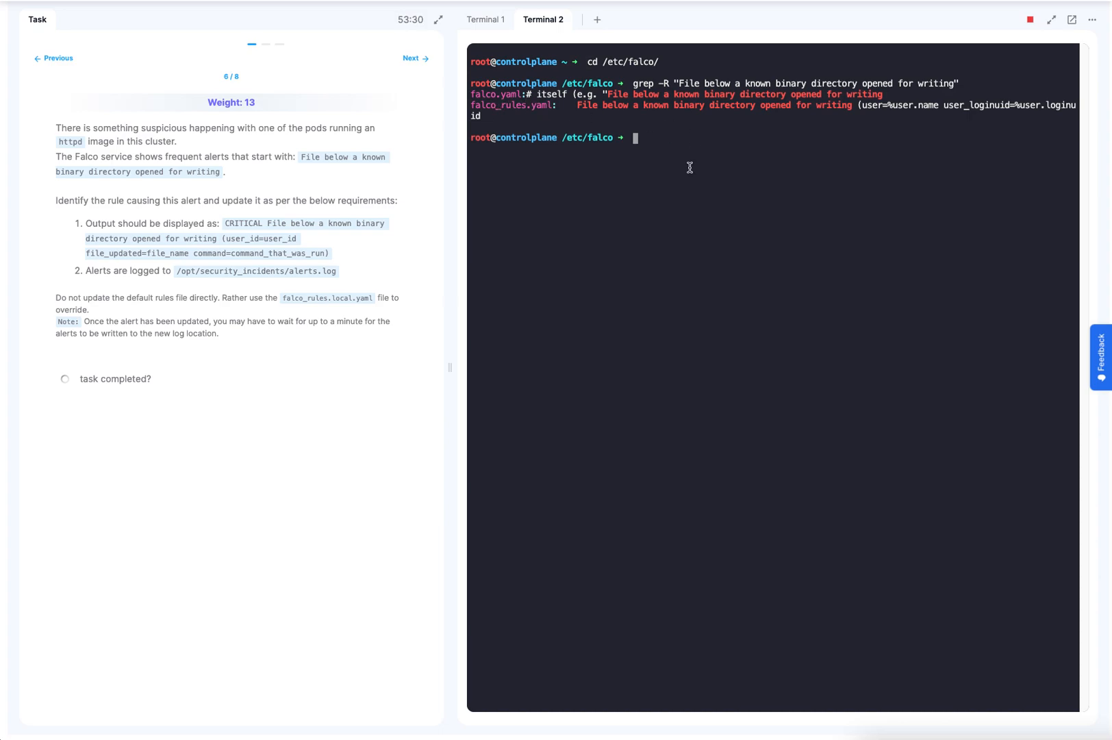
{"action": "type", "text": "vi falco"}
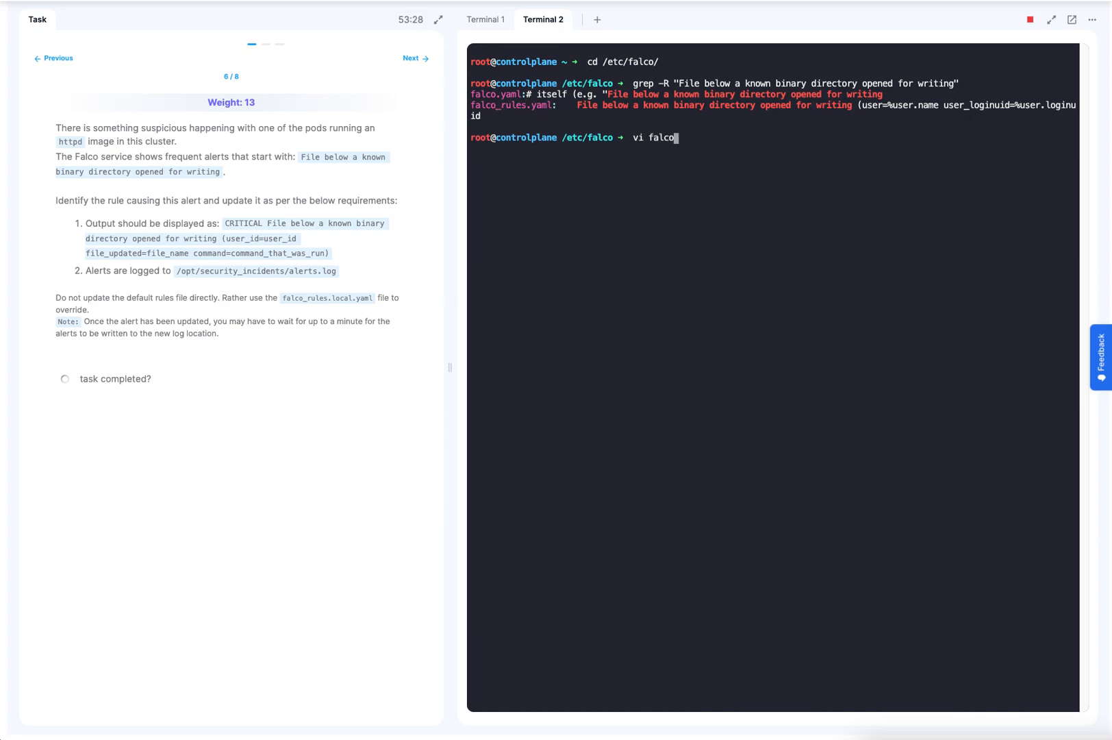
Step: Search falco_rules.yaml for the alert text and copy the Write below binary dir rule block
{"action": "type", "text": "_rules."}
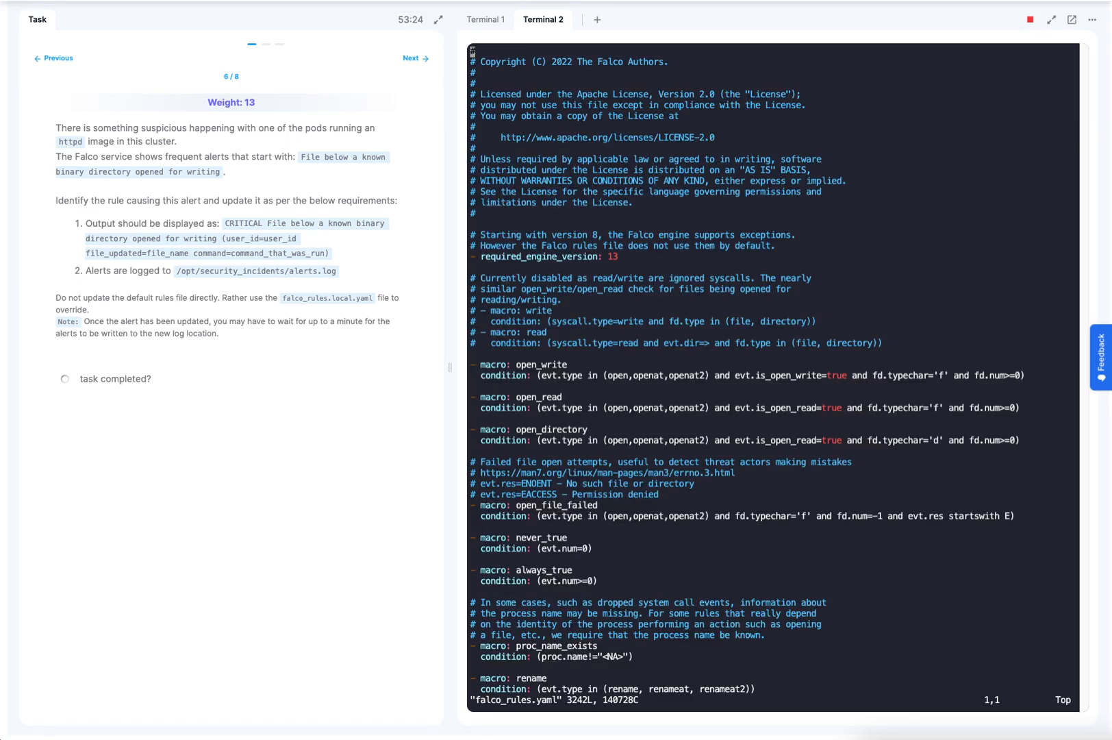
{"action": "right_click", "coordinate": [504, 708]}
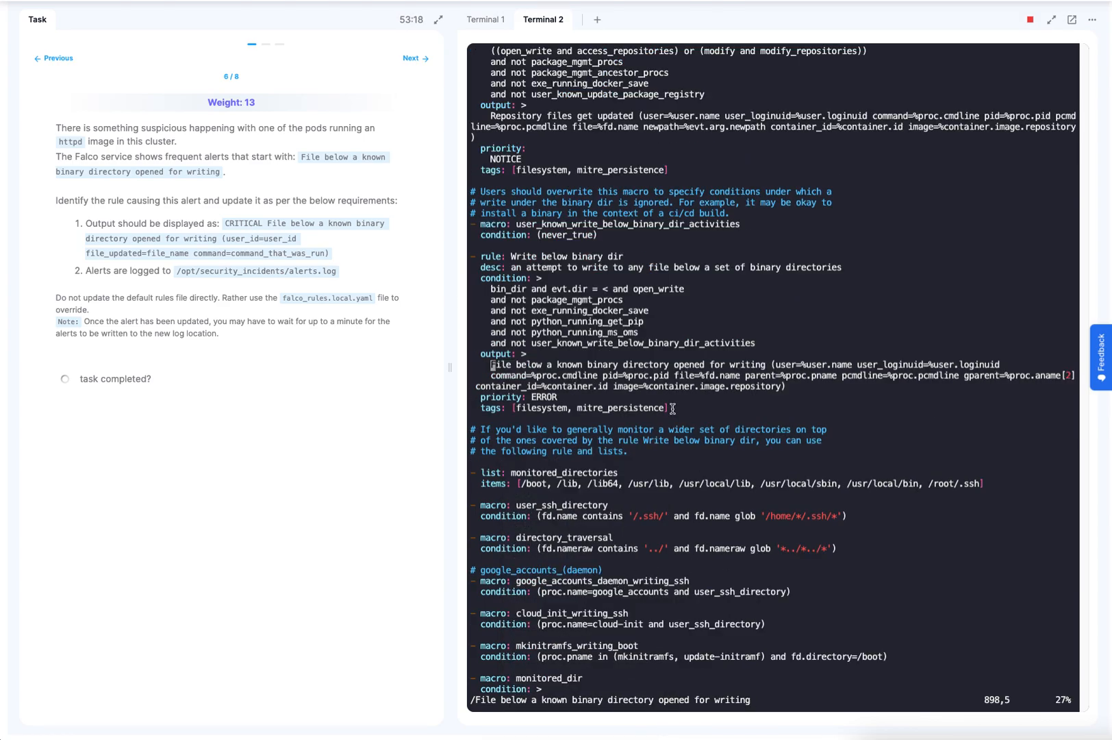
{"action": "mouse_move", "coordinate": [152, 301]}
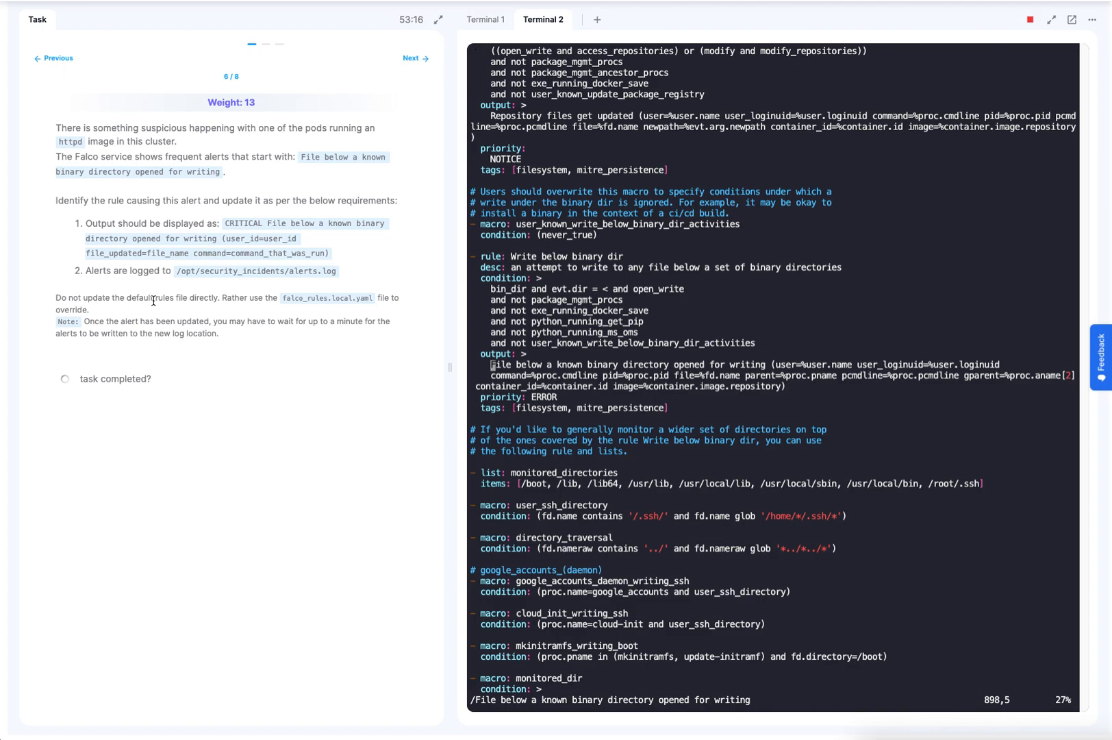
{"action": "mouse_move", "coordinate": [304, 307]}
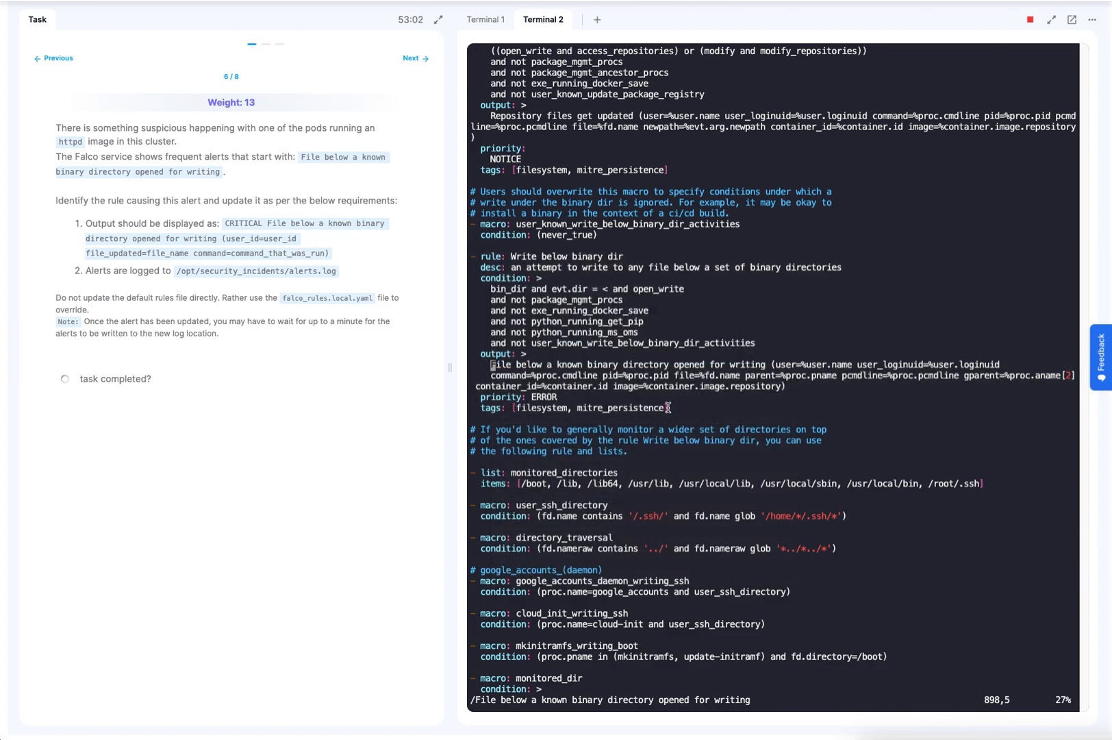
{"action": "left_click_drag", "start_coordinate": [482, 256], "coordinate": [667, 408]}
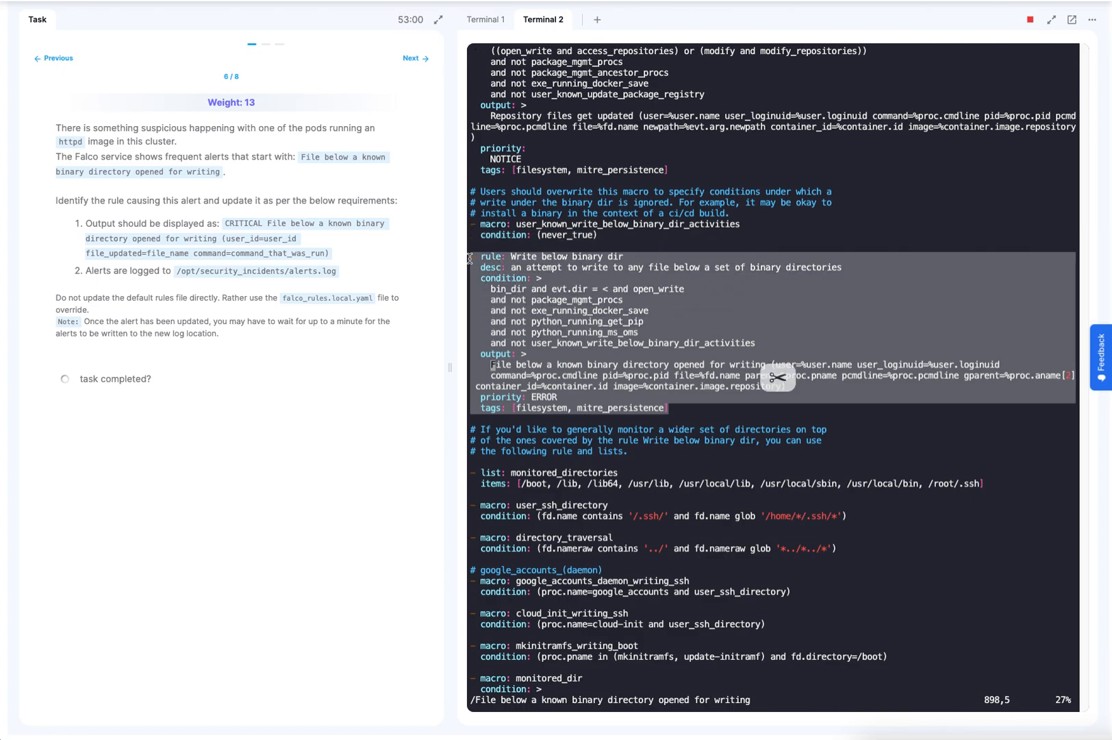
{"action": "right_click", "coordinate": [638, 326]}
{"action": "type", "text": "vi falco"}
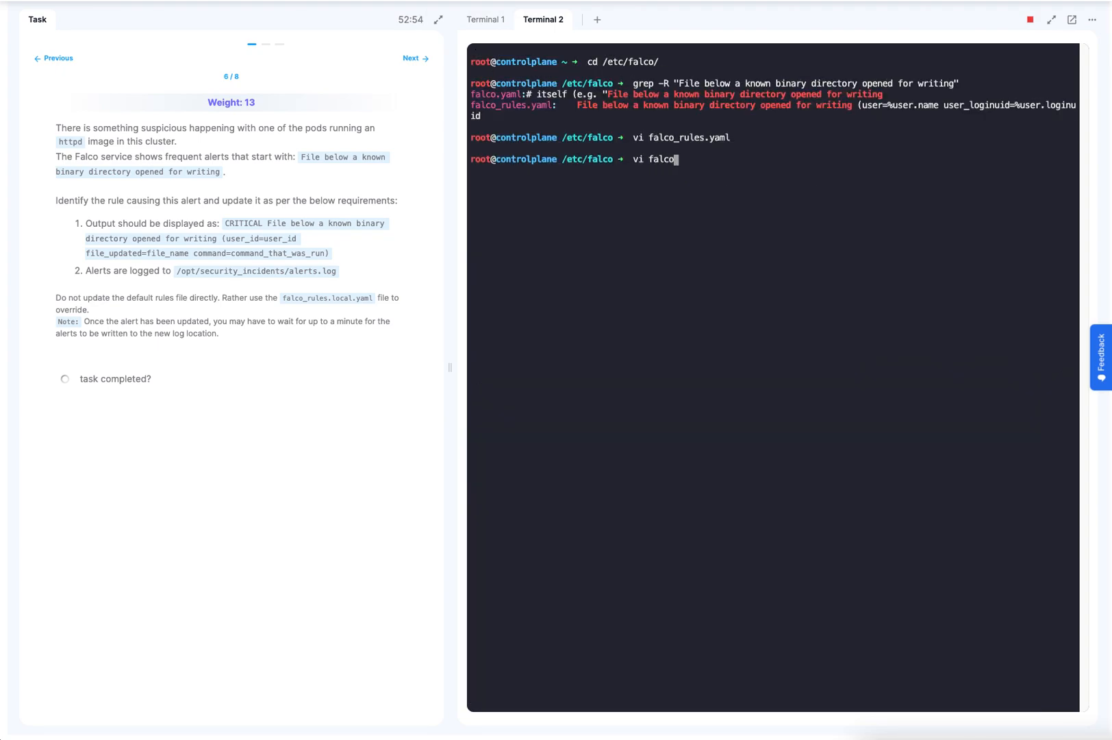
Step: Paste the Write below binary dir rule into falco_rules.local.yaml and set priority to CRITICAL
{"action": "type", "text": ")"}
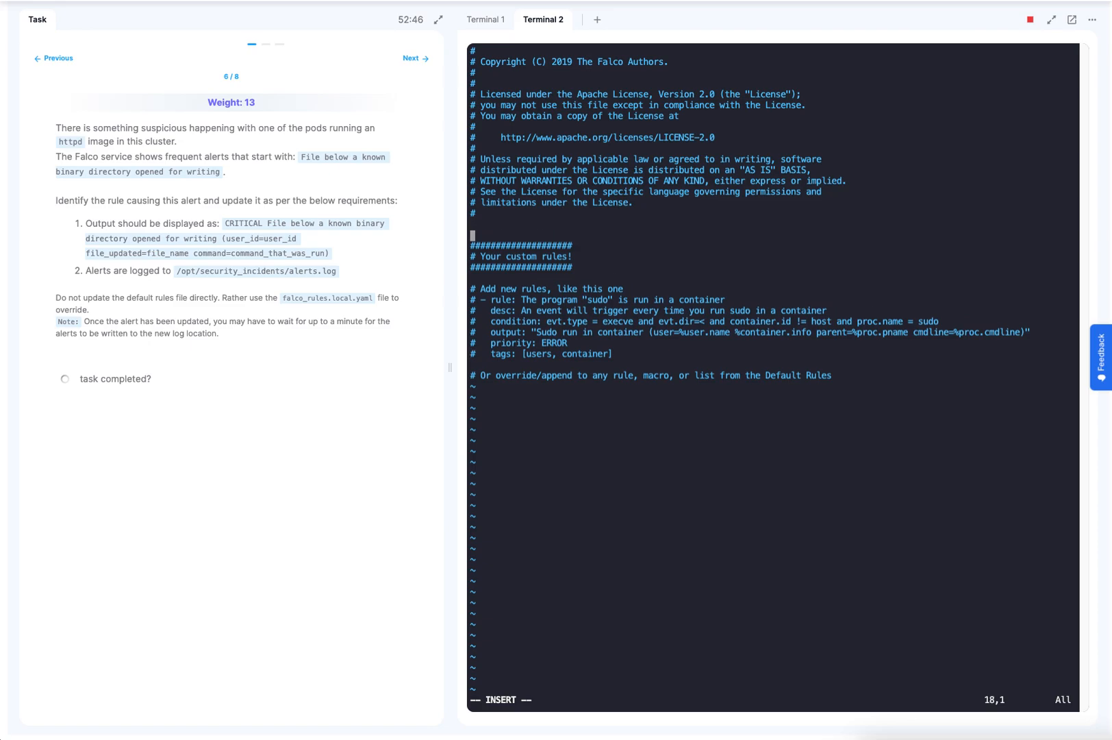
{"action": "right_click", "coordinate": [500, 240]}
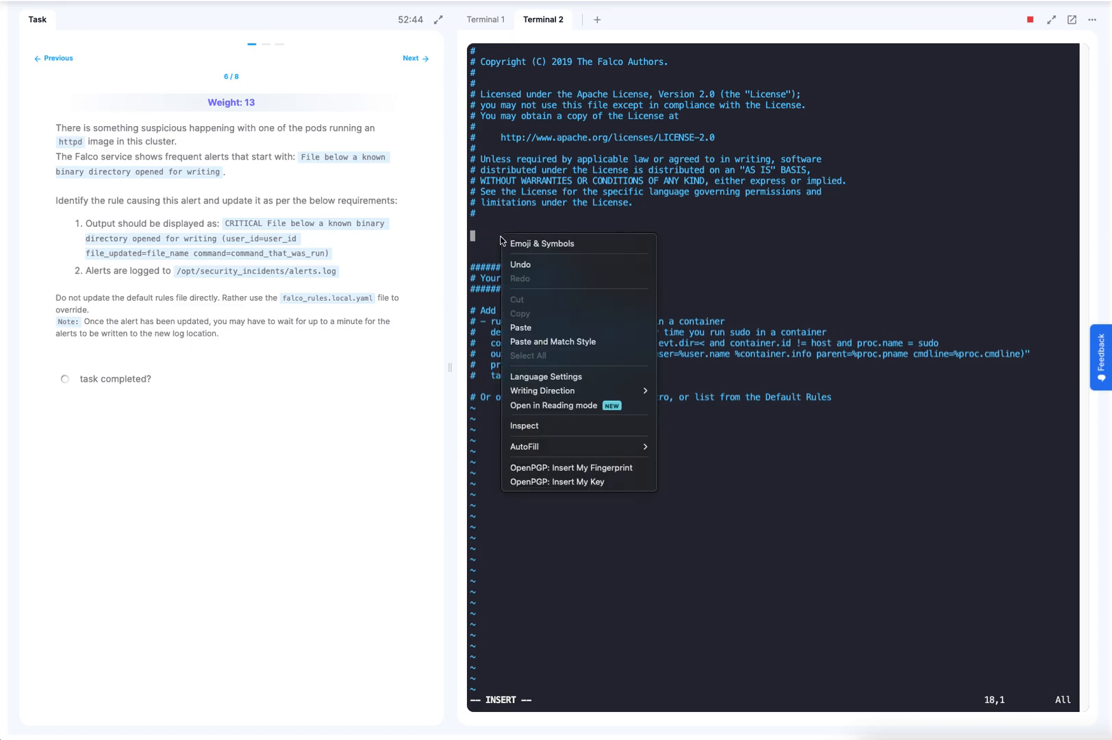
{"action": "left_click", "coordinate": [520, 327]}
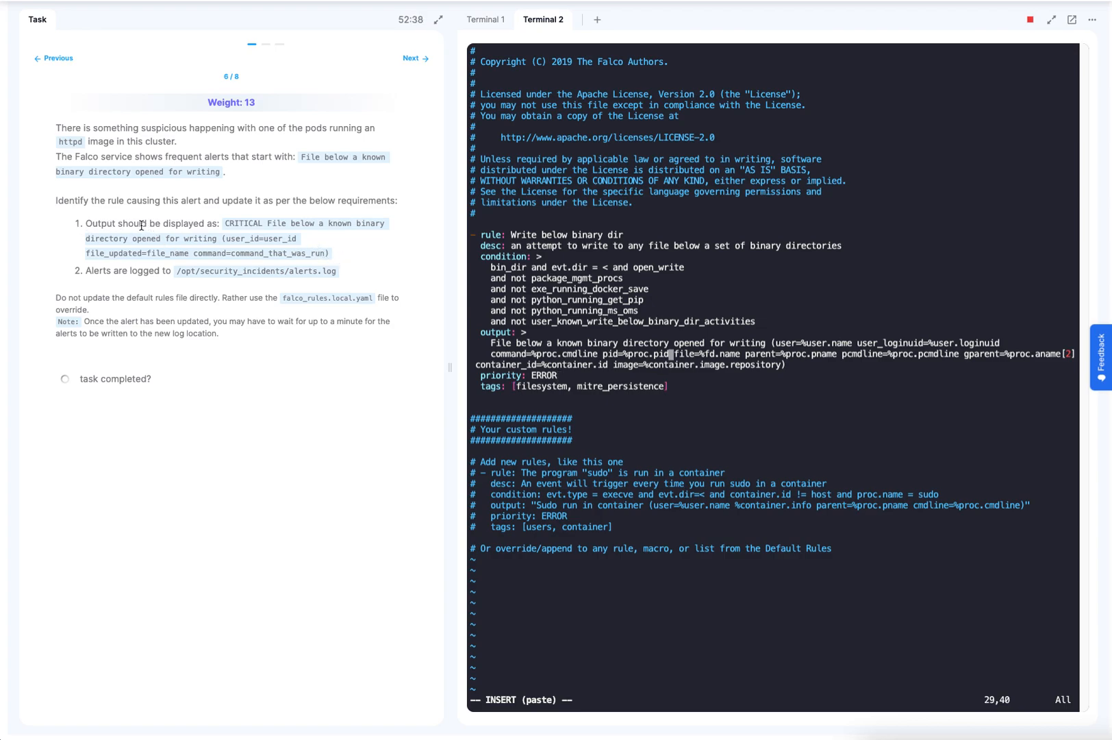
{"action": "mouse_move", "coordinate": [721, 403]}
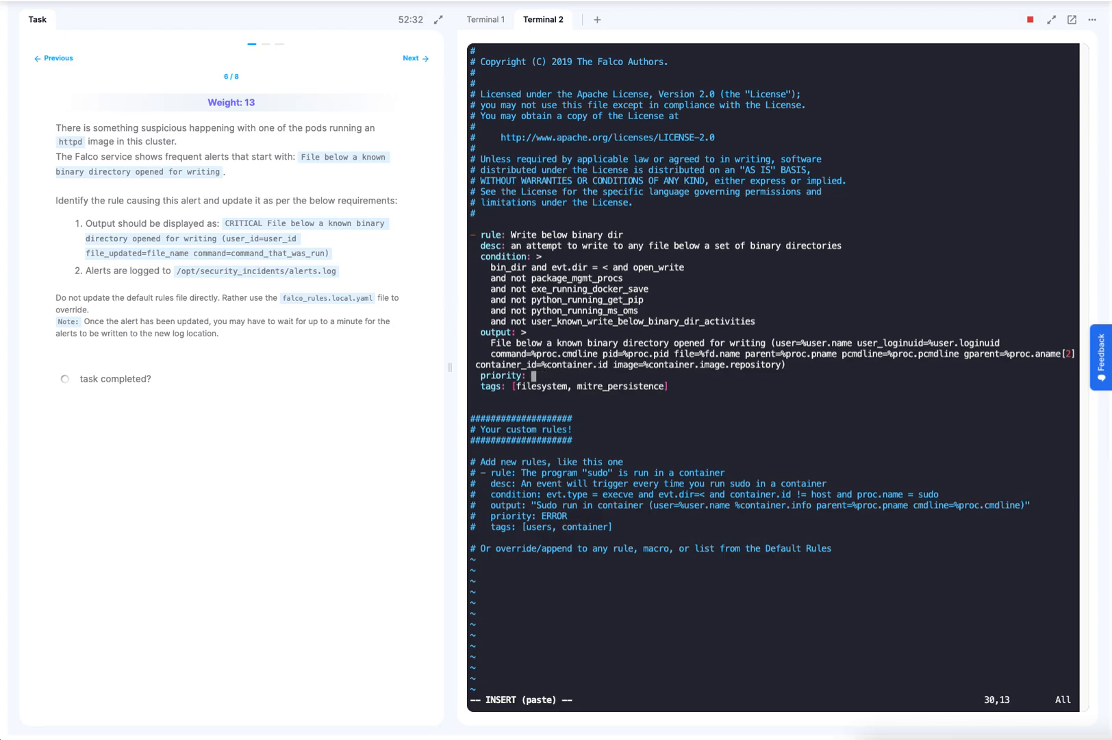
{"action": "type", "text": "CRITI"}
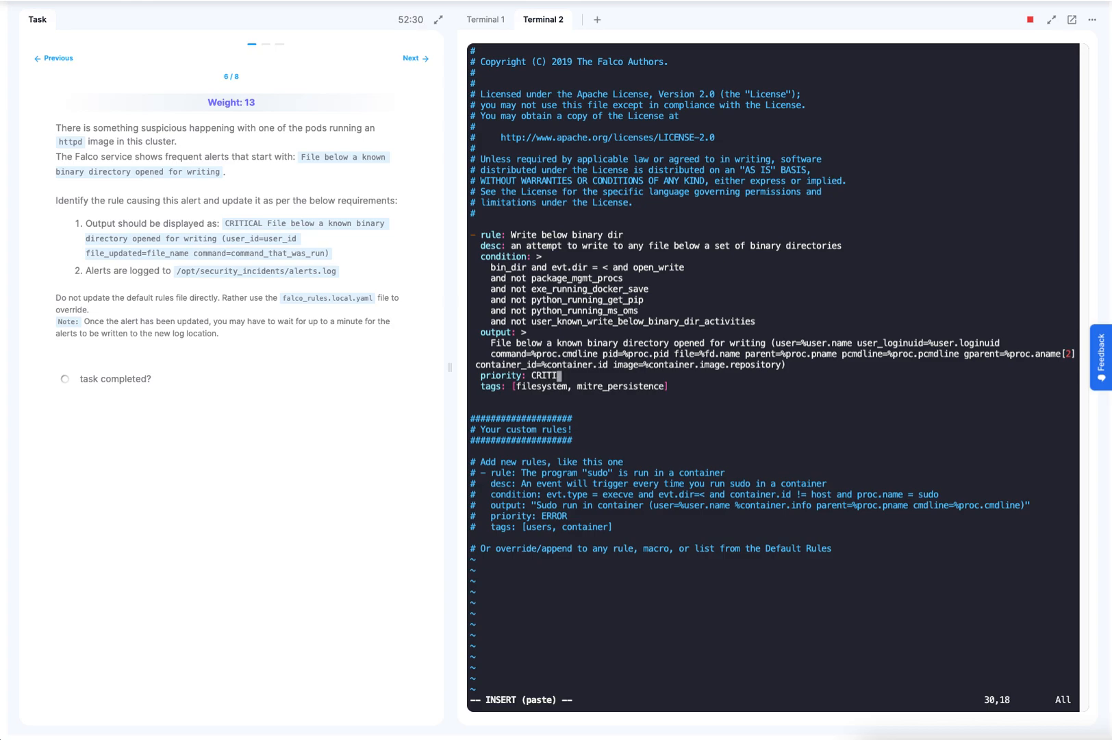
{"action": "type", "text": "CAL"}
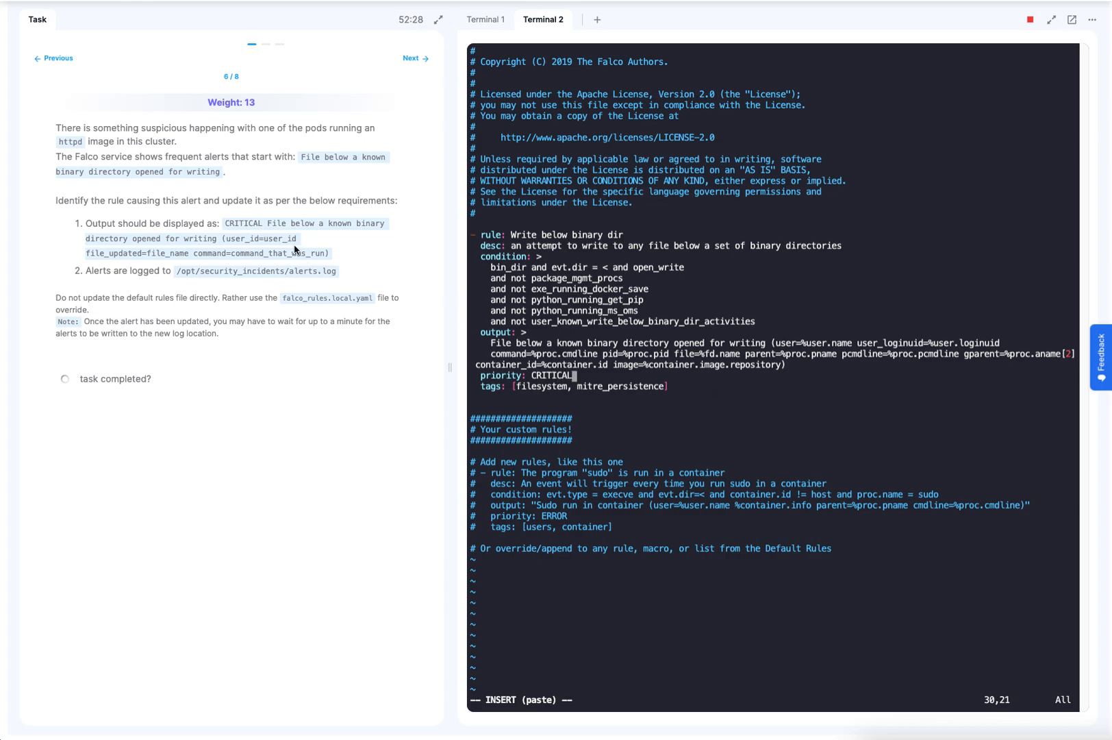
{"action": "mouse_move", "coordinate": [364, 226]}
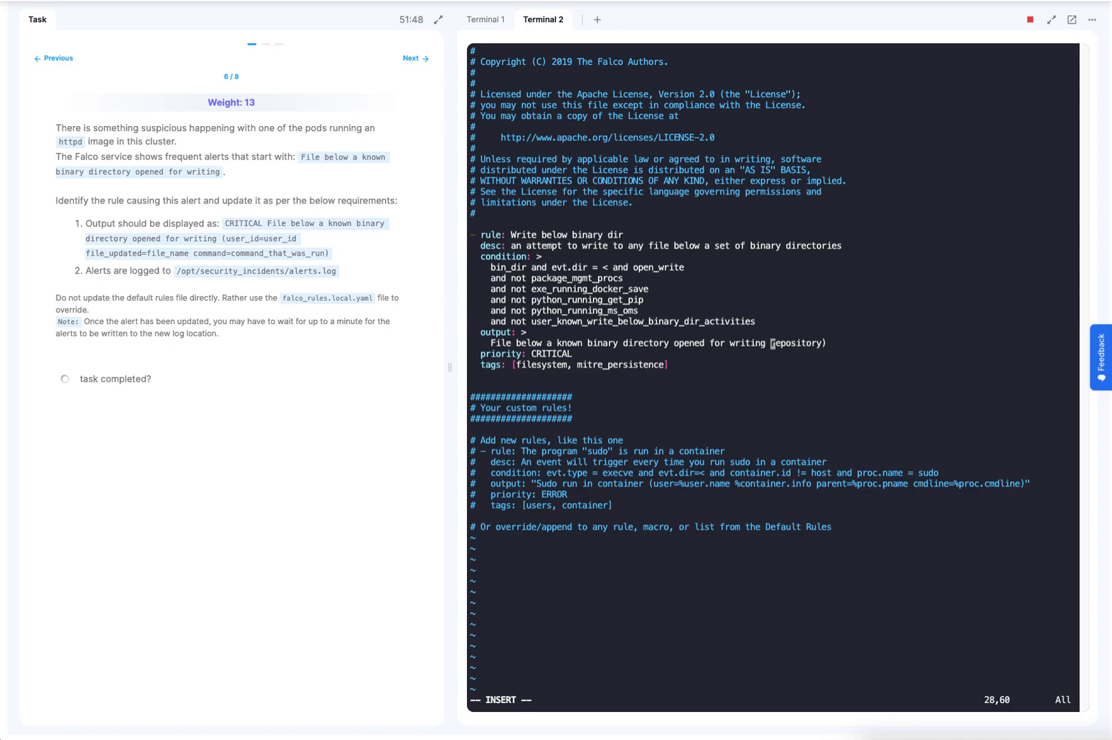
Step: Remove '(repository)' from the output line and type user_id=, file_updated= and command= fields
{"action": "key", "text": "BackSpace"}
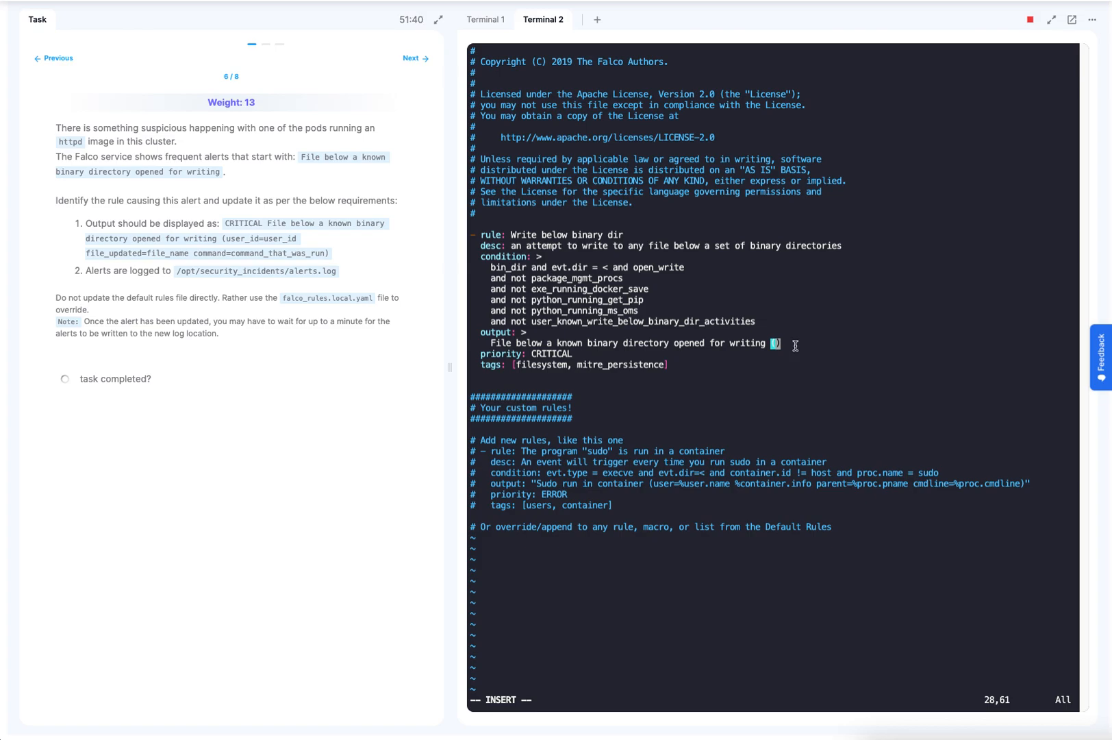
{"action": "type", "text": "user]"}
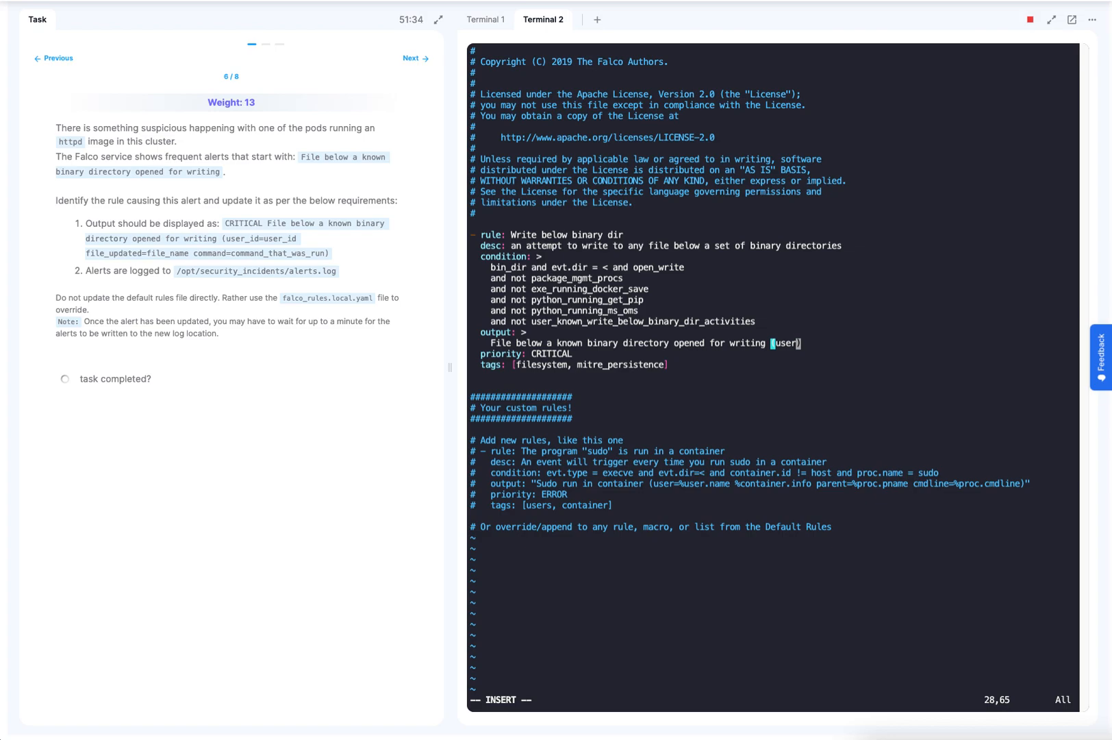
{"action": "type", "text": "_id"}
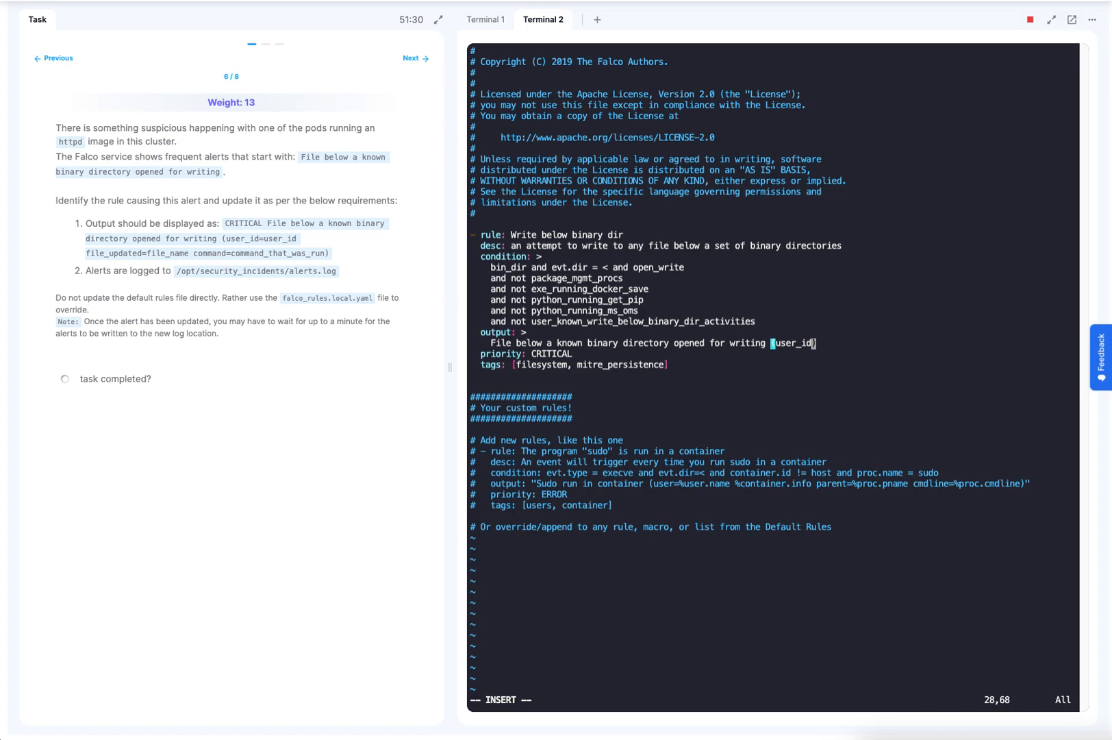
{"action": "type", "text": "file_updated"}
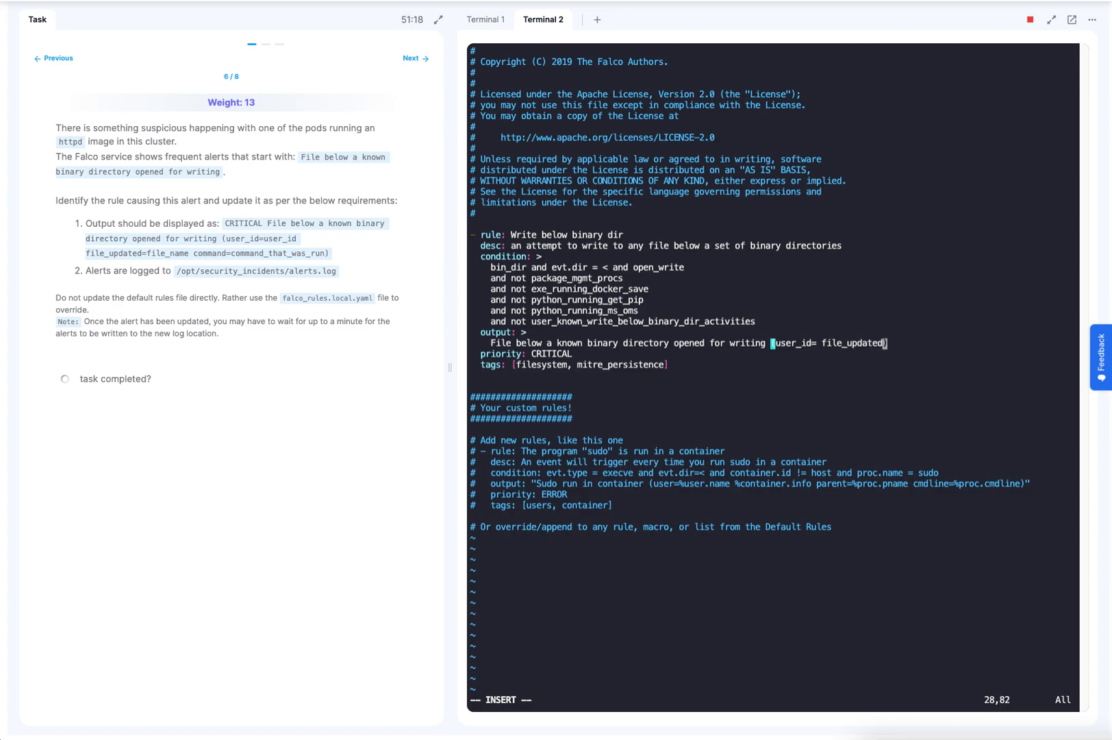
{"action": "type", "text": "="}
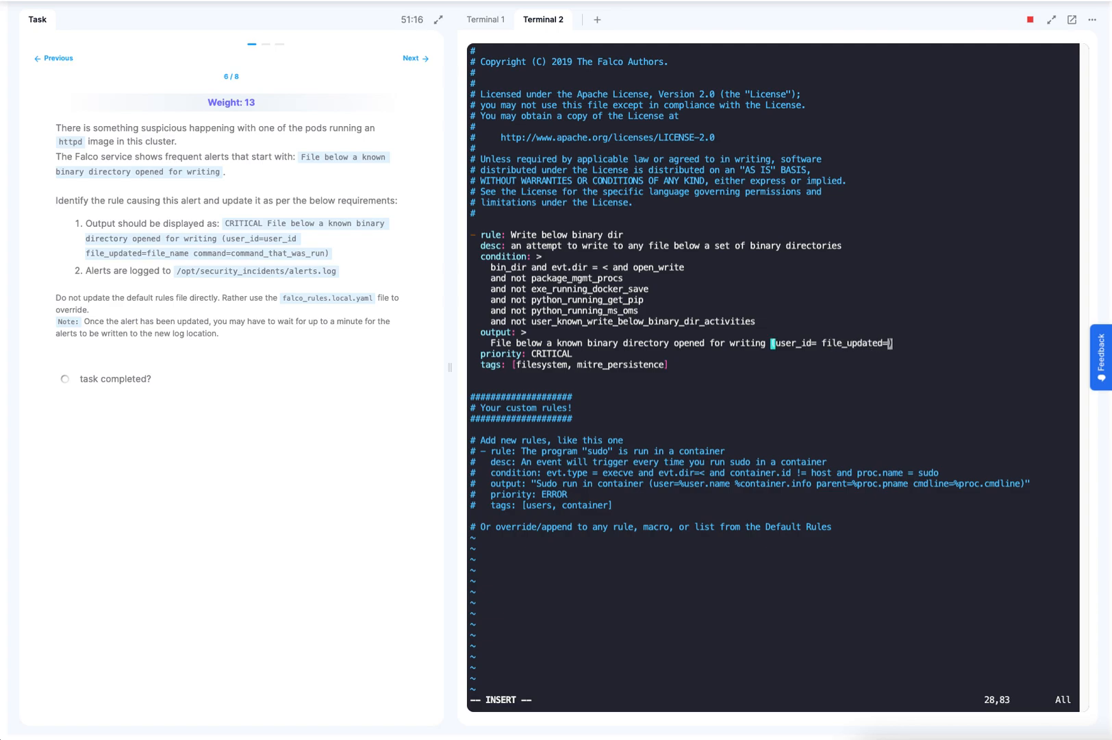
{"action": "type", "text": "comman"}
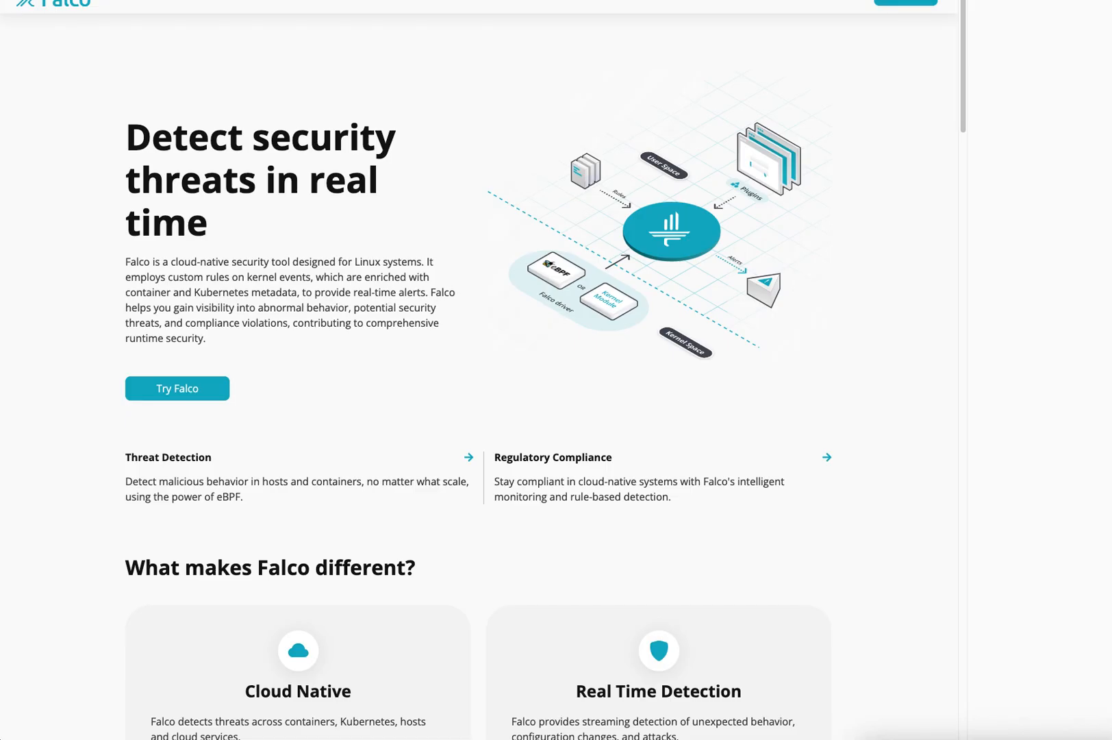
{"action": "mouse_move", "coordinate": [363, 52]}
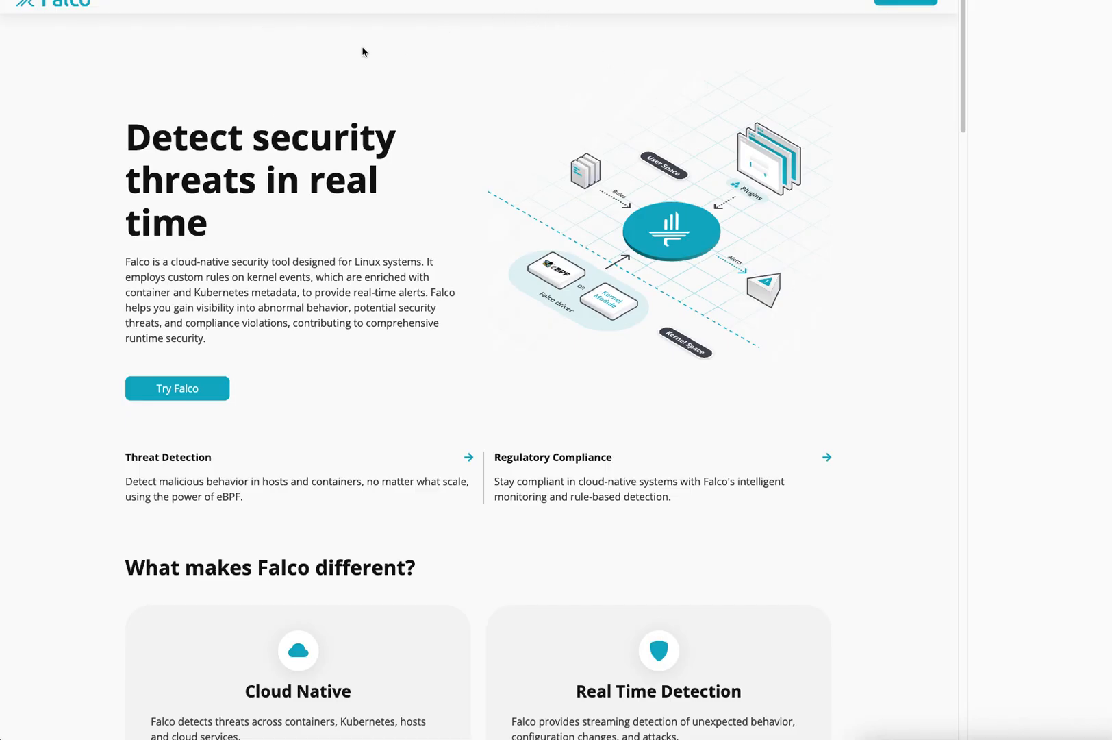
{"action": "scroll", "scroll_direction": "down", "scroll_amount": 3}
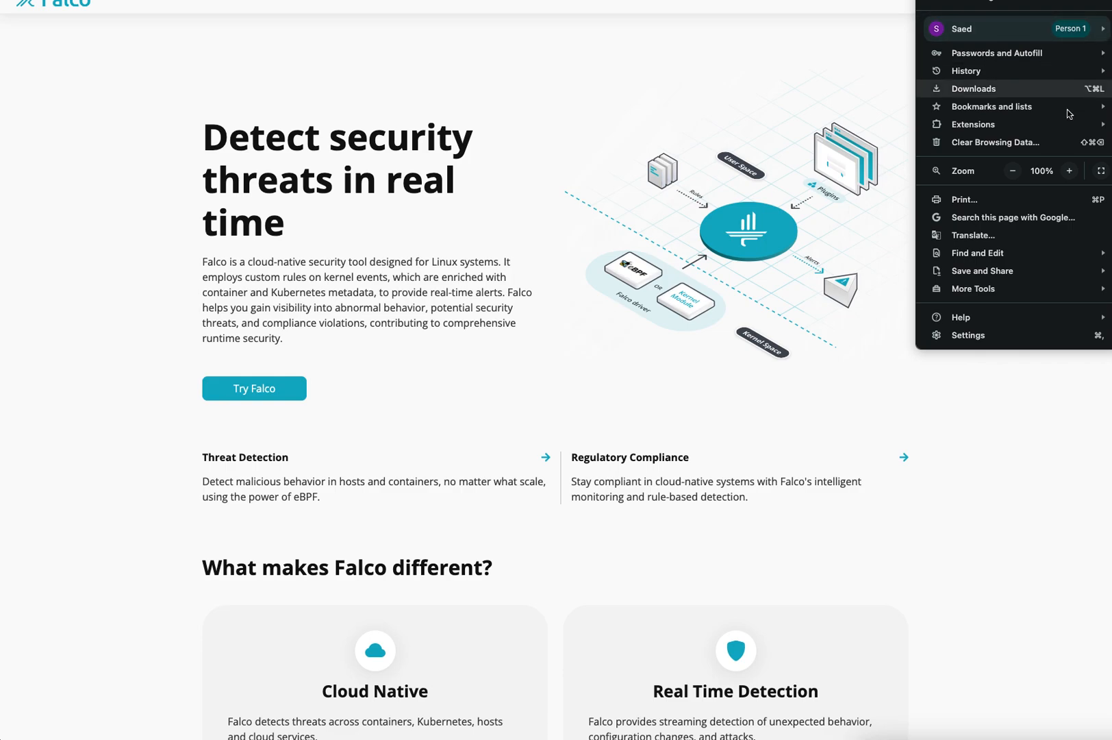
{"action": "left_click", "coordinate": [1070, 170]}
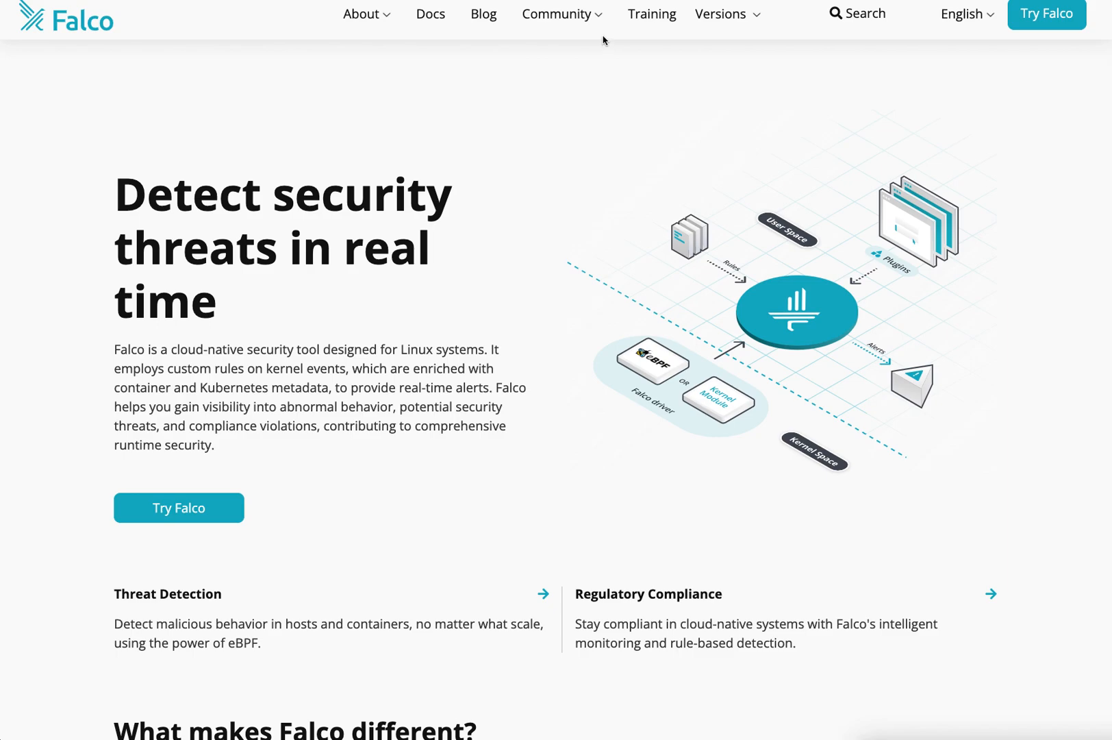
{"action": "mouse_move", "coordinate": [467, 340]}
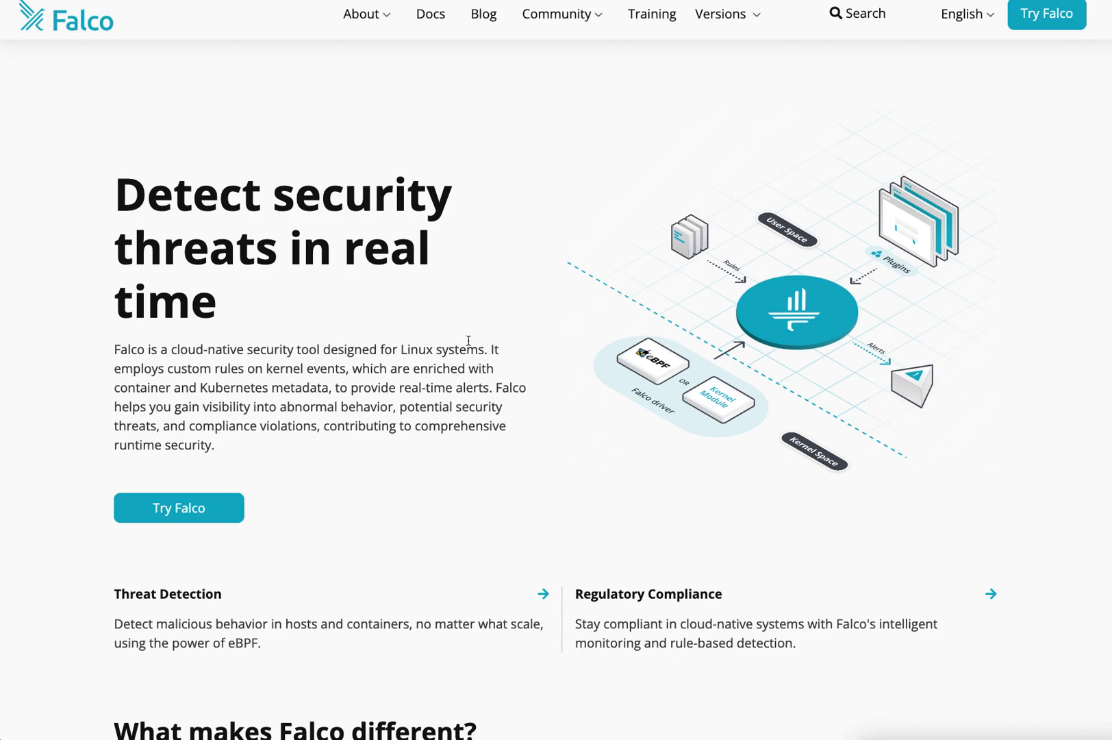
{"action": "mouse_move", "coordinate": [468, 341]}
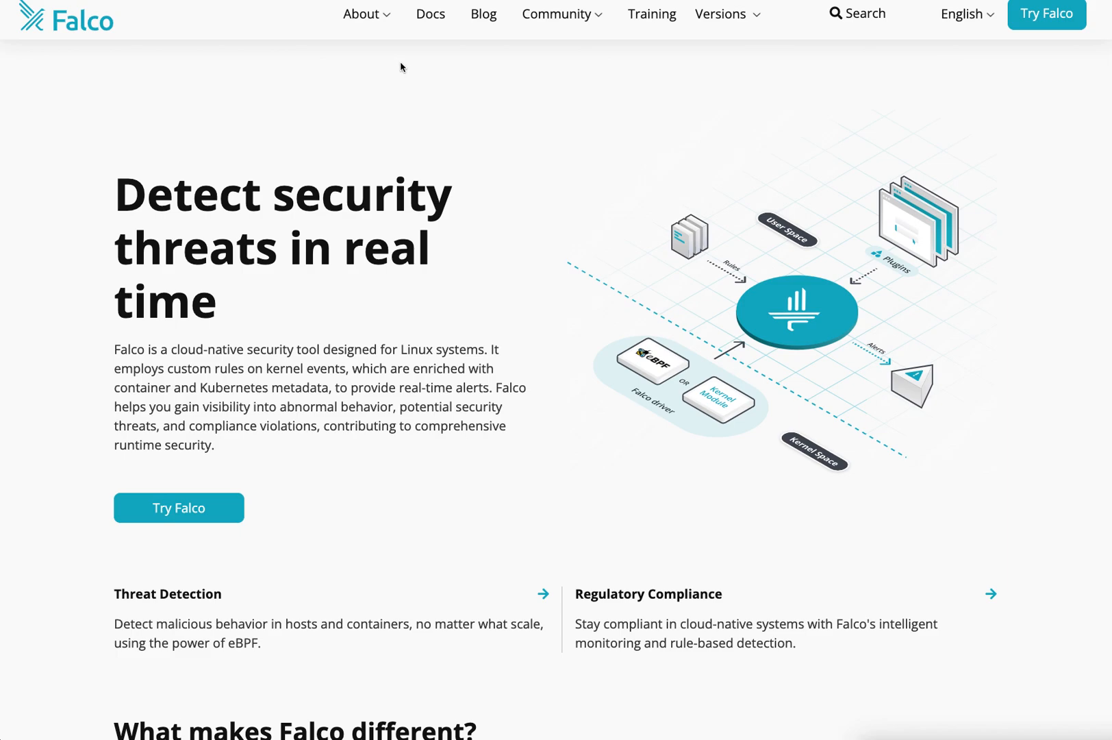
{"action": "mouse_move", "coordinate": [430, 14]}
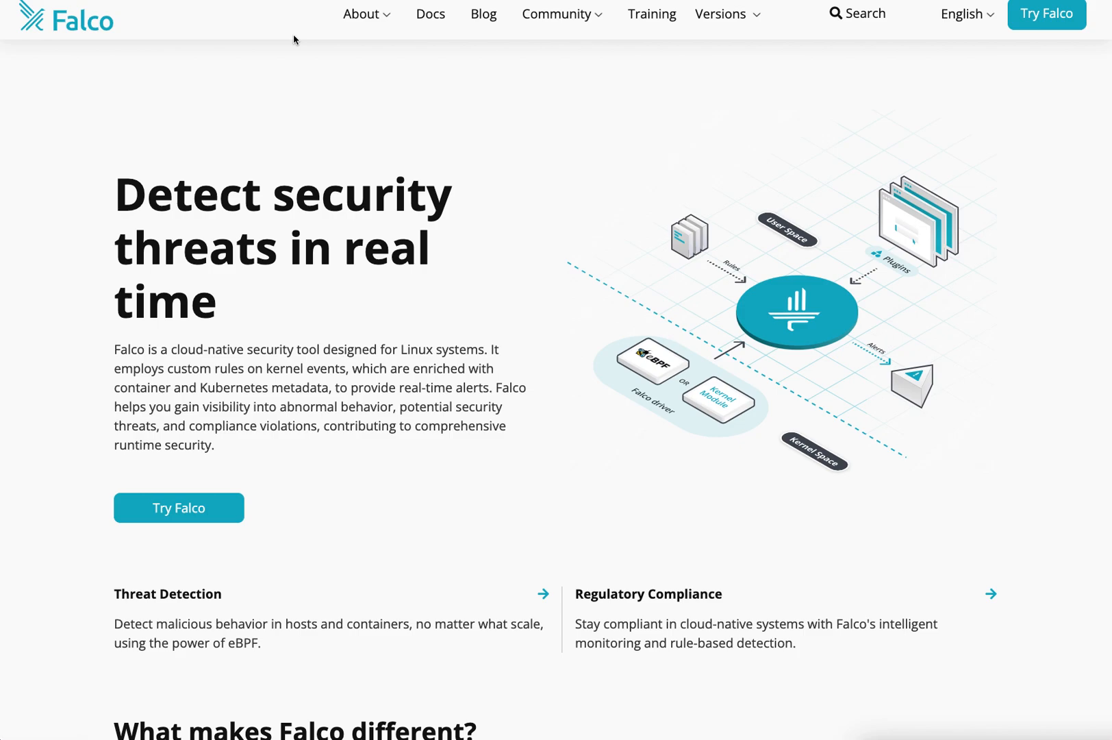
{"action": "mouse_move", "coordinate": [382, 52]}
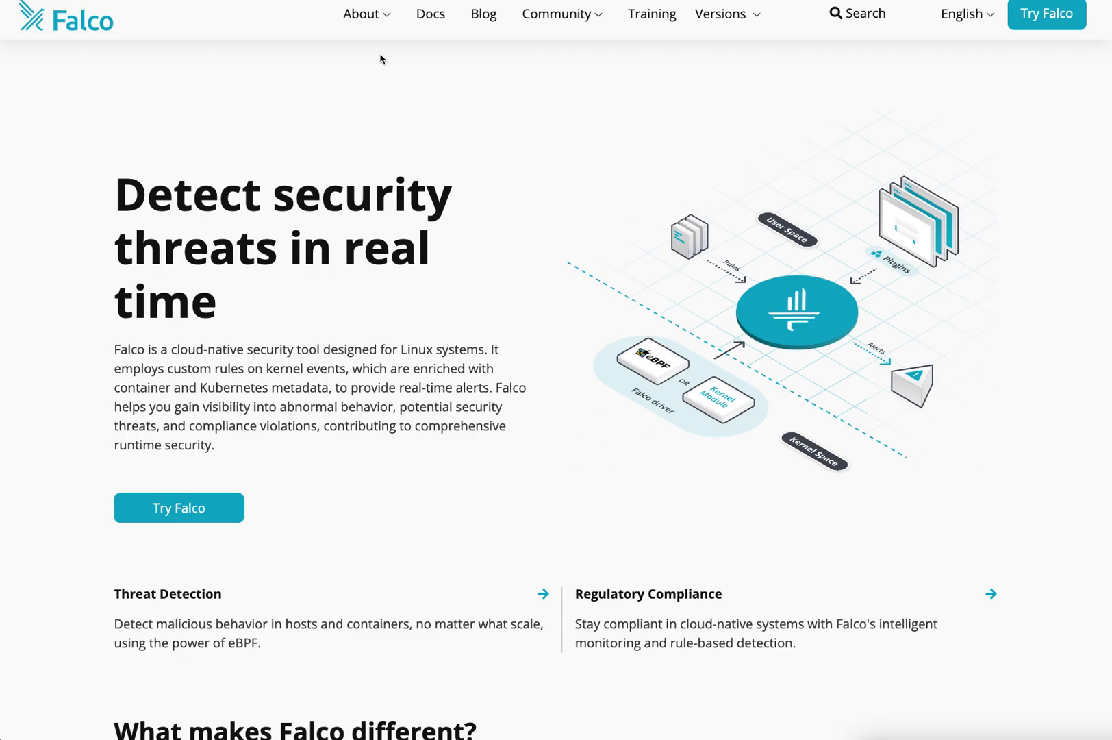
{"action": "mouse_move", "coordinate": [893, 30]}
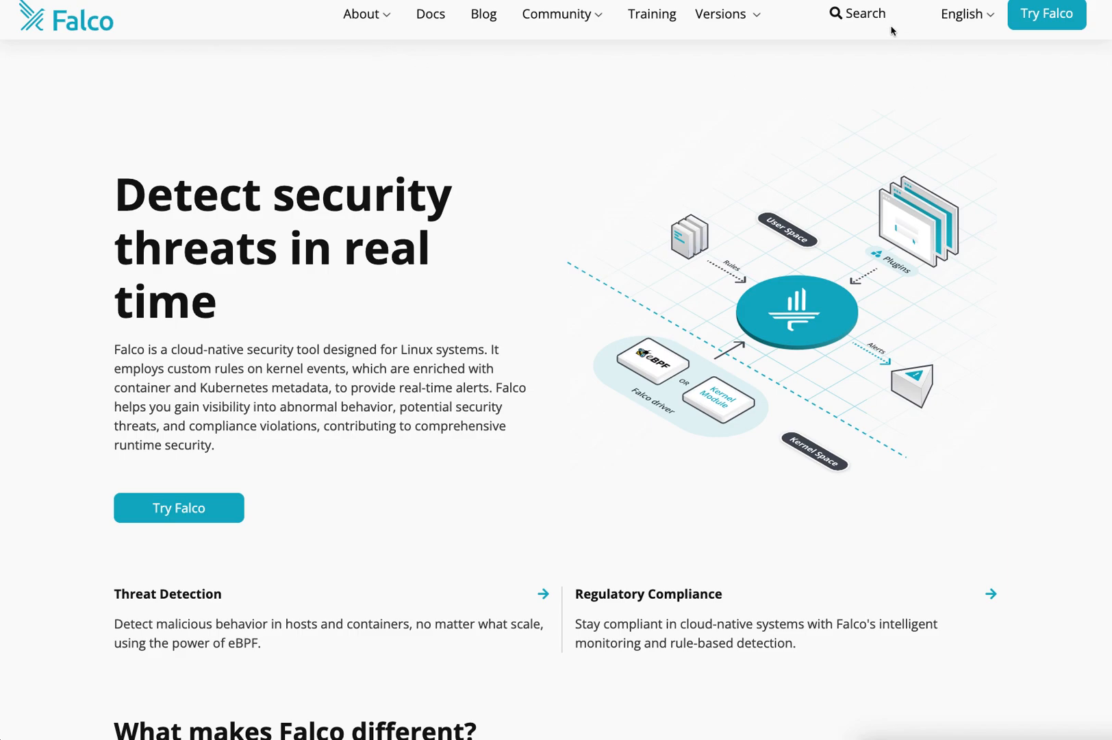
{"action": "left_click", "coordinate": [857, 13]}
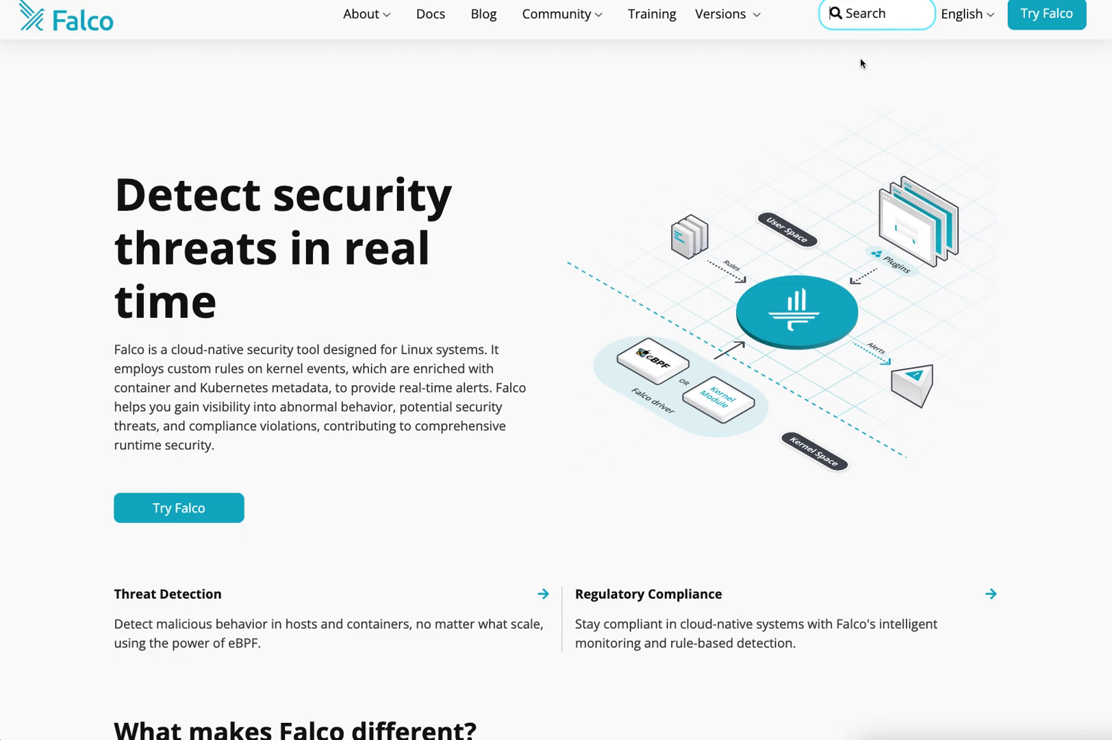
{"action": "left_click", "coordinate": [877, 14]}
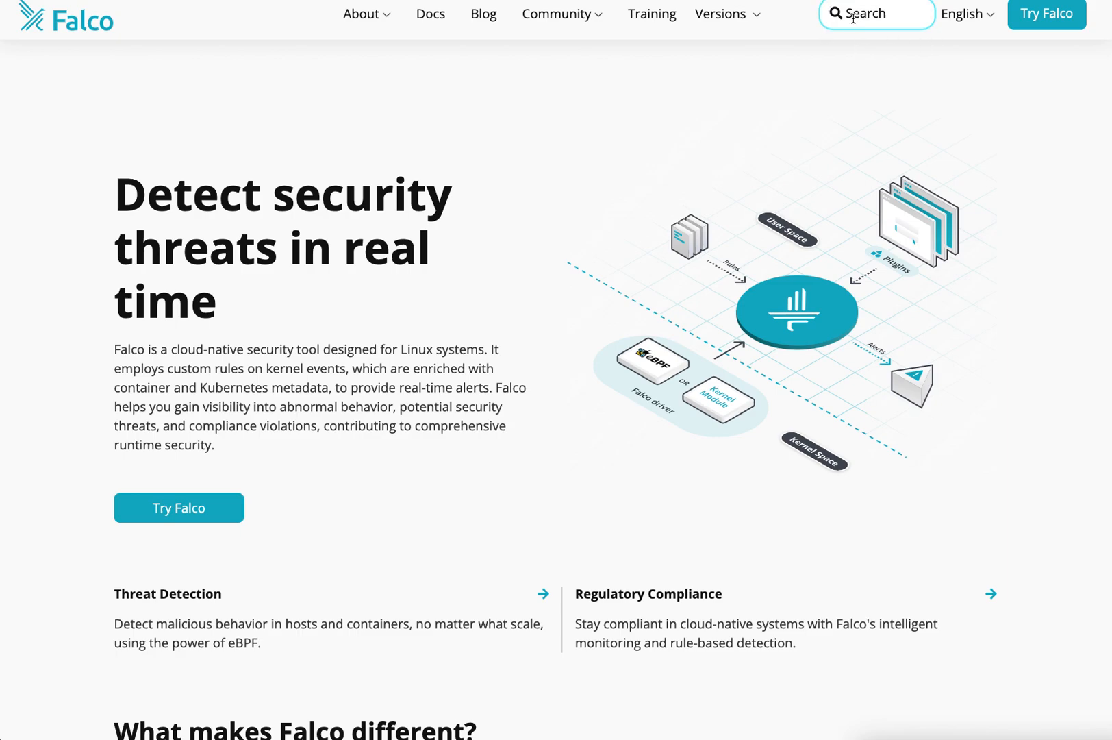
{"action": "mouse_move", "coordinate": [518, 17]}
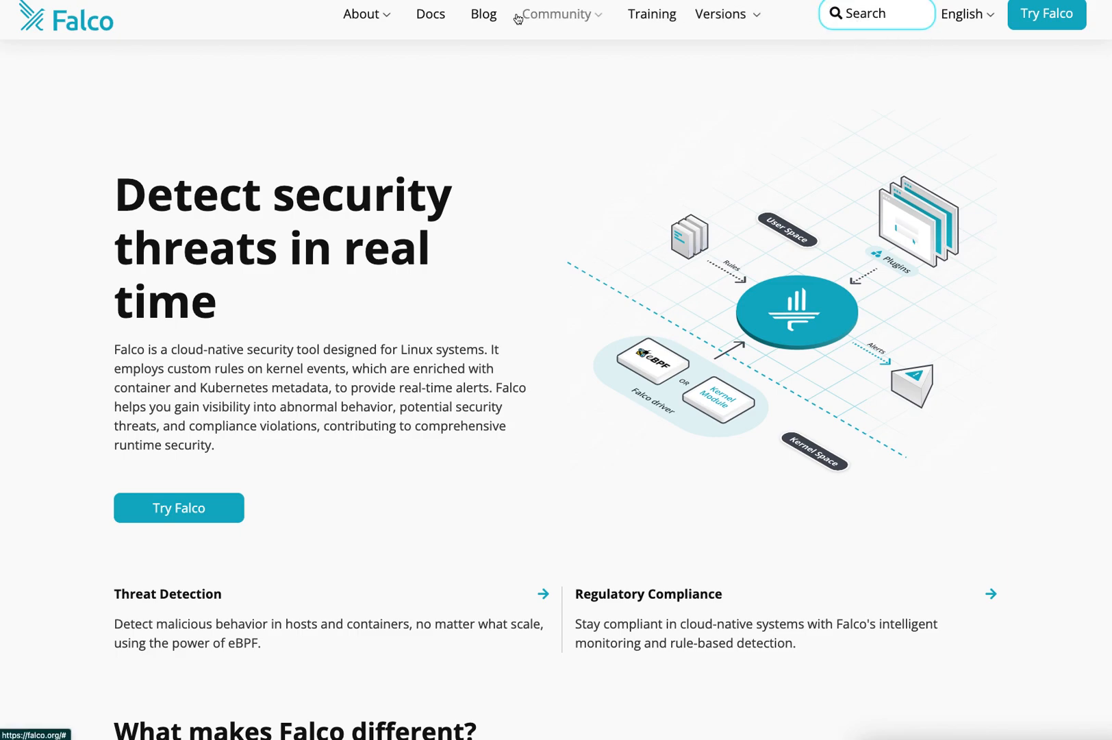
{"action": "mouse_move", "coordinate": [532, 36]}
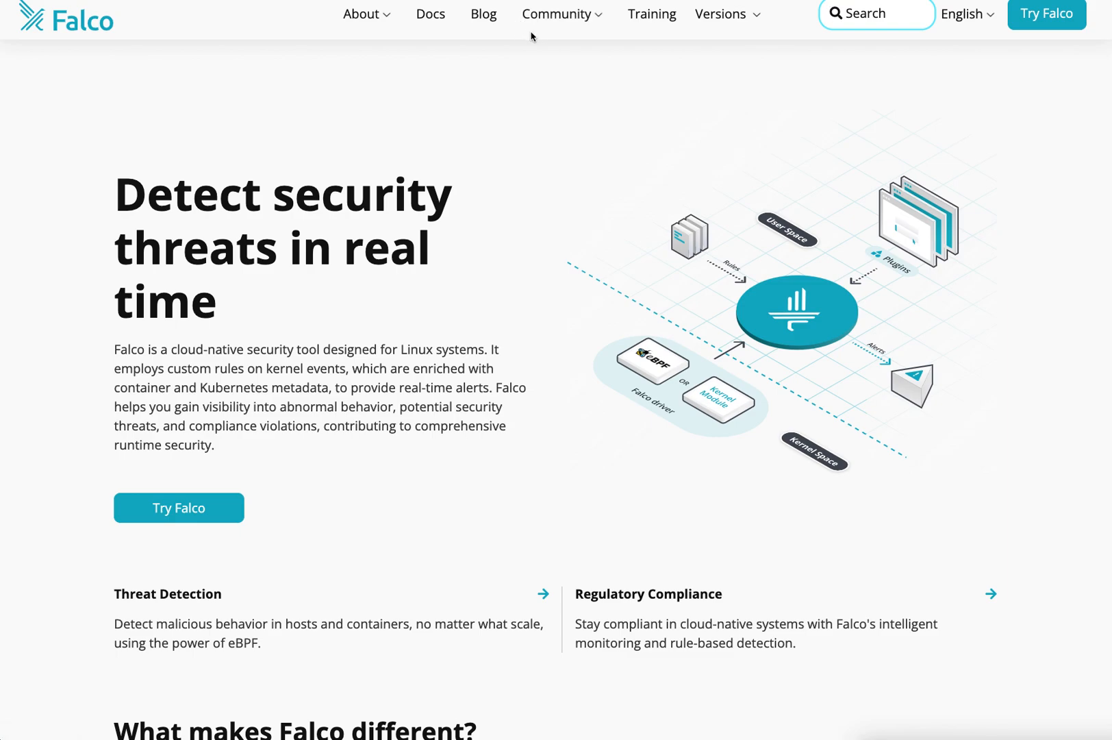
{"action": "mouse_move", "coordinate": [557, 14]}
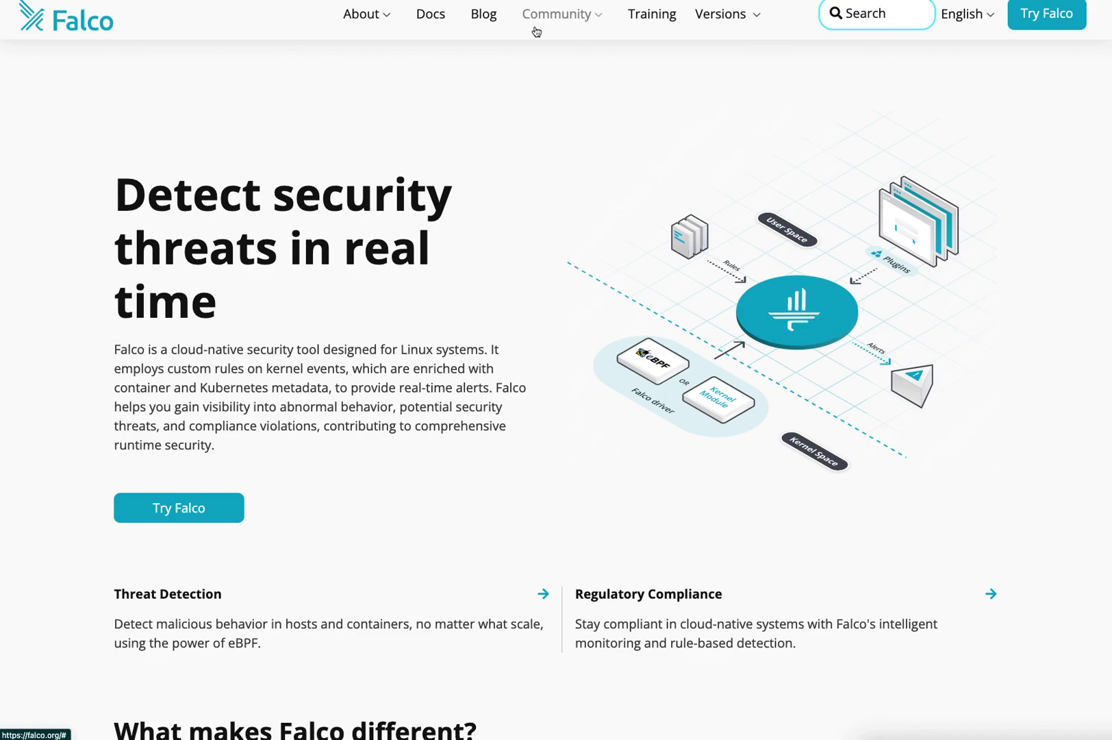
{"action": "mouse_move", "coordinate": [529, 33]}
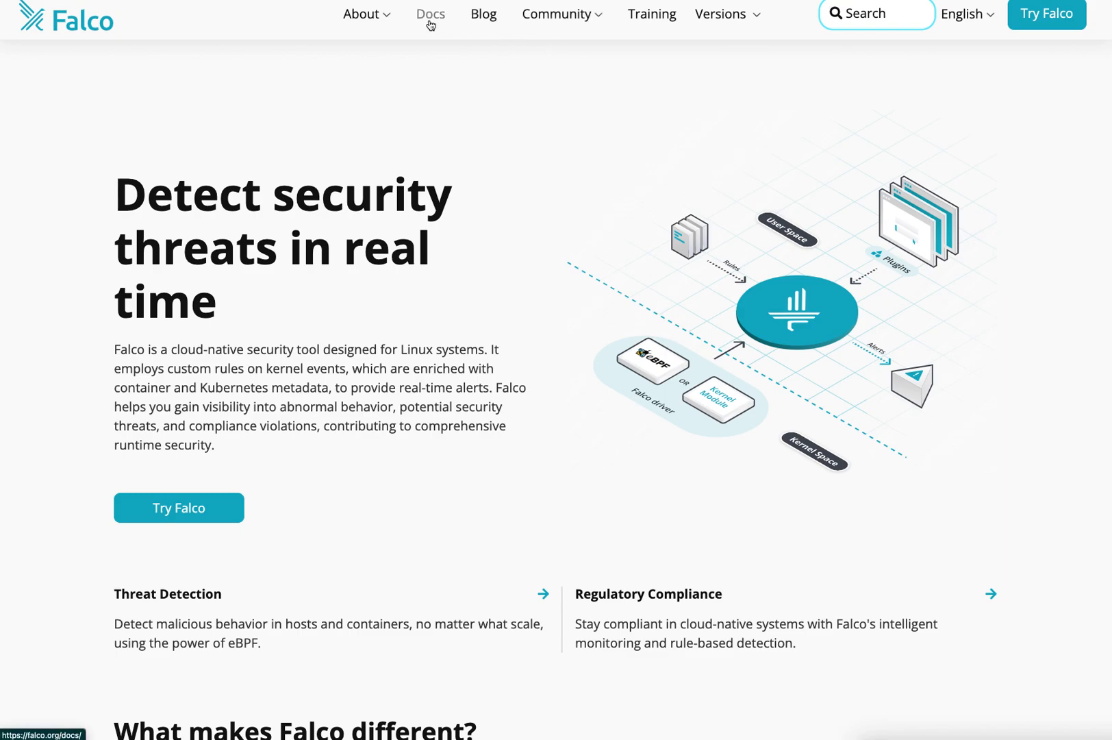
{"action": "mouse_move", "coordinate": [459, 132]}
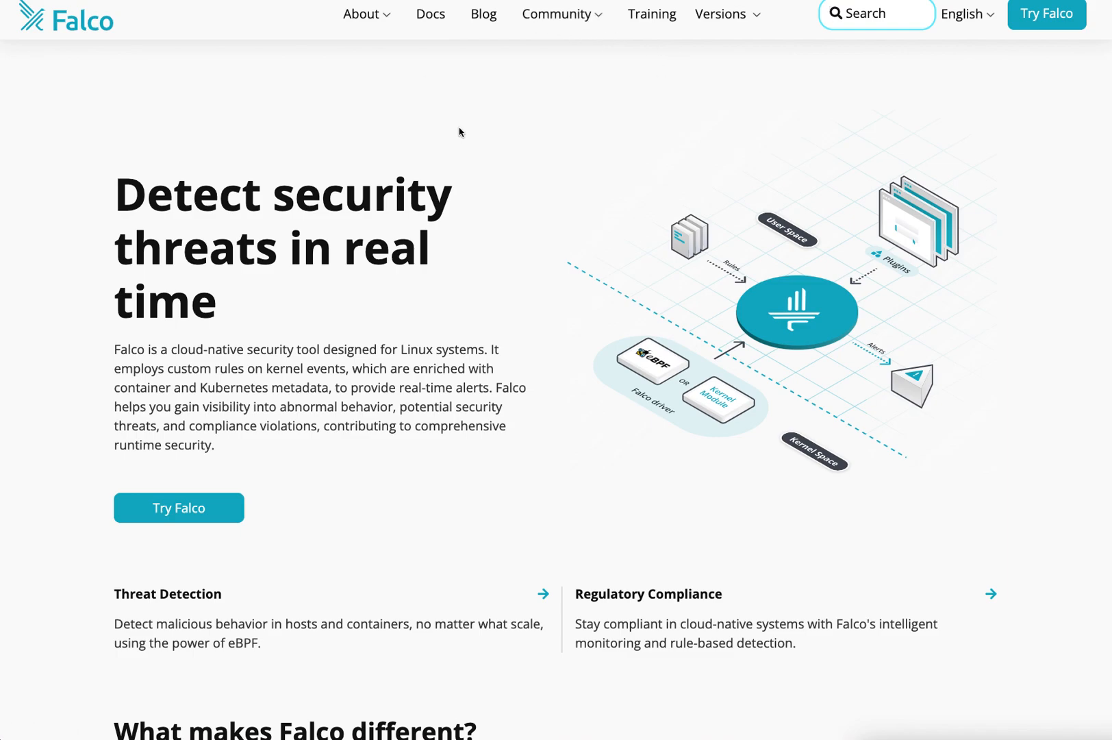
{"action": "mouse_move", "coordinate": [1001, 66]}
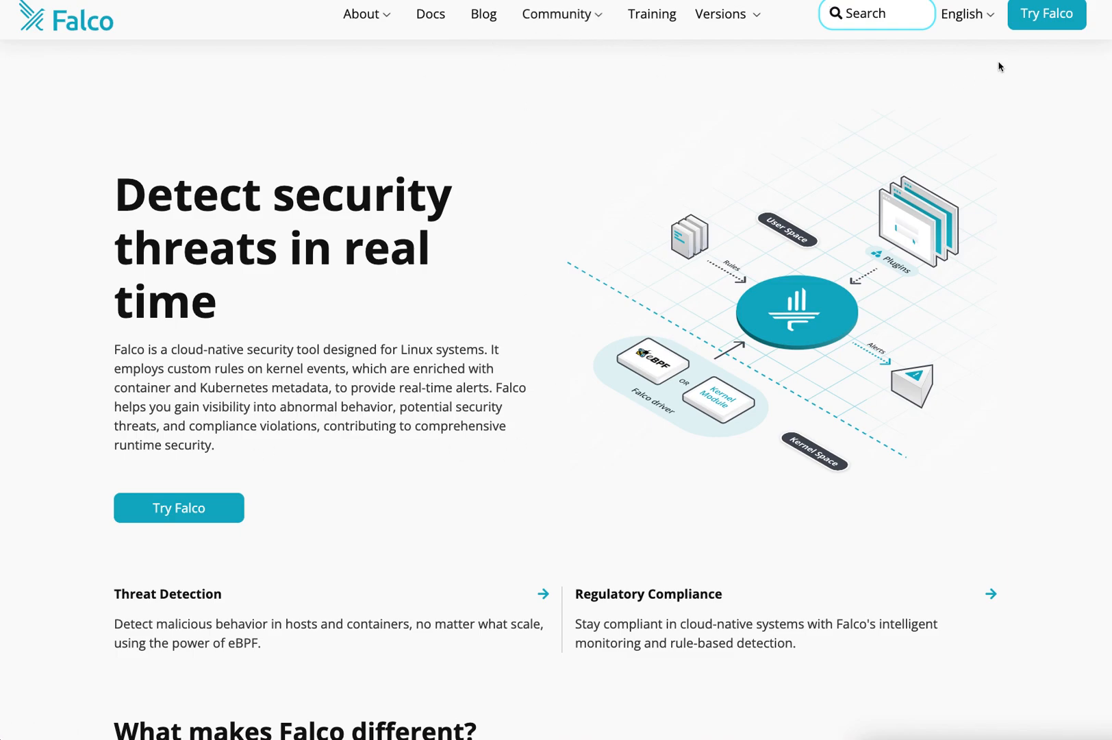
{"action": "mouse_move", "coordinate": [1035, 55]}
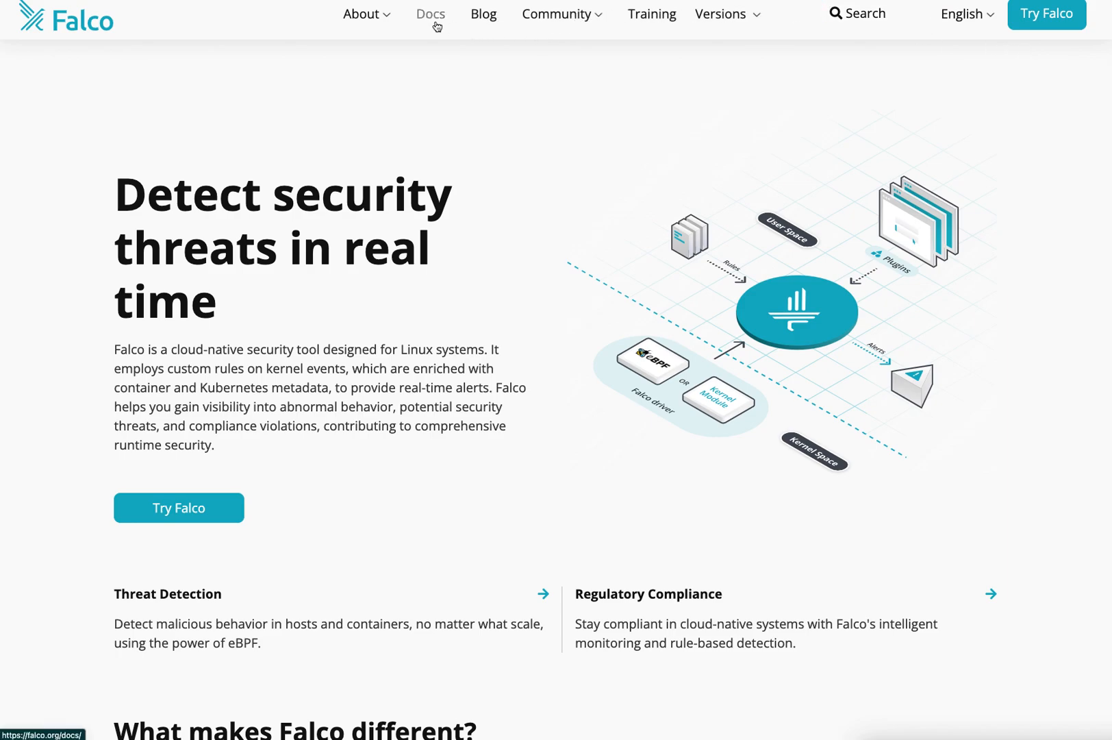
Step: Navigate Falco Docs > Reference > Falco Rules to Supported Fields for Conditions and Outputs
{"action": "left_click", "coordinate": [430, 14]}
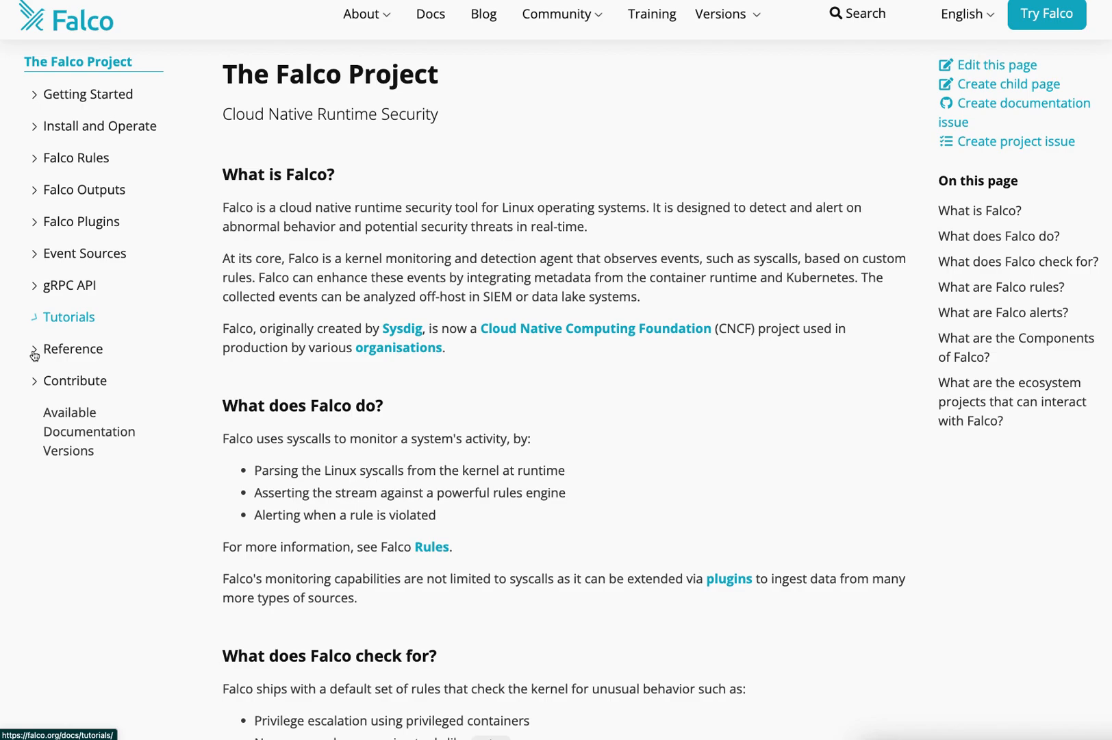
{"action": "left_click", "coordinate": [73, 349]}
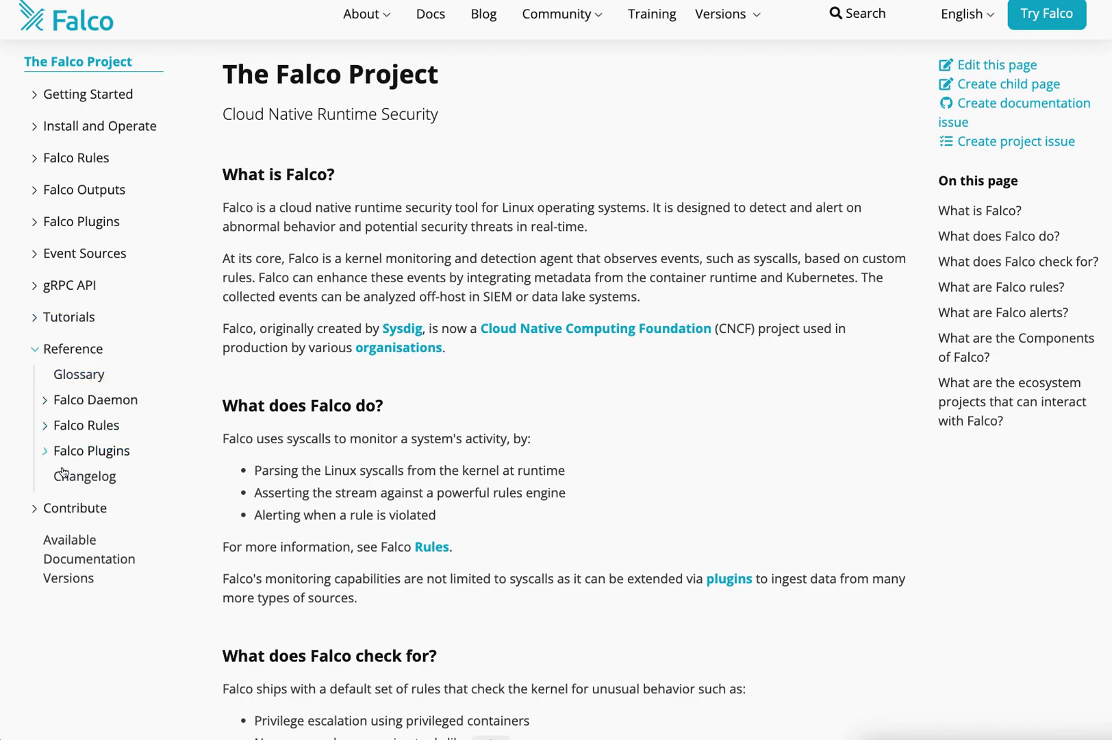
{"action": "left_click", "coordinate": [86, 425]}
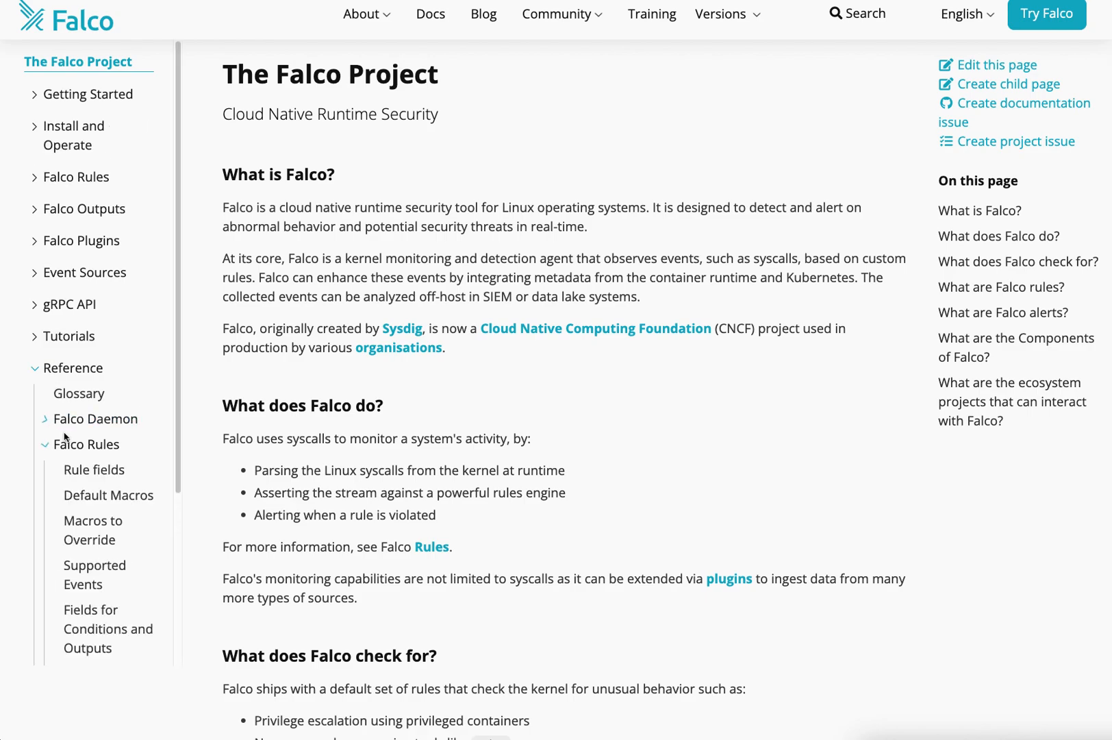
{"action": "scroll", "scroll_direction": "down", "scroll_amount": 3}
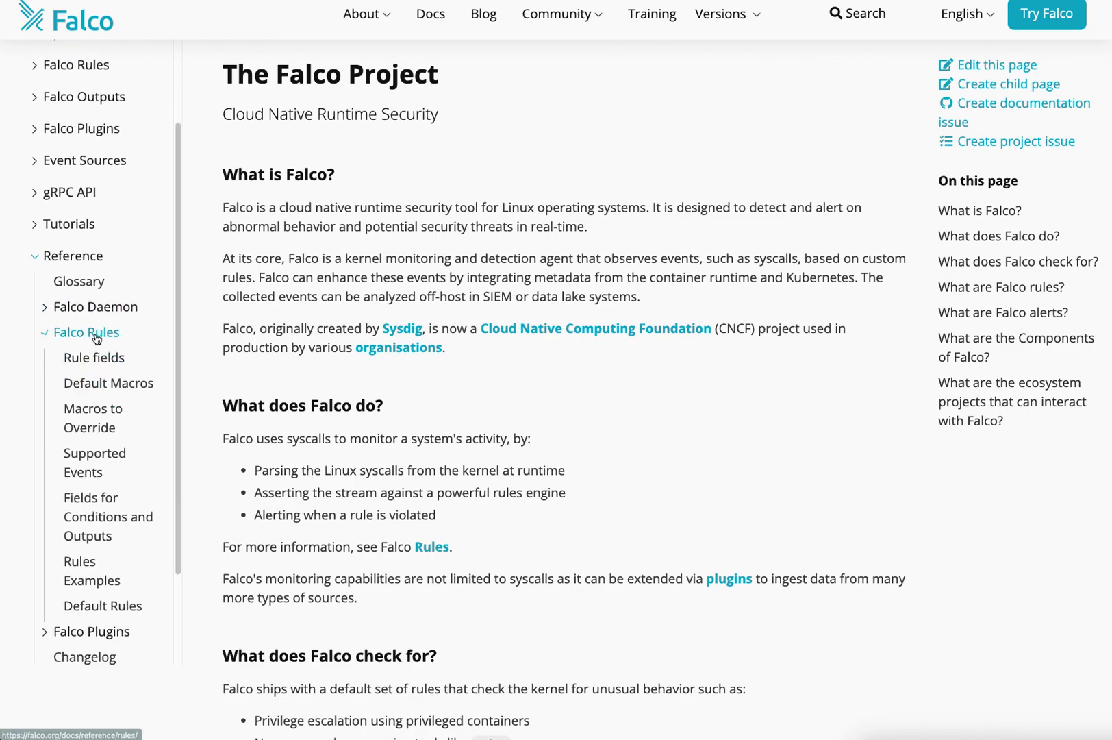
{"action": "left_click", "coordinate": [86, 332]}
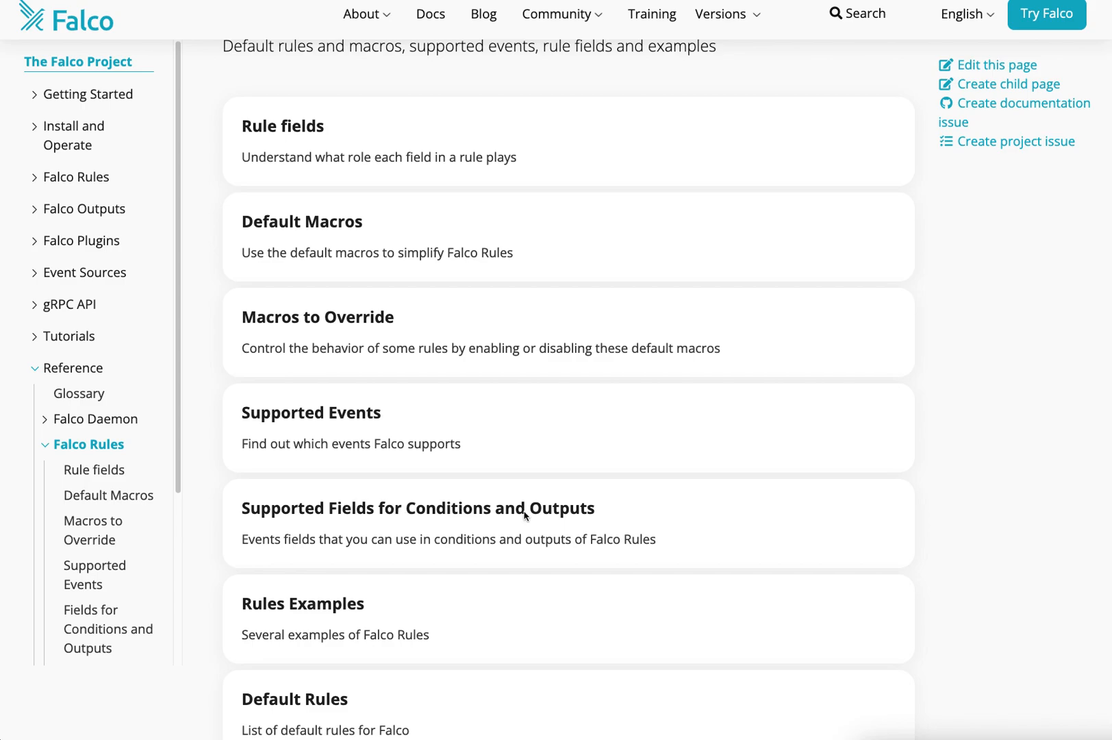
{"action": "left_click", "coordinate": [311, 413]}
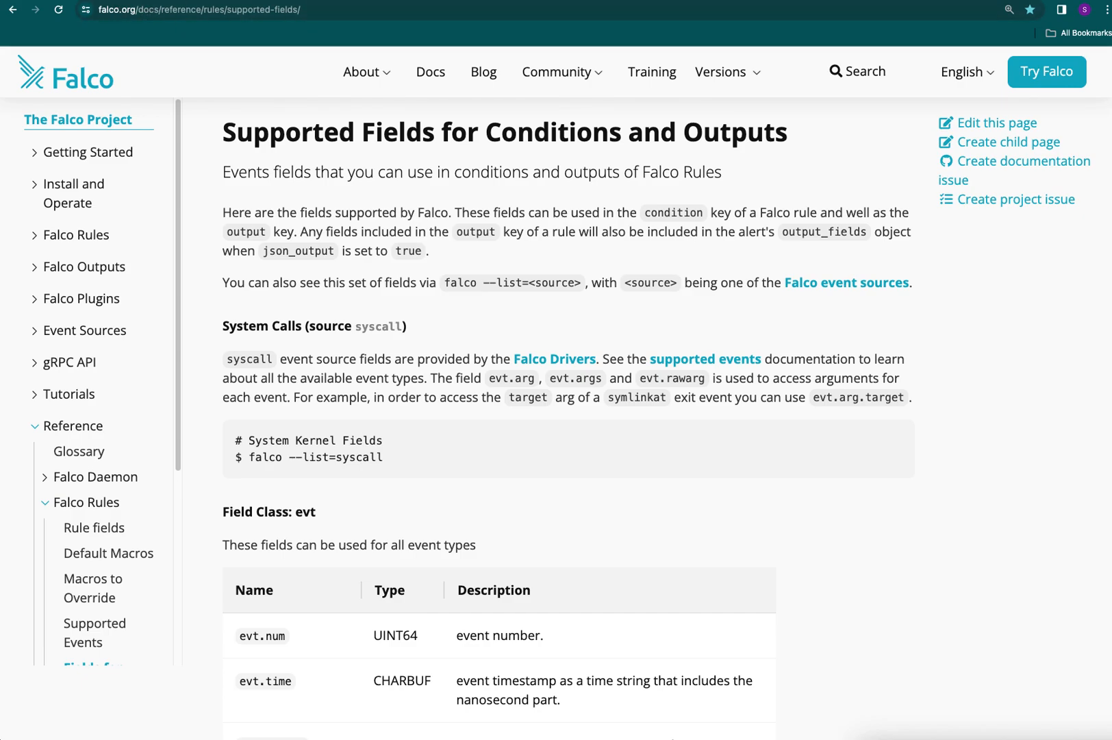
Step: Copy user.uid from the fields page and paste it after user_id=% in the rule output
{"action": "scroll", "scroll_direction": "down", "scroll_amount": 3}
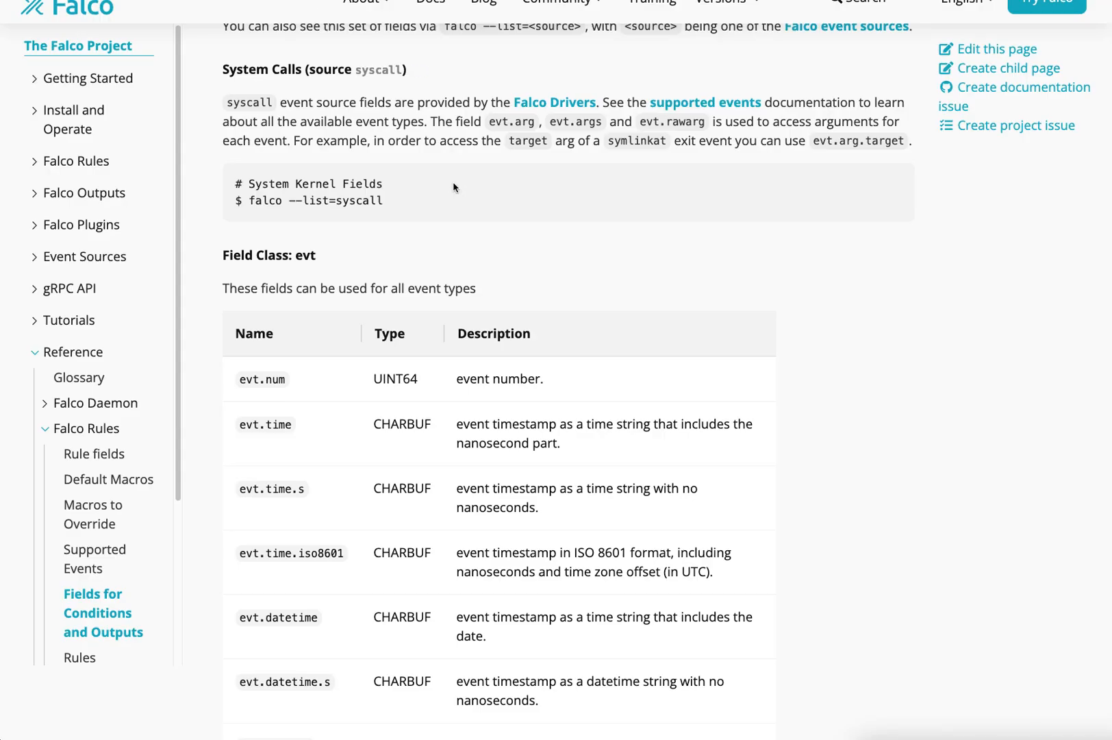
{"action": "scroll", "scroll_direction": "down", "scroll_amount": 3}
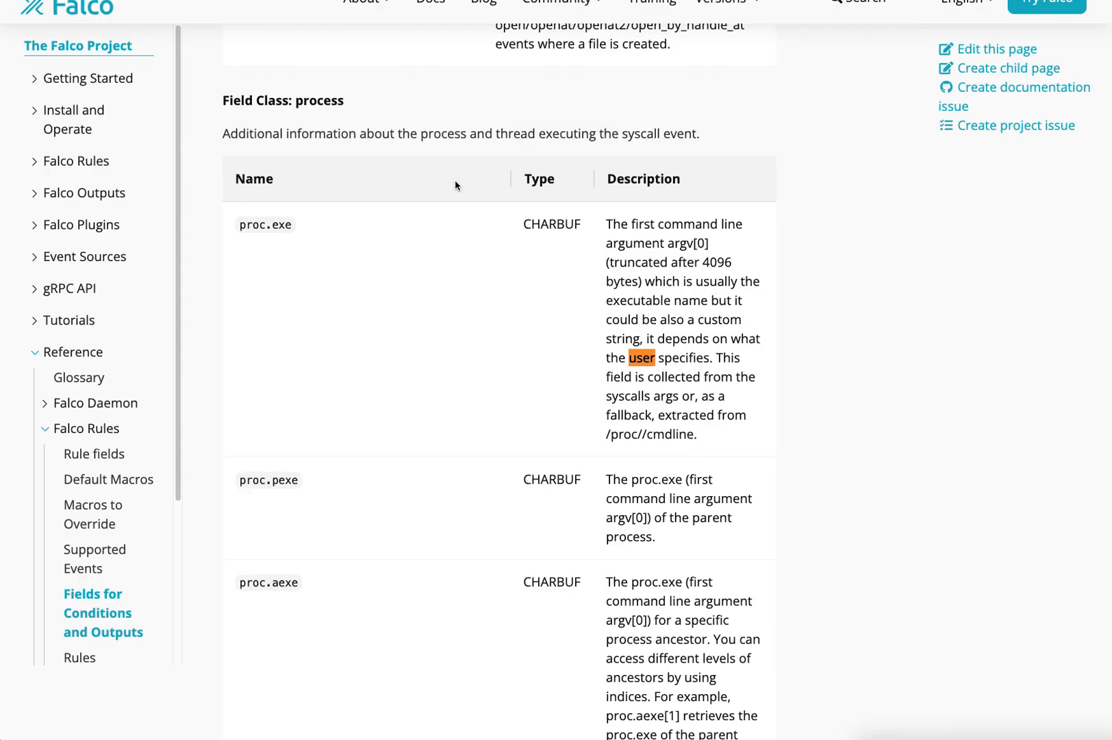
{"action": "scroll", "scroll_direction": "down", "scroll_amount": 3}
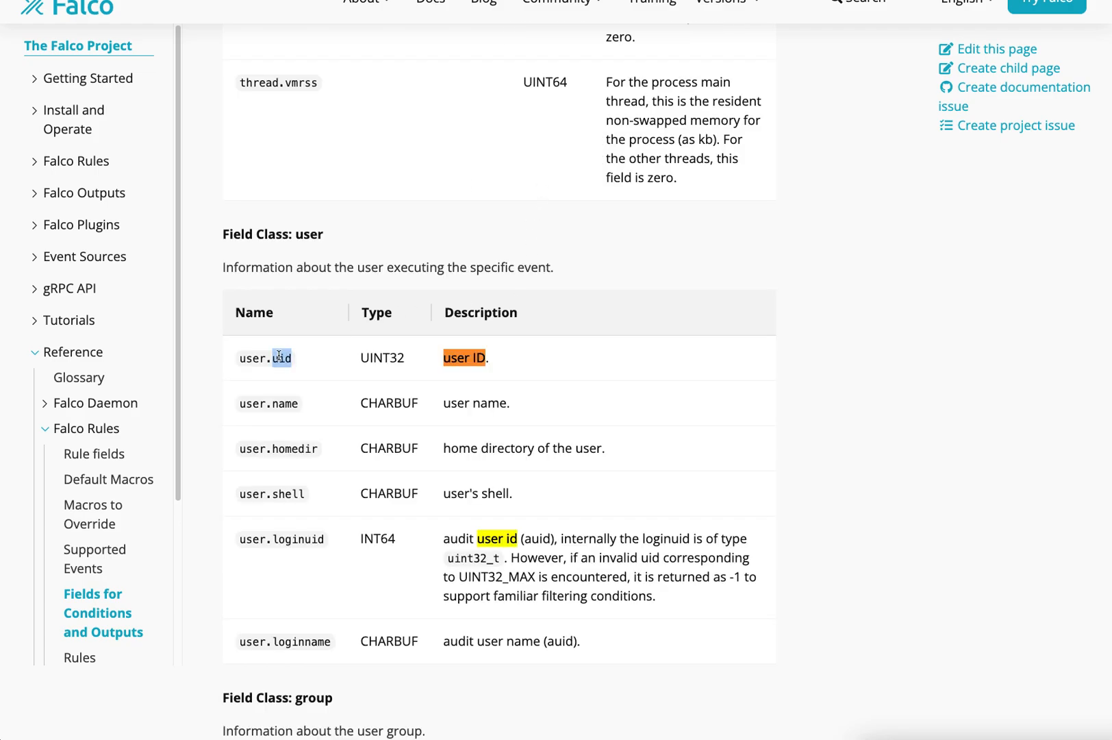
{"action": "double_click", "coordinate": [264, 358]}
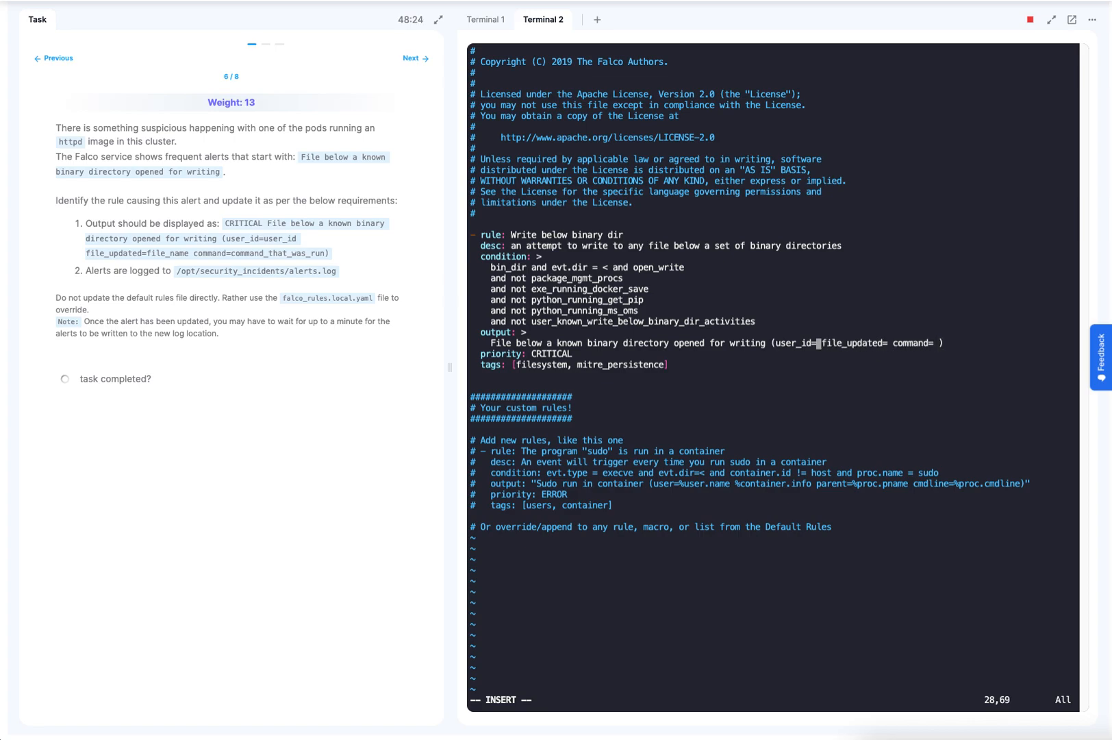
{"action": "type", "text": "%"}
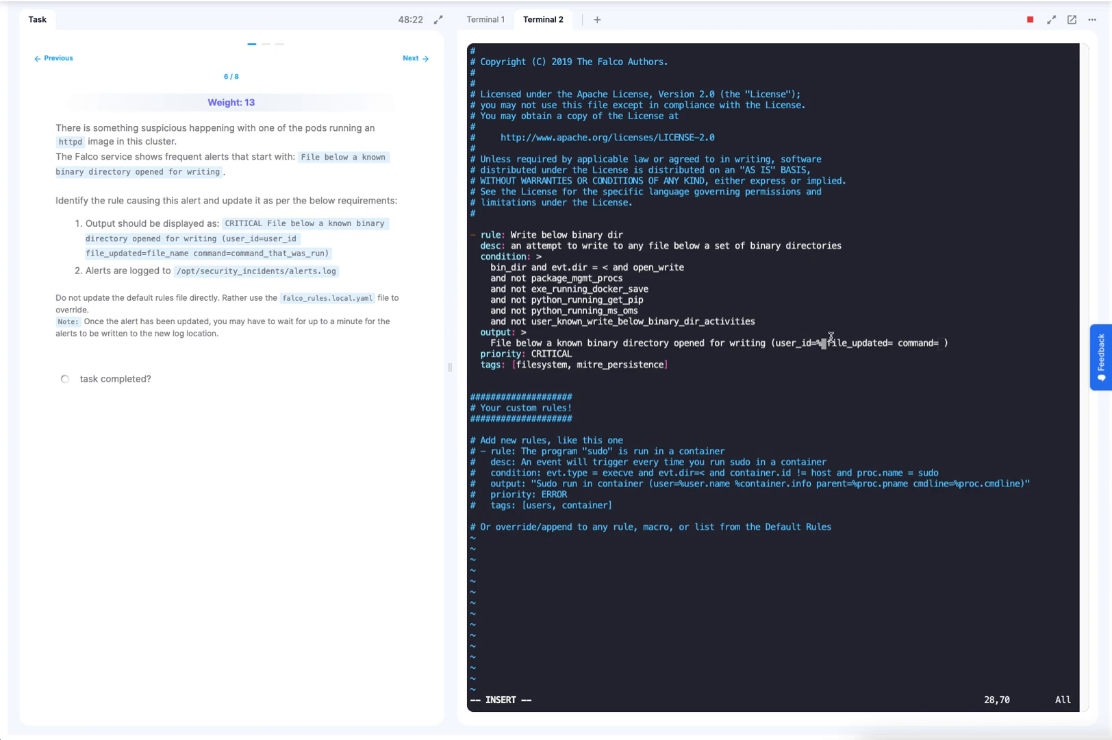
{"action": "right_click", "coordinate": [830, 335]}
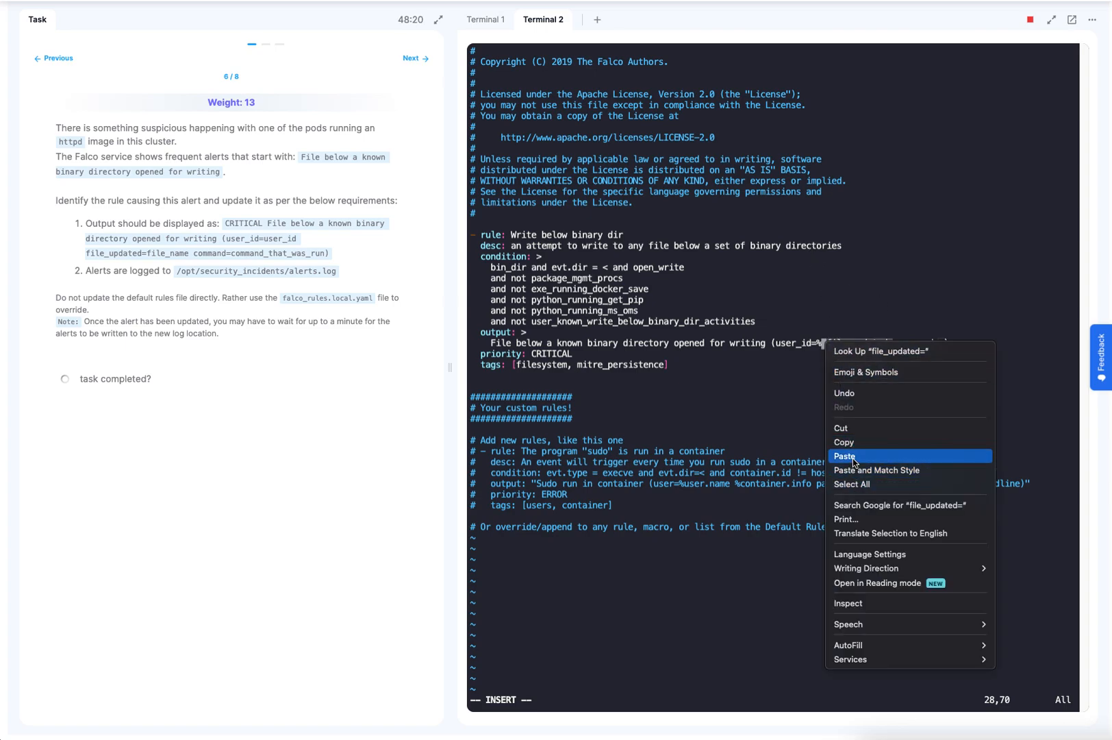
{"action": "left_click", "coordinate": [846, 457]}
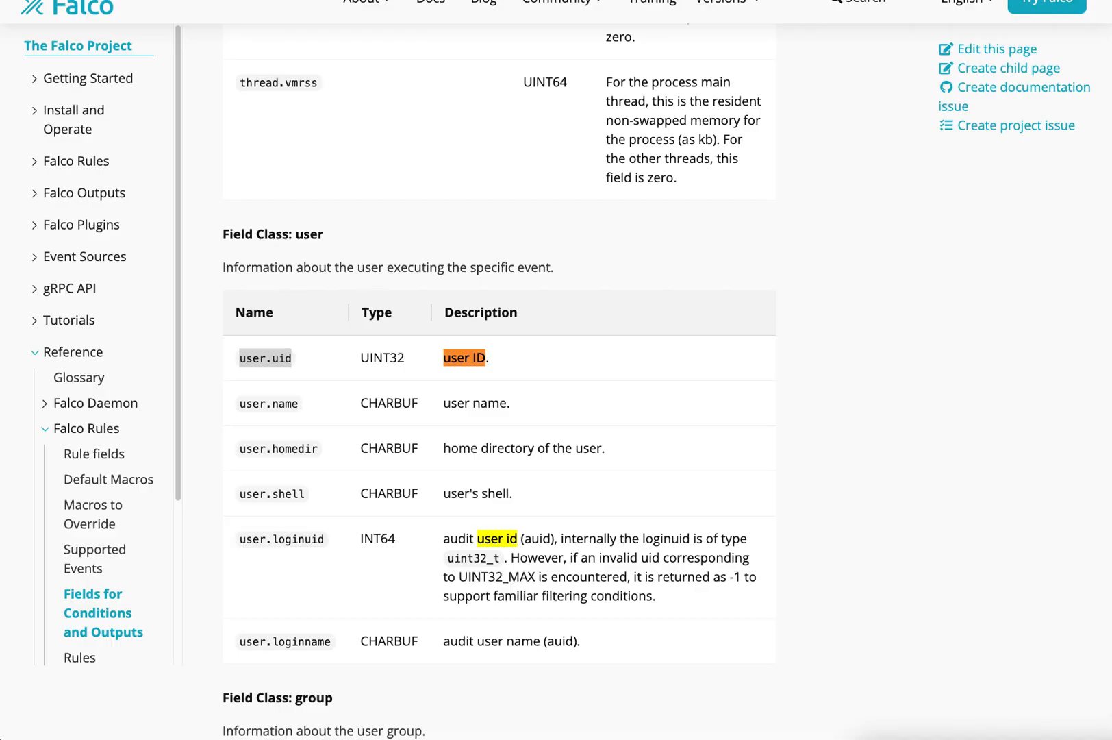
Step: Find fd.name in the fd field class, copy it, and type fd.name for file_updated
{"action": "scroll", "scroll_direction": "down", "scroll_amount": 3}
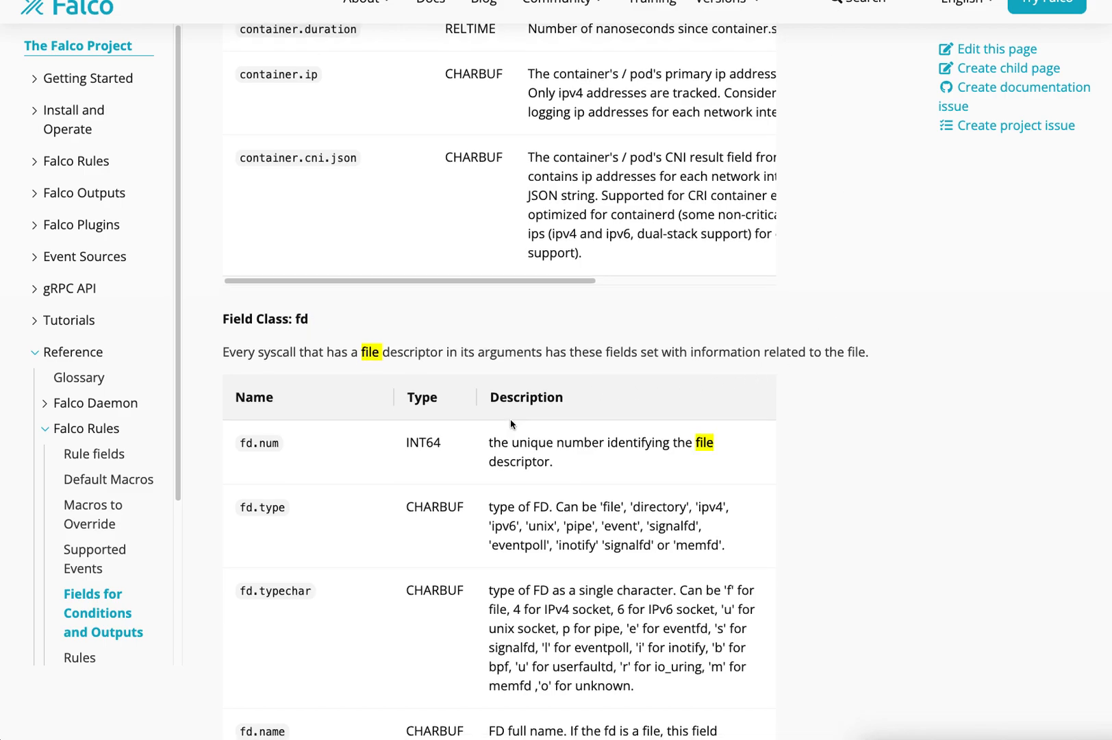
{"action": "scroll", "scroll_direction": "down", "scroll_amount": 3}
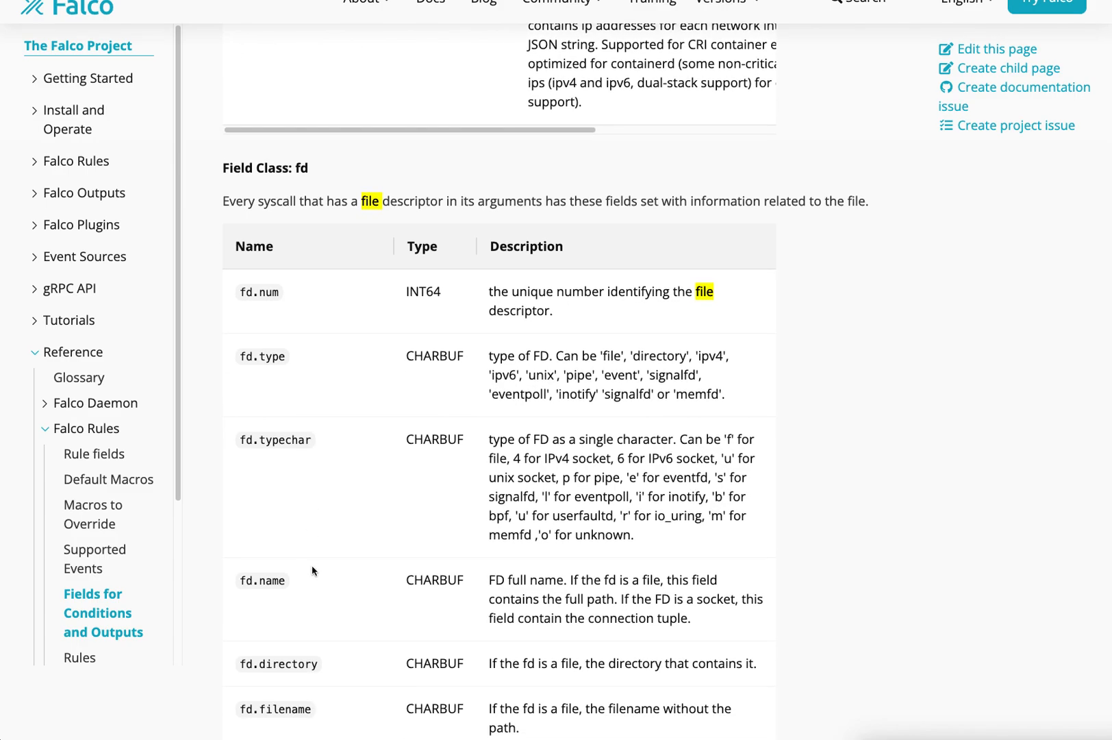
{"action": "mouse_move", "coordinate": [623, 598]}
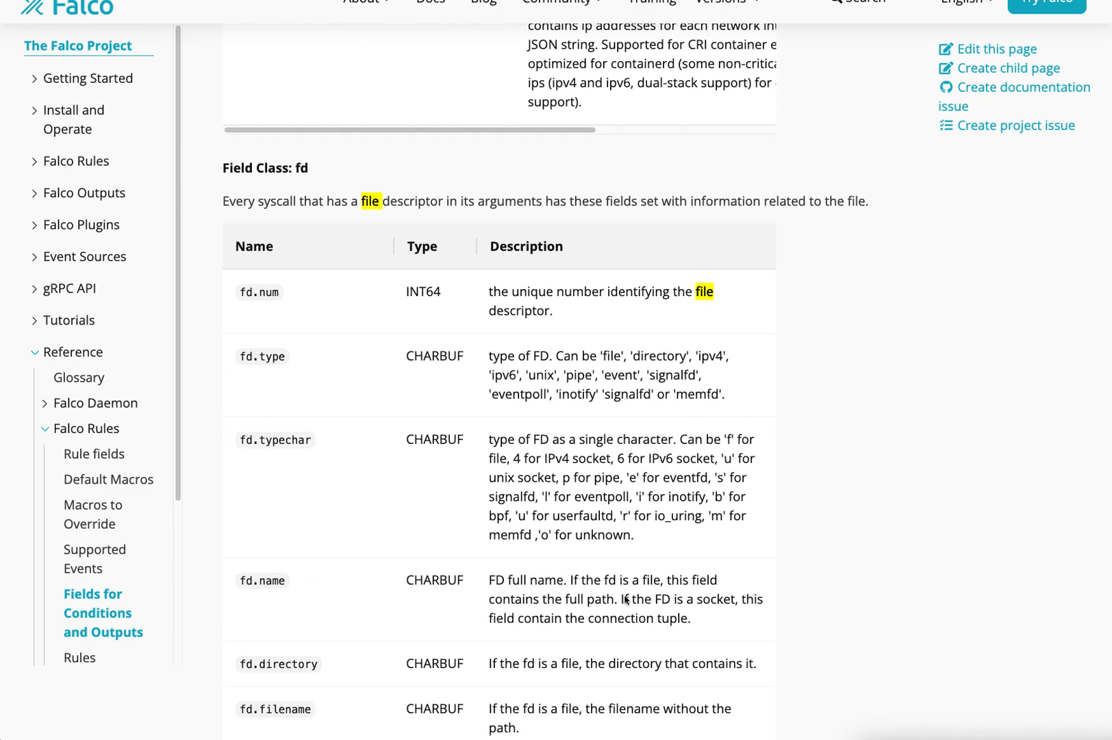
{"action": "mouse_move", "coordinate": [702, 585]}
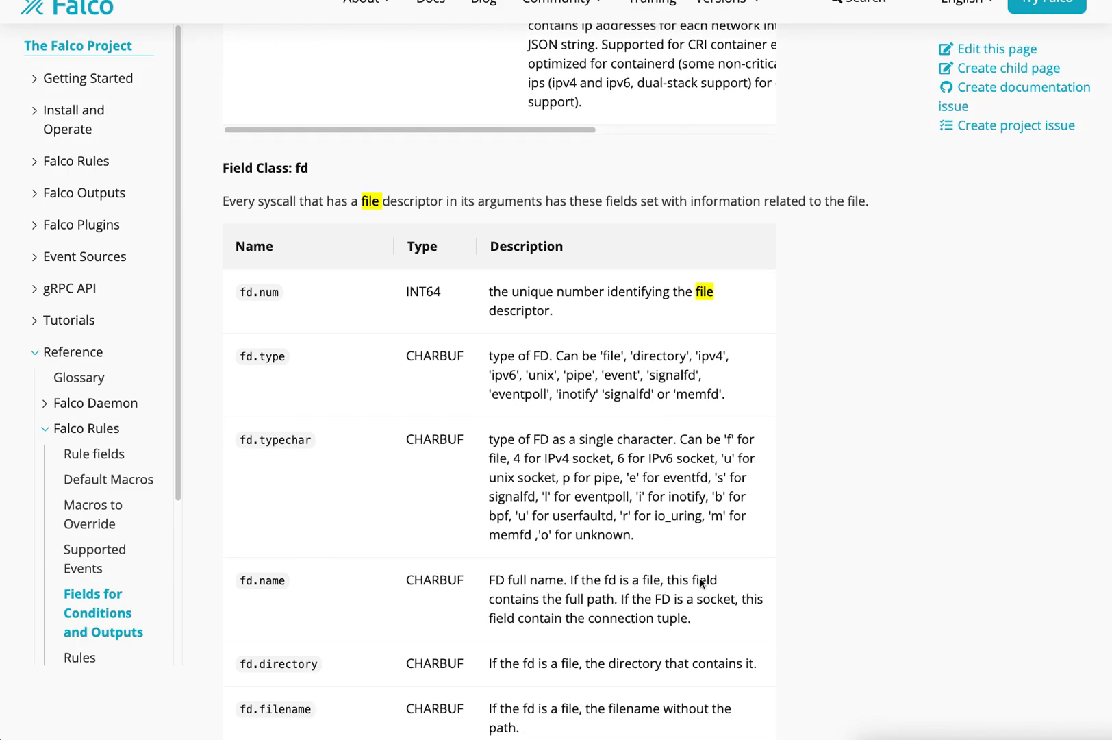
{"action": "mouse_move", "coordinate": [661, 596]}
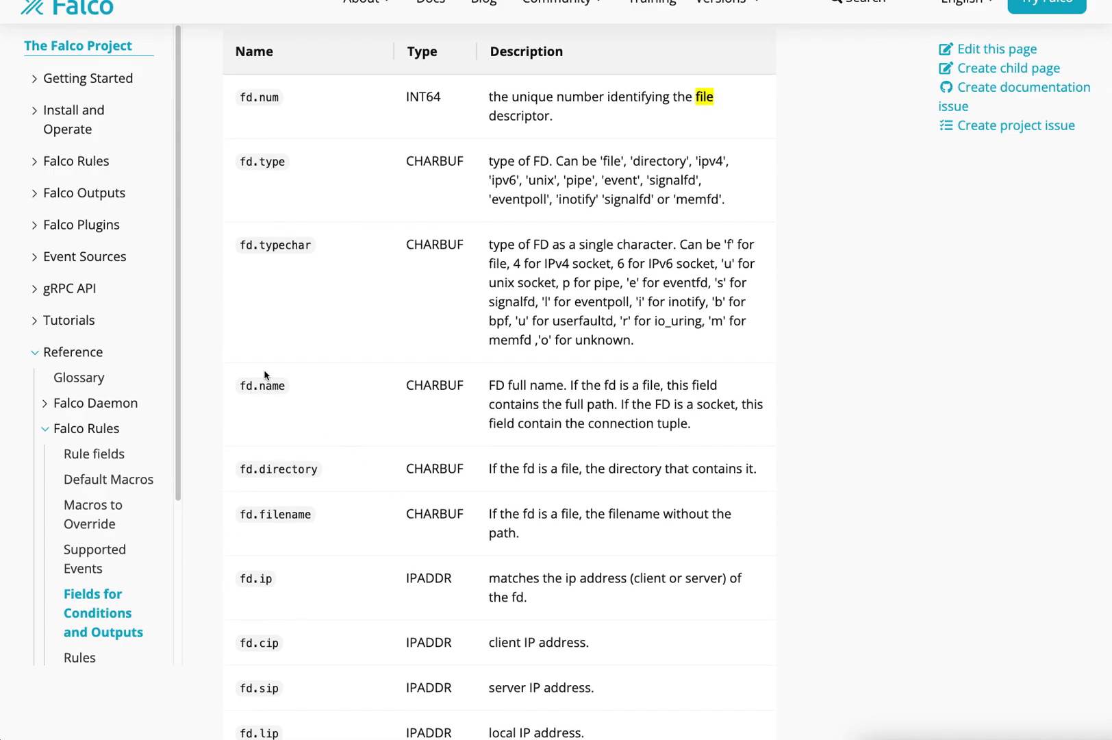
{"action": "mouse_move", "coordinate": [563, 509]}
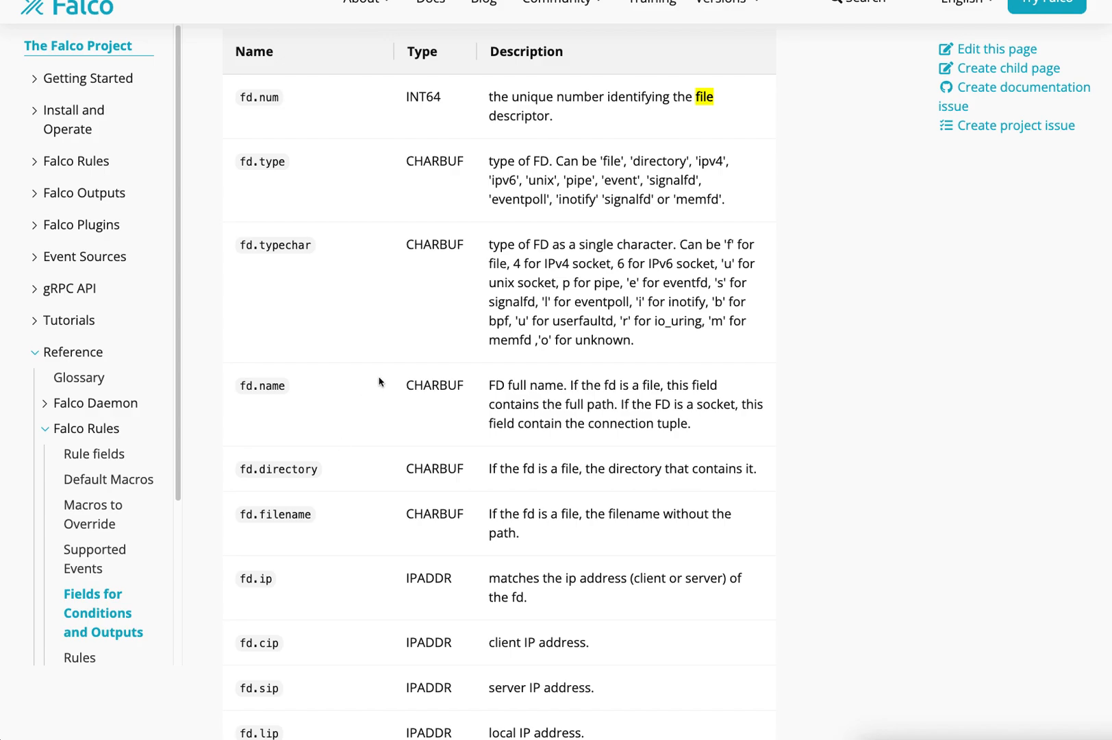
{"action": "double_click", "coordinate": [262, 385]}
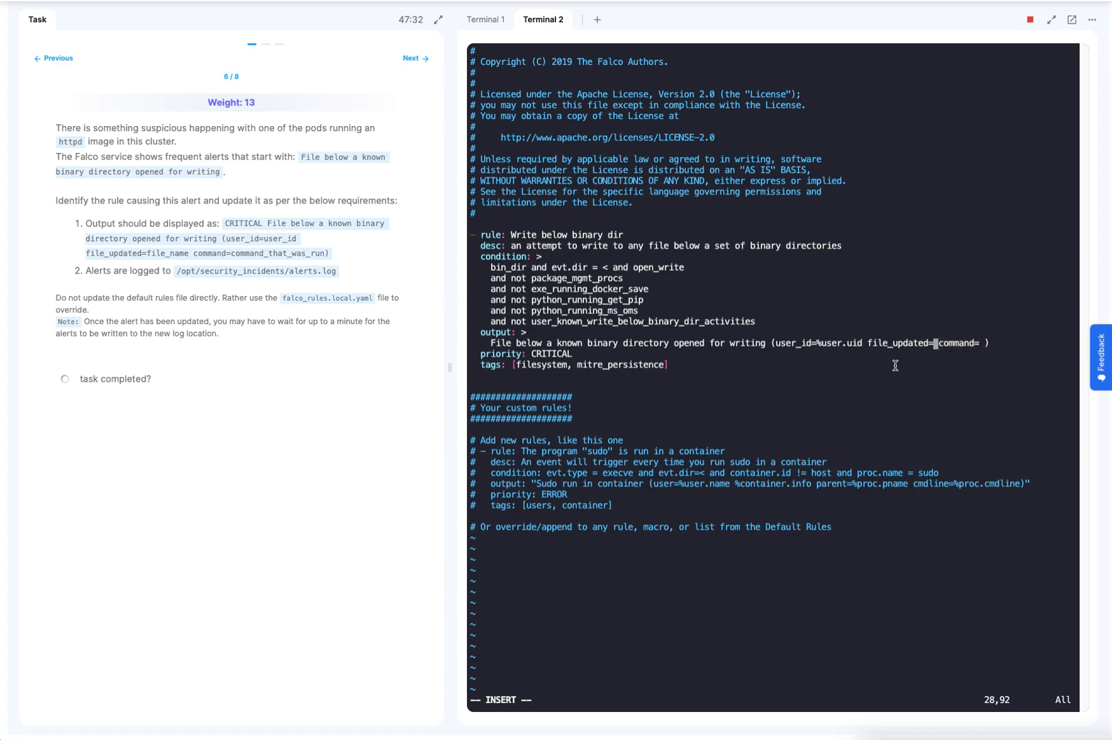
{"action": "type", "text": "fd.nam"}
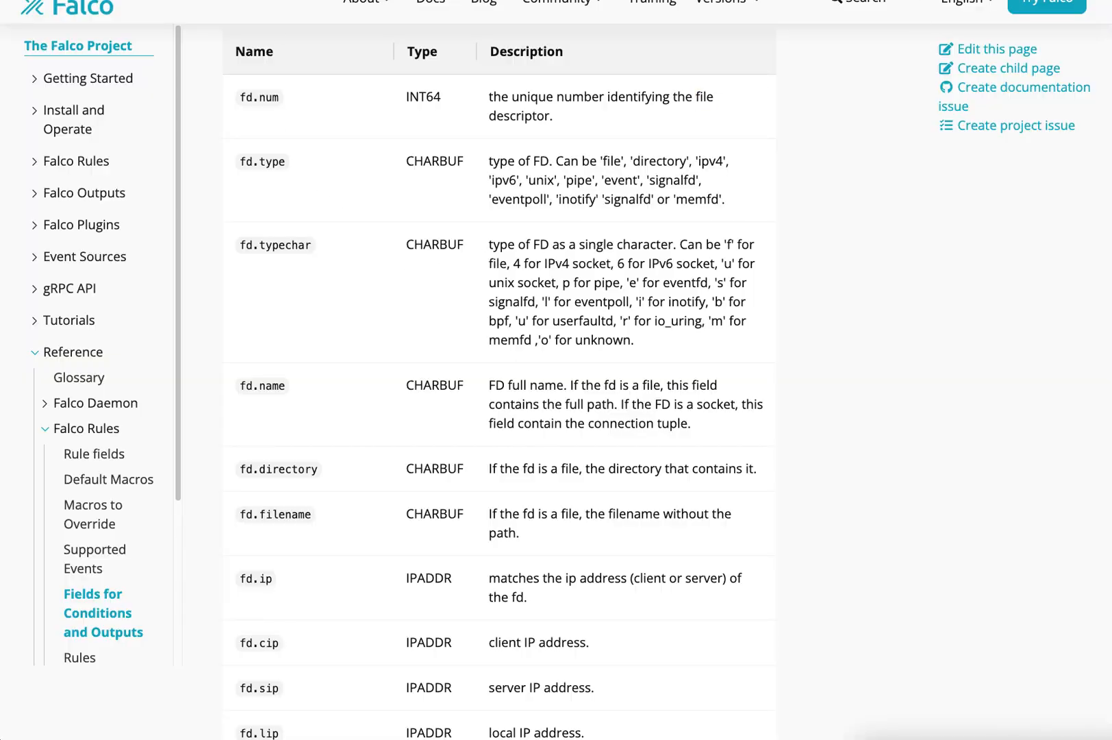
Step: Scroll the fields reference down to proc.cmdline and copy the field name
{"action": "scroll", "scroll_direction": "down", "scroll_amount": 3}
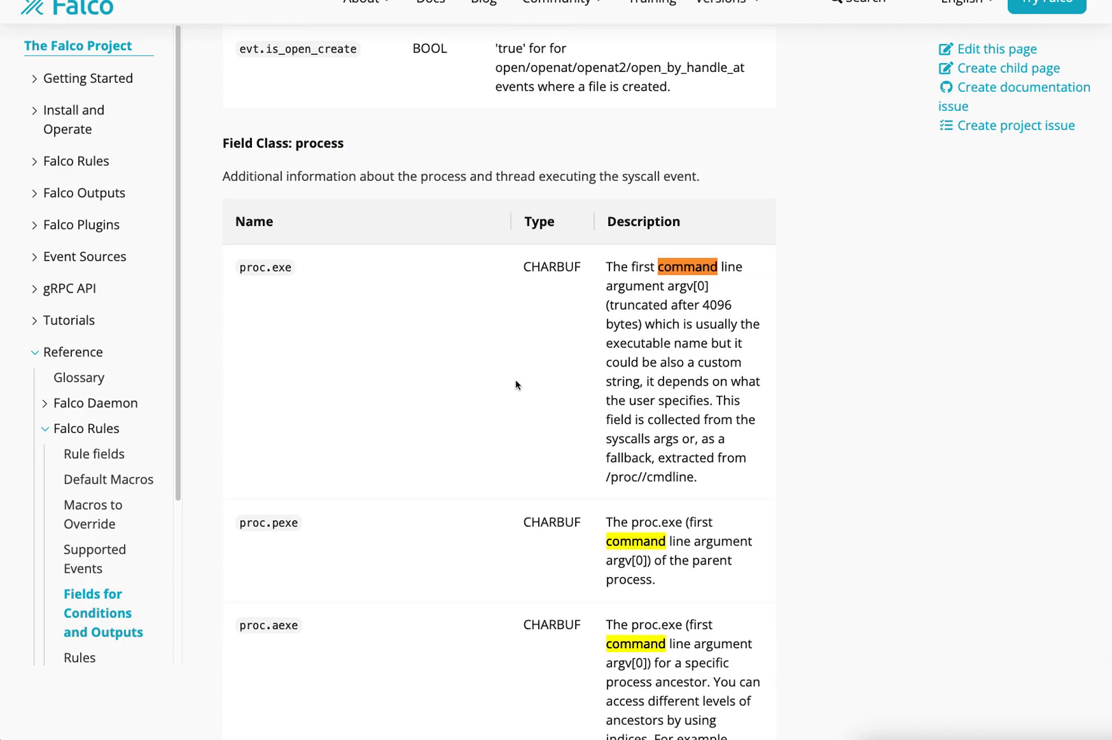
{"action": "scroll", "scroll_direction": "down", "scroll_amount": 3}
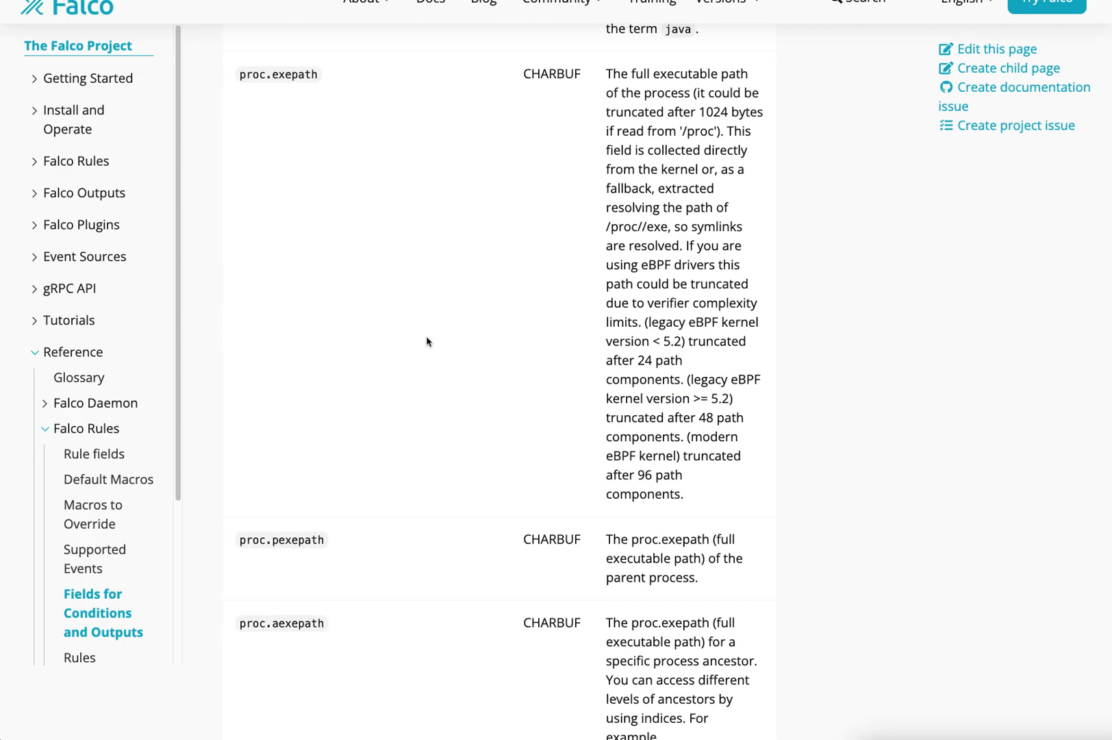
{"action": "scroll", "scroll_direction": "down", "scroll_amount": 3}
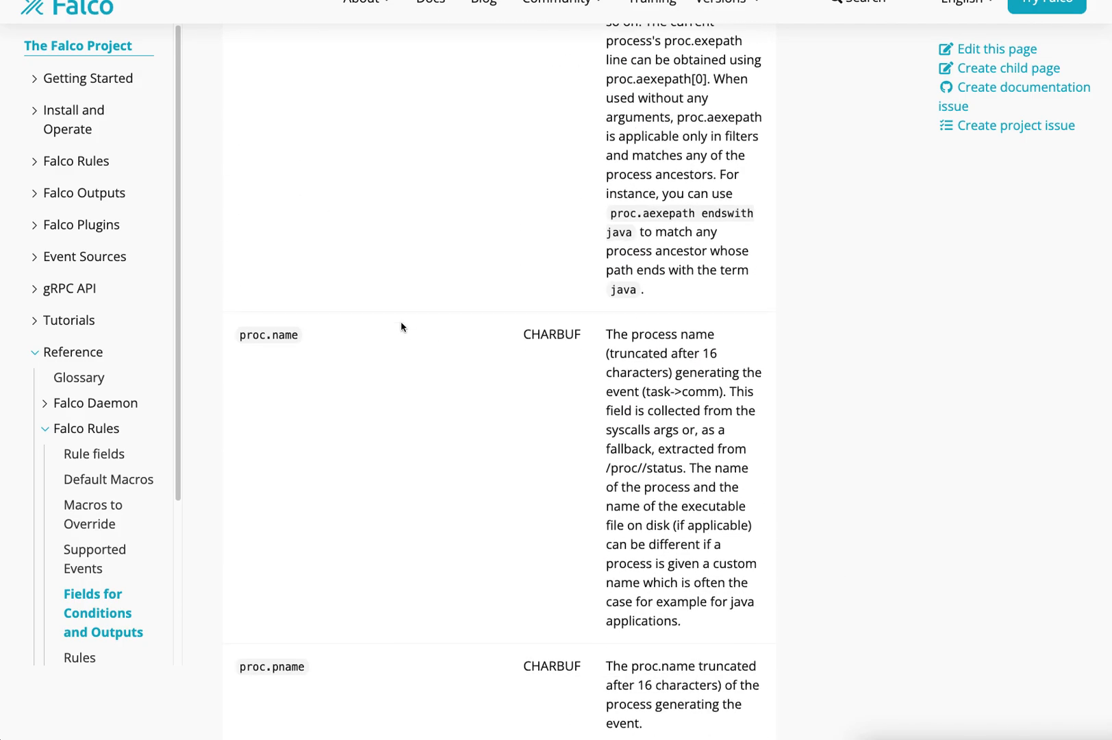
{"action": "scroll", "scroll_direction": "down", "scroll_amount": 3}
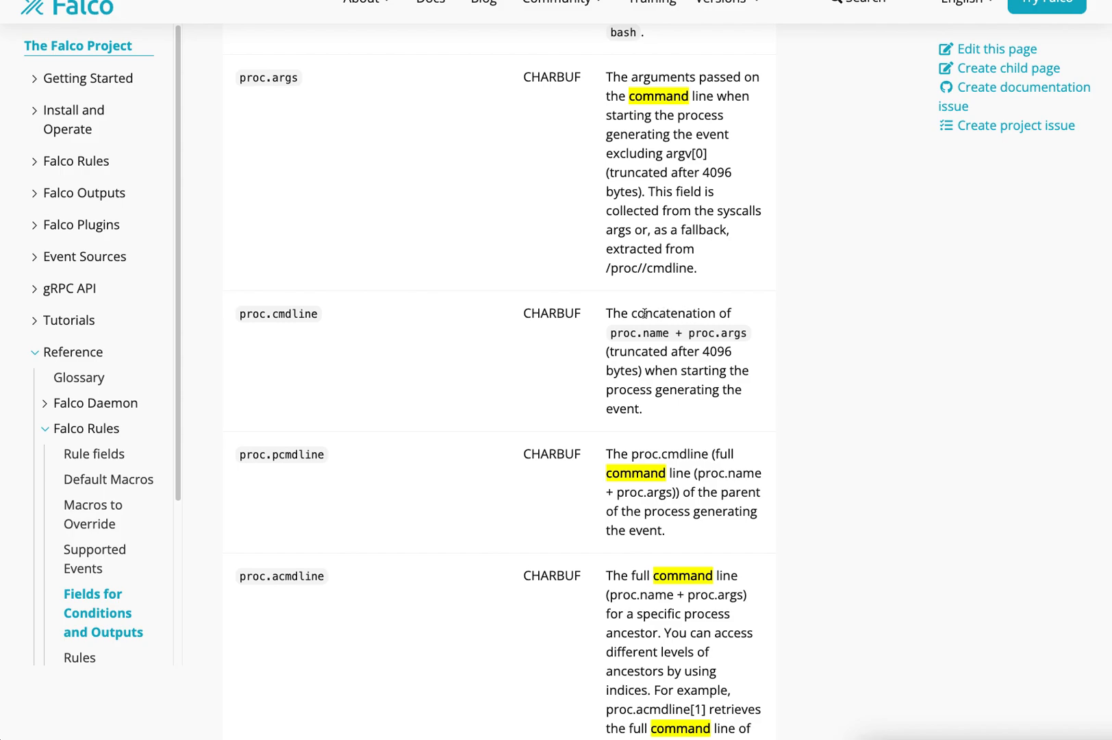
{"action": "scroll", "scroll_direction": "down", "scroll_amount": 3}
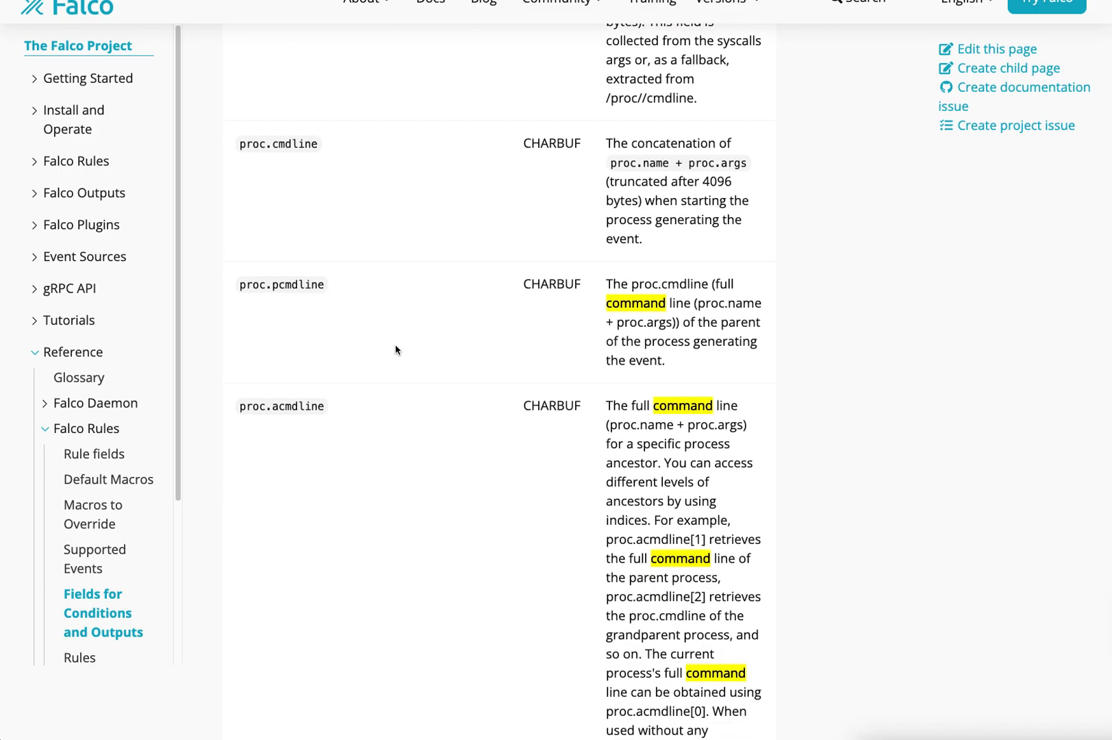
{"action": "scroll", "scroll_direction": "down", "scroll_amount": 3}
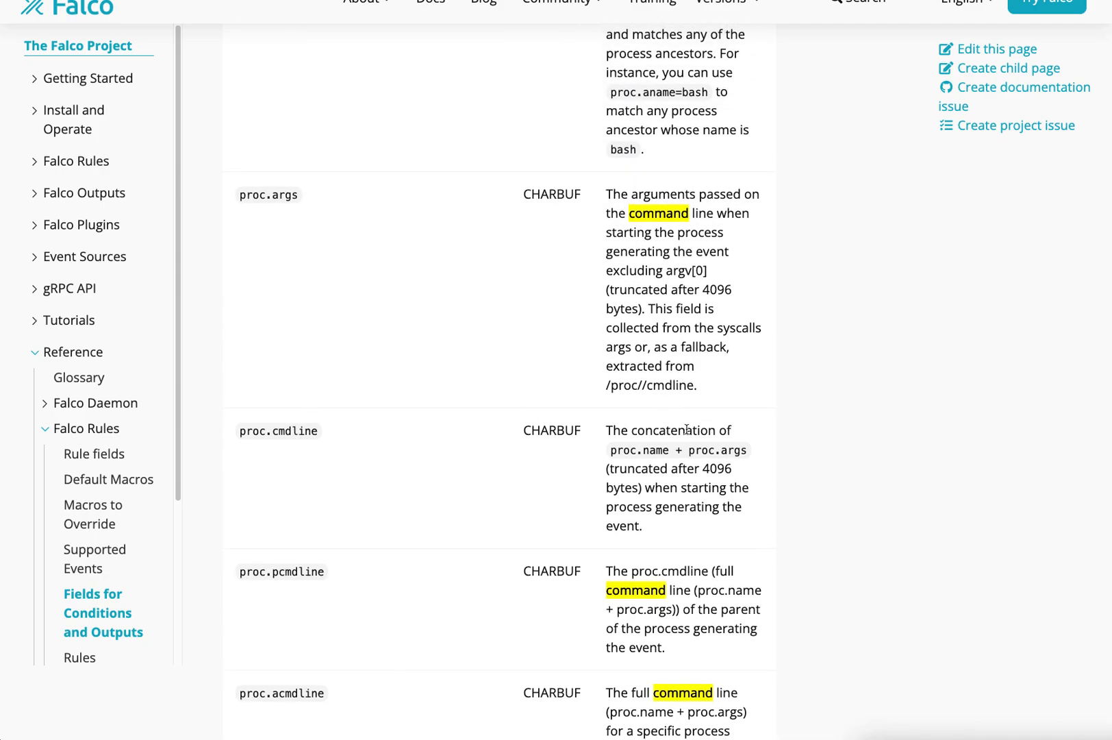
{"action": "mouse_move", "coordinate": [689, 449]}
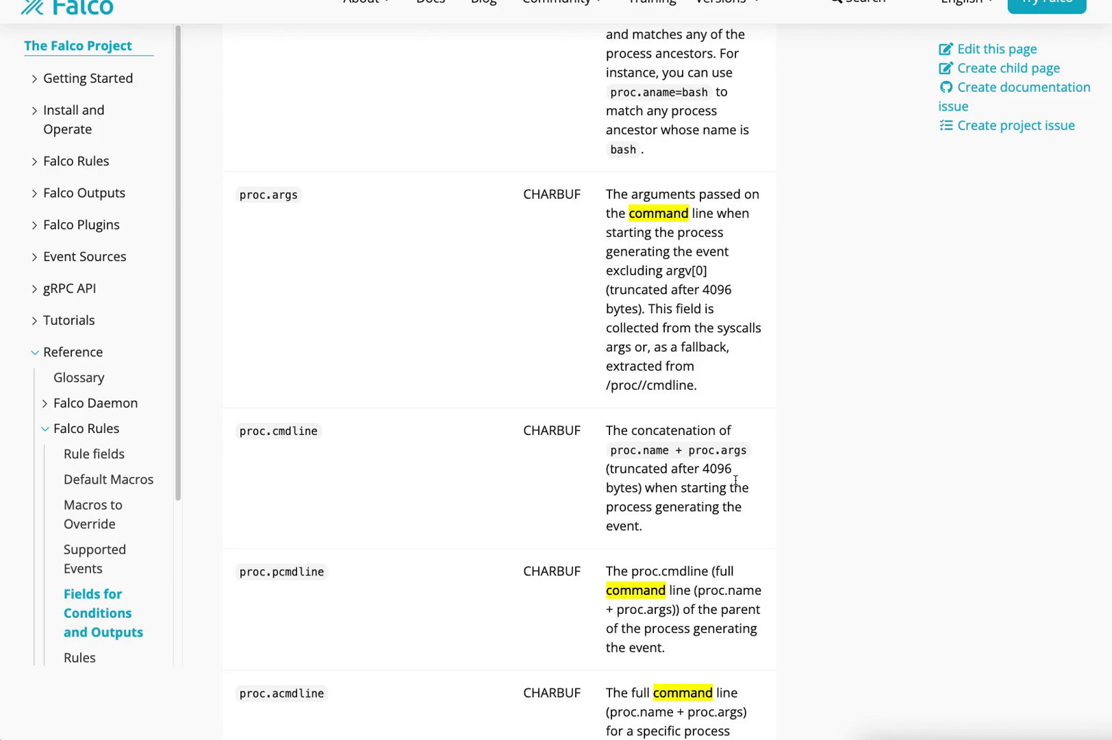
{"action": "mouse_move", "coordinate": [427, 361]}
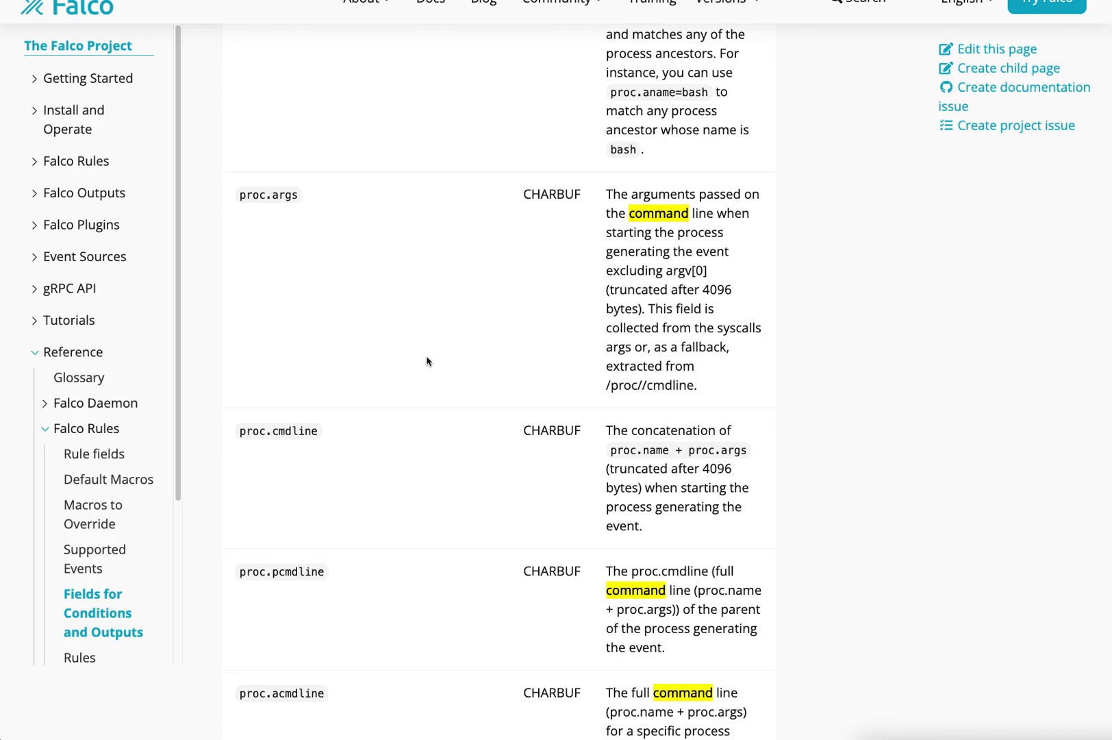
{"action": "mouse_move", "coordinate": [298, 433]}
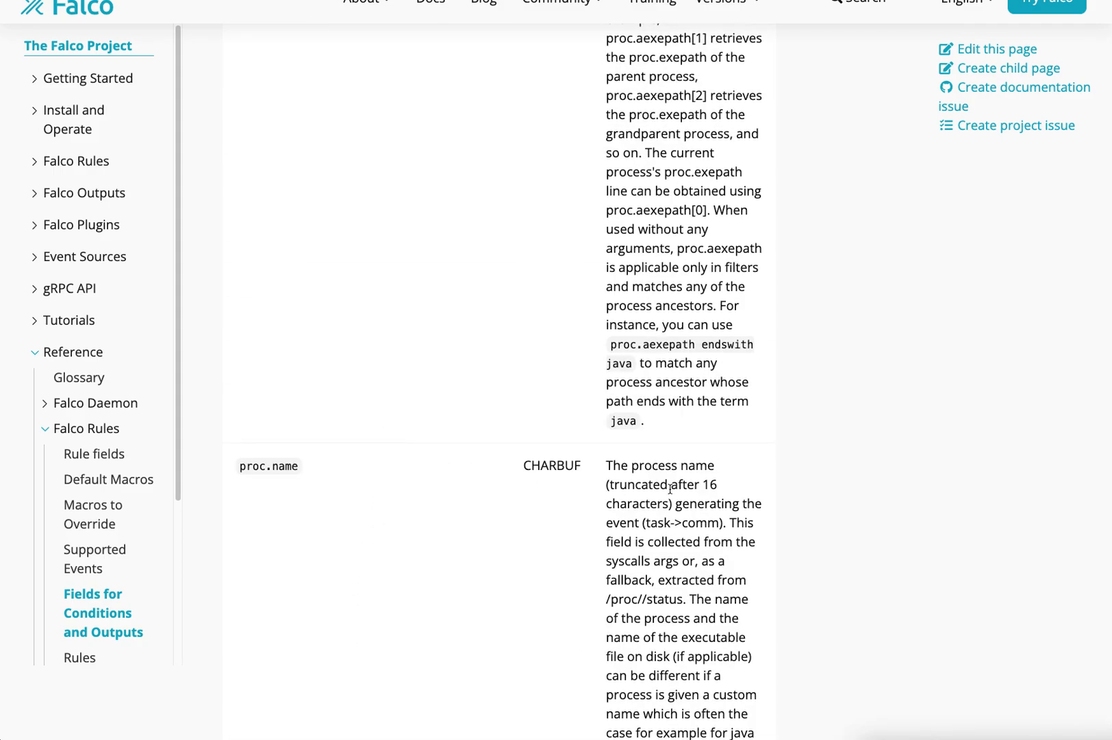
{"action": "scroll", "scroll_direction": "down", "scroll_amount": 3}
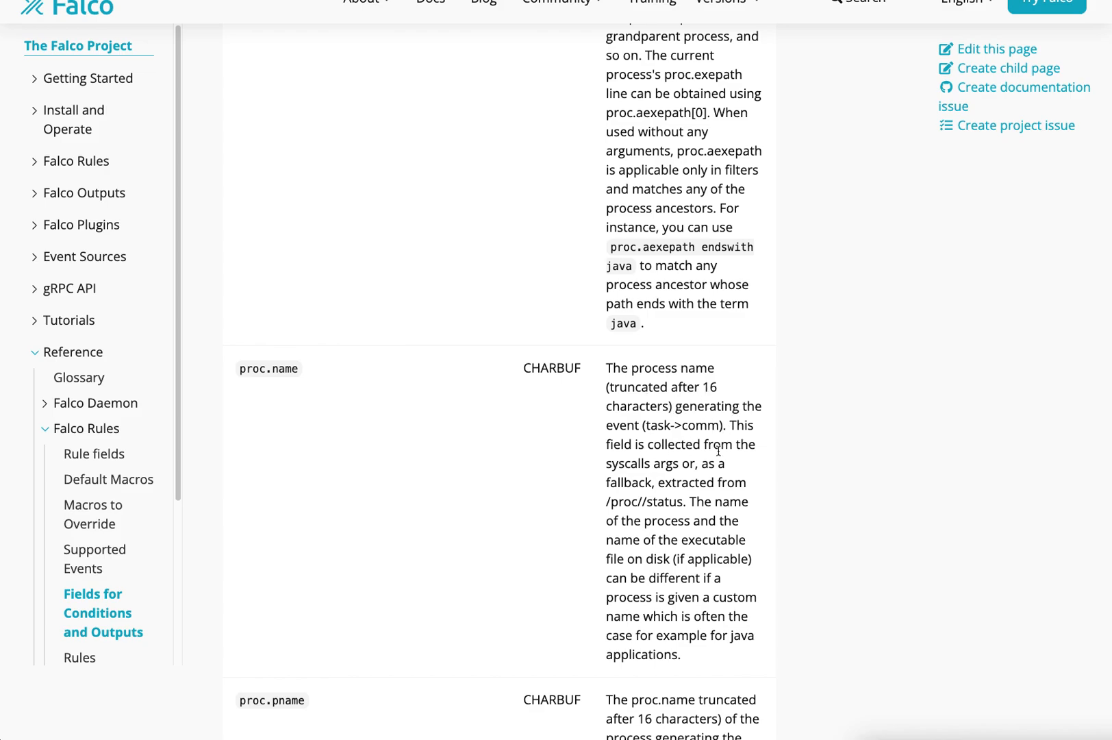
{"action": "scroll", "scroll_direction": "down", "scroll_amount": 3}
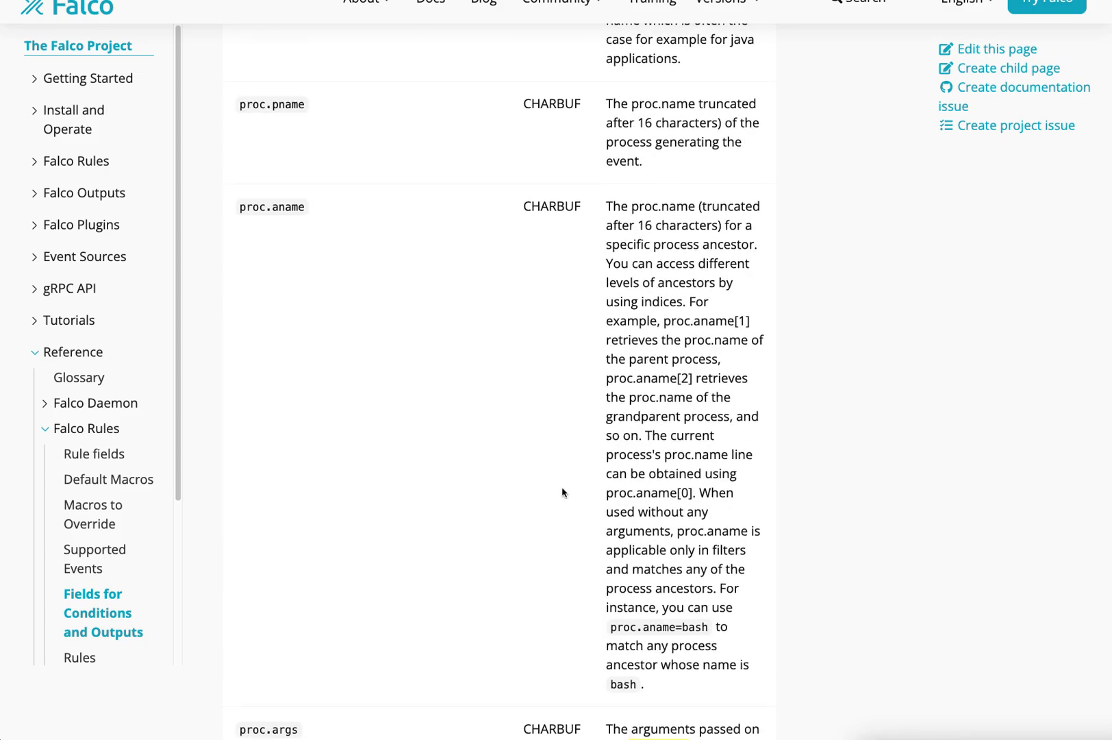
{"action": "scroll", "scroll_direction": "down", "scroll_amount": 3}
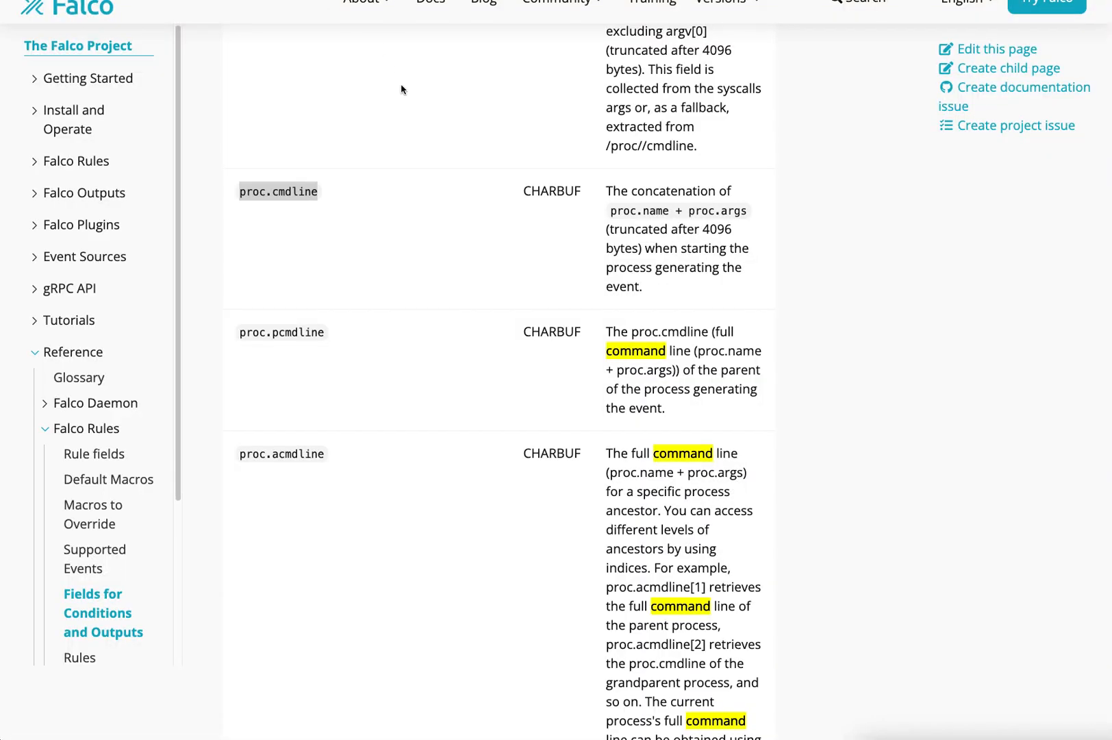
{"action": "scroll", "scroll_direction": "down", "scroll_amount": 3}
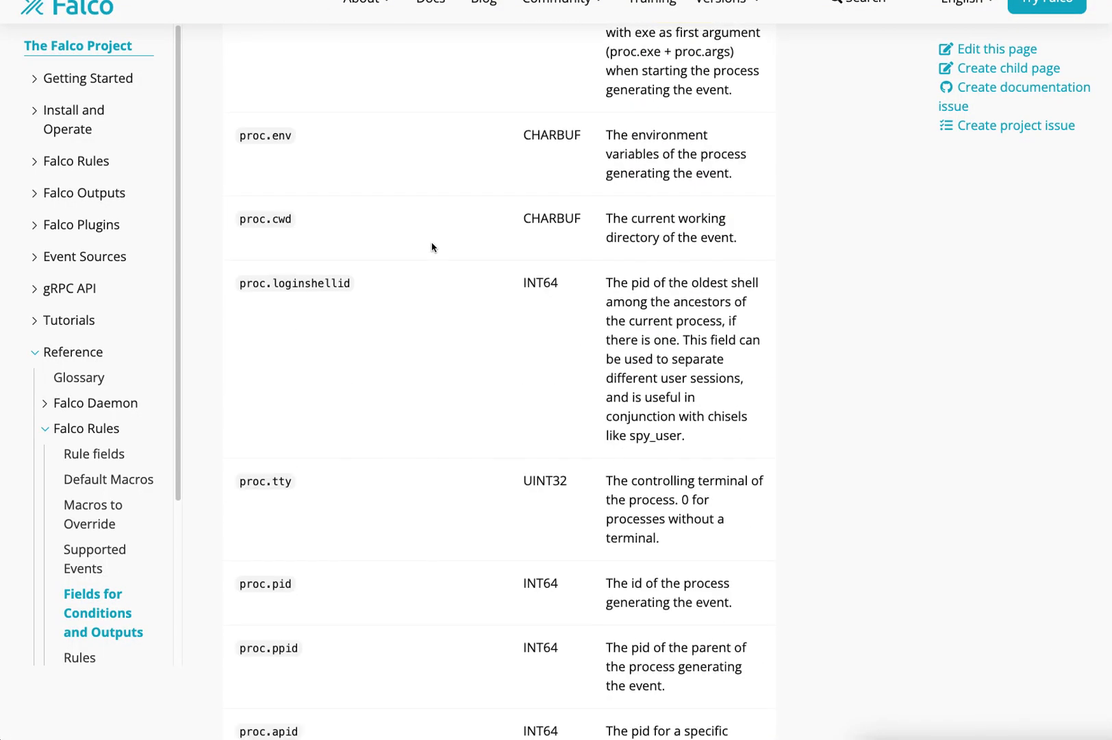
{"action": "scroll", "scroll_direction": "down", "scroll_amount": 3}
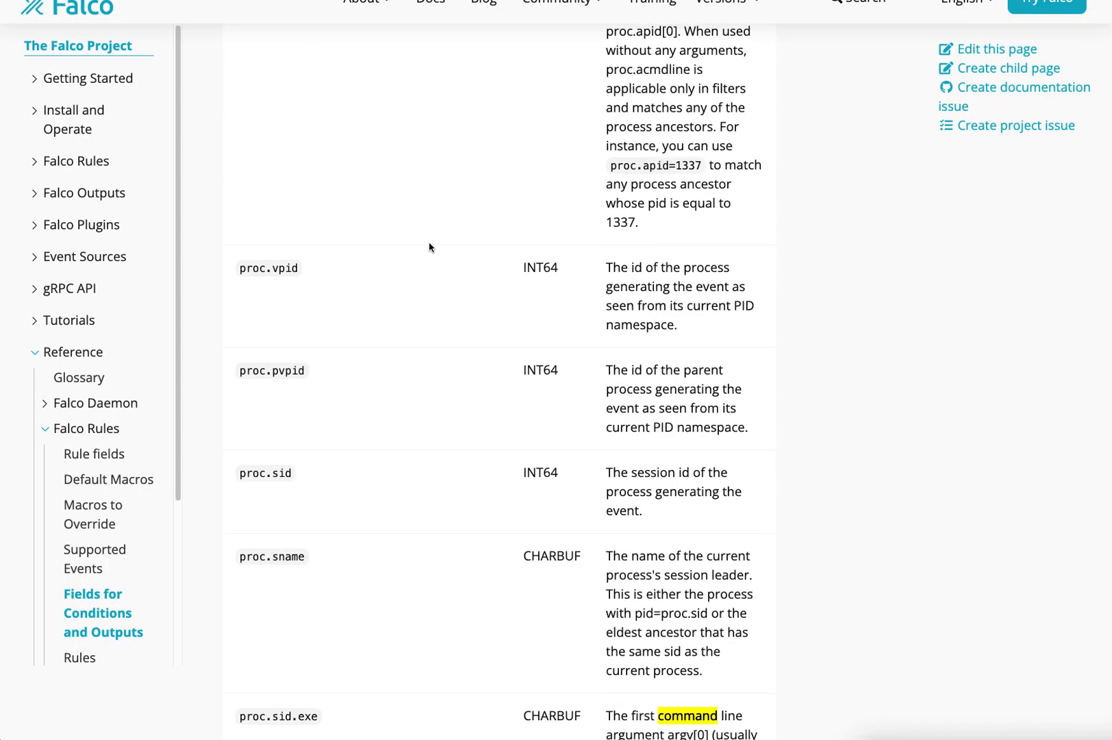
{"action": "scroll", "scroll_direction": "down", "scroll_amount": 3}
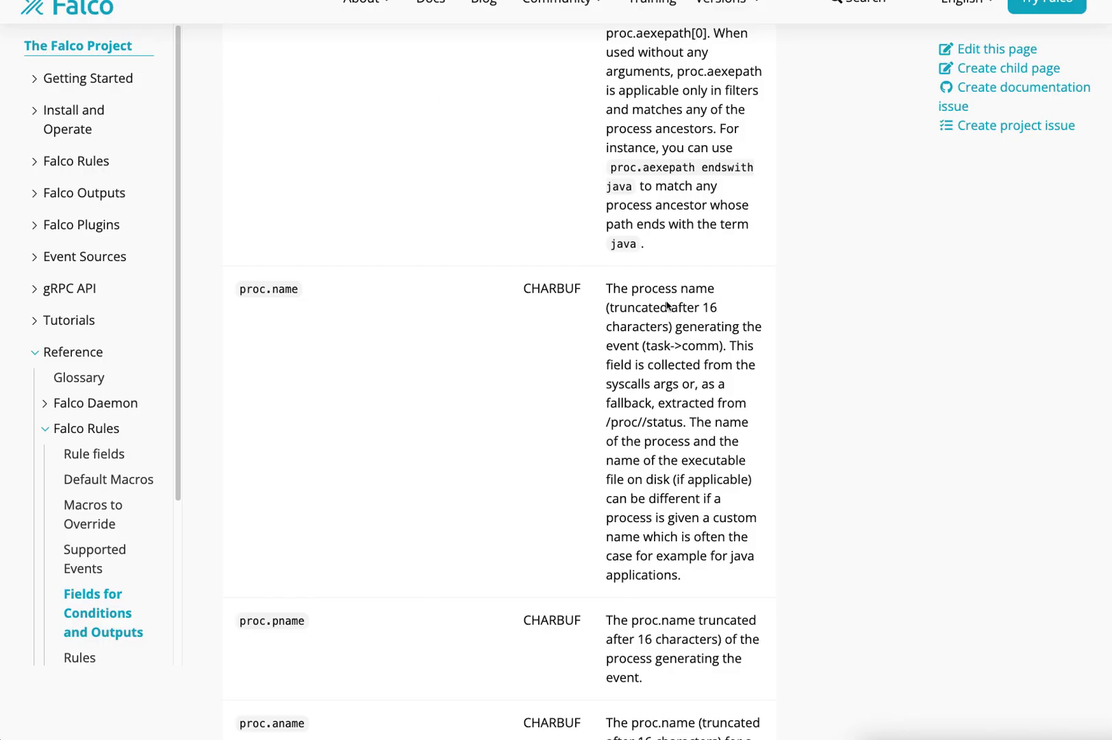
{"action": "scroll", "scroll_direction": "up", "scroll_amount": 3}
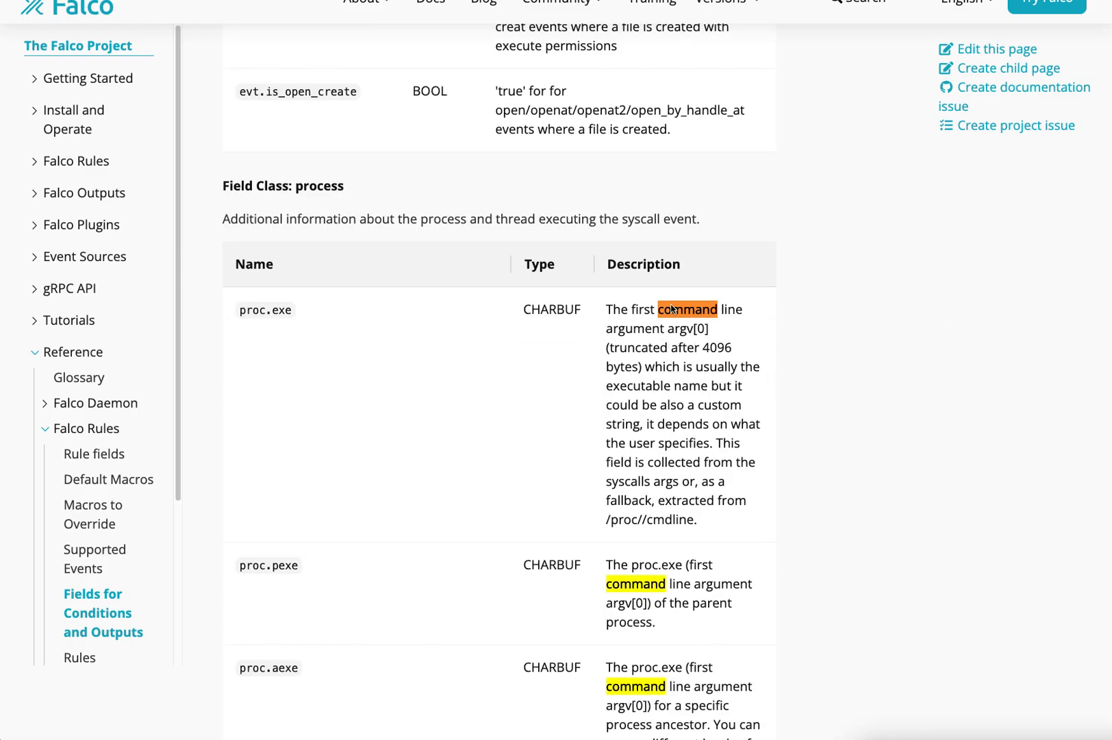
{"action": "scroll", "scroll_direction": "down", "scroll_amount": 3}
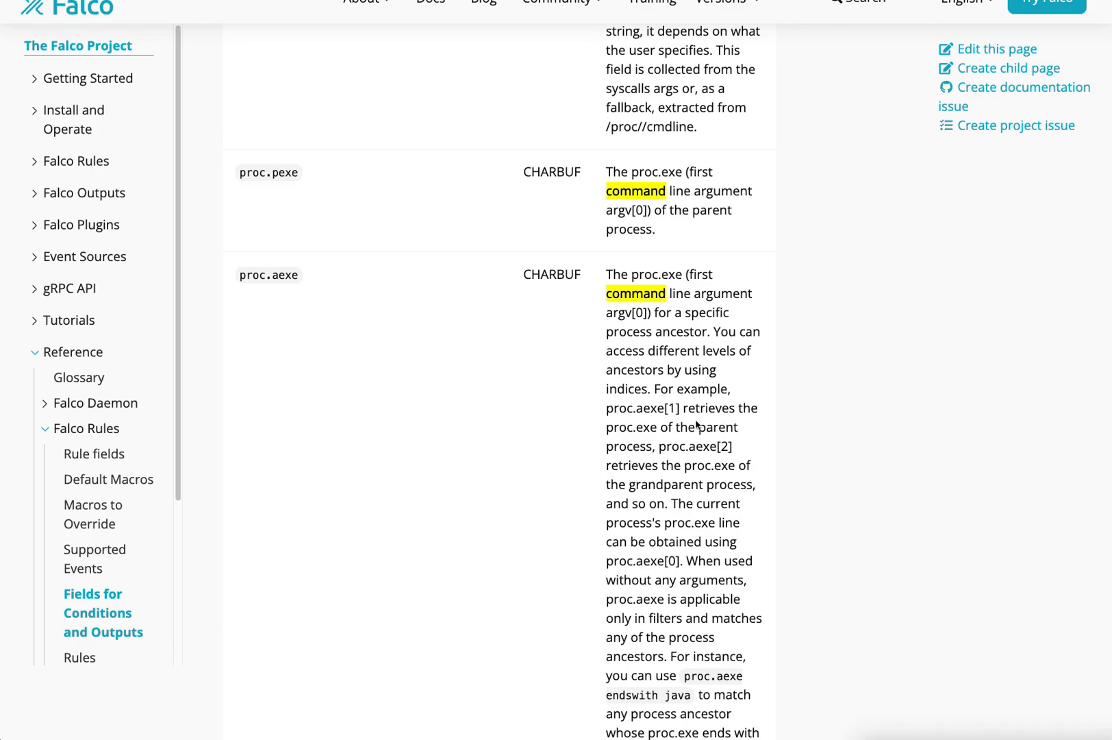
{"action": "scroll", "scroll_direction": "down", "scroll_amount": 3}
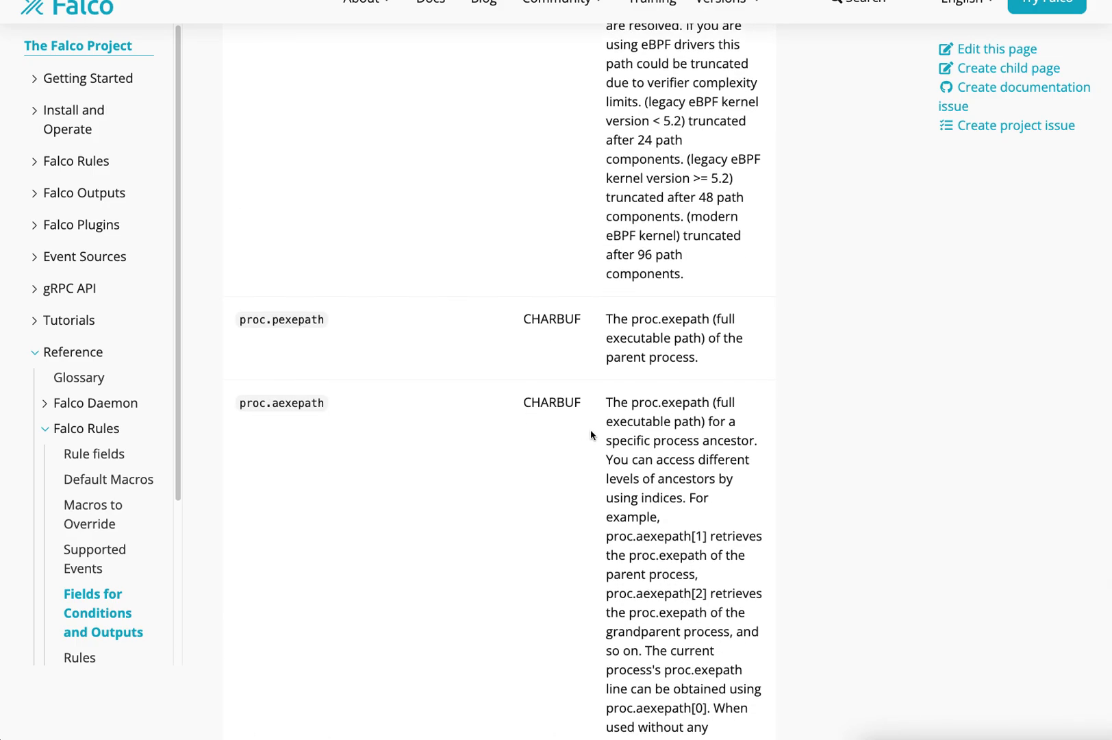
{"action": "scroll", "scroll_direction": "down", "scroll_amount": 3}
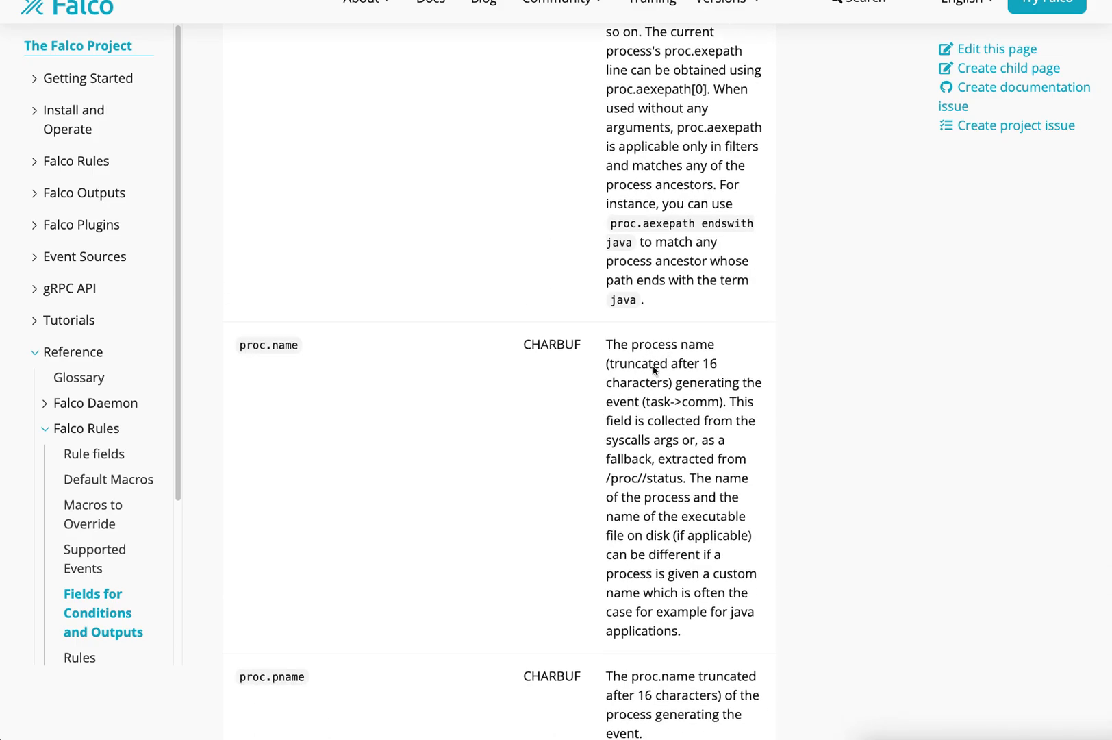
{"action": "scroll", "scroll_direction": "down", "scroll_amount": 3}
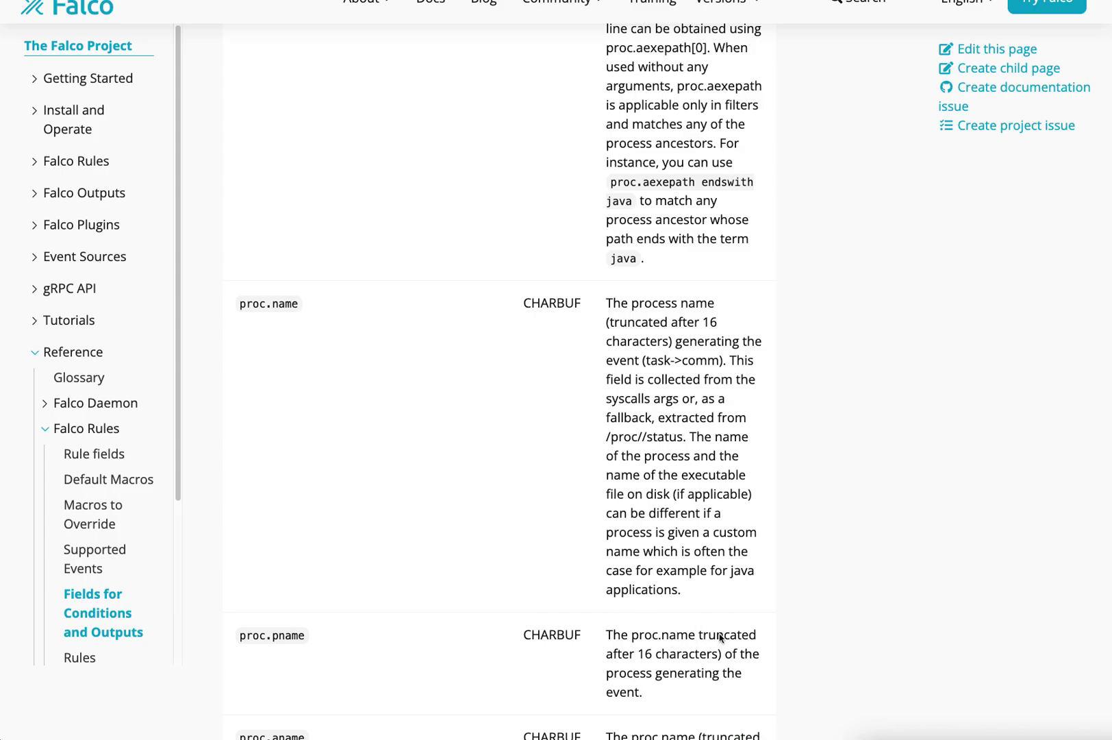
{"action": "mouse_move", "coordinate": [766, 683]}
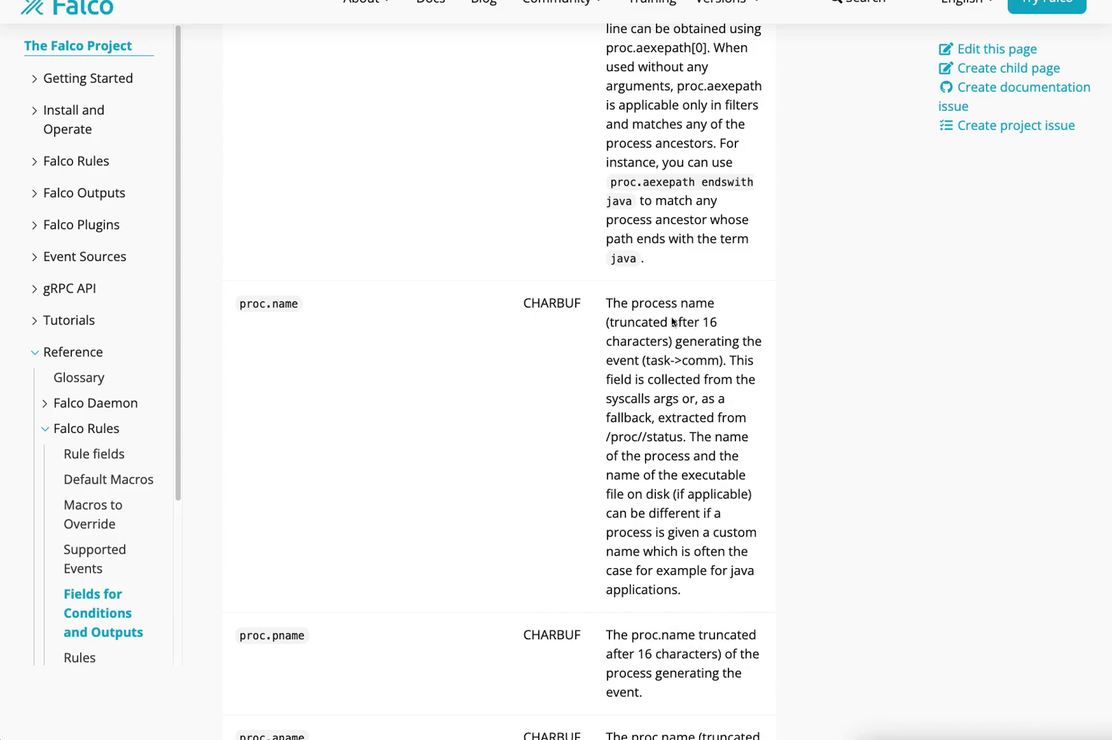
{"action": "scroll", "scroll_direction": "down", "scroll_amount": 3}
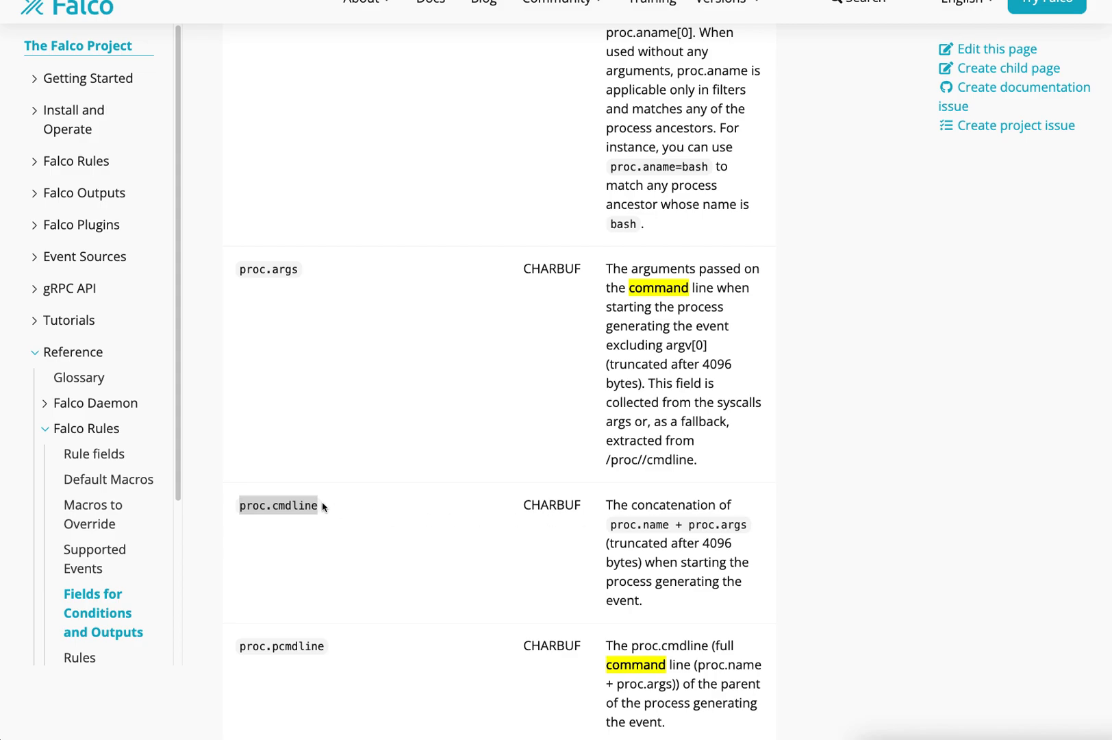
{"action": "right_click", "coordinate": [277, 505]}
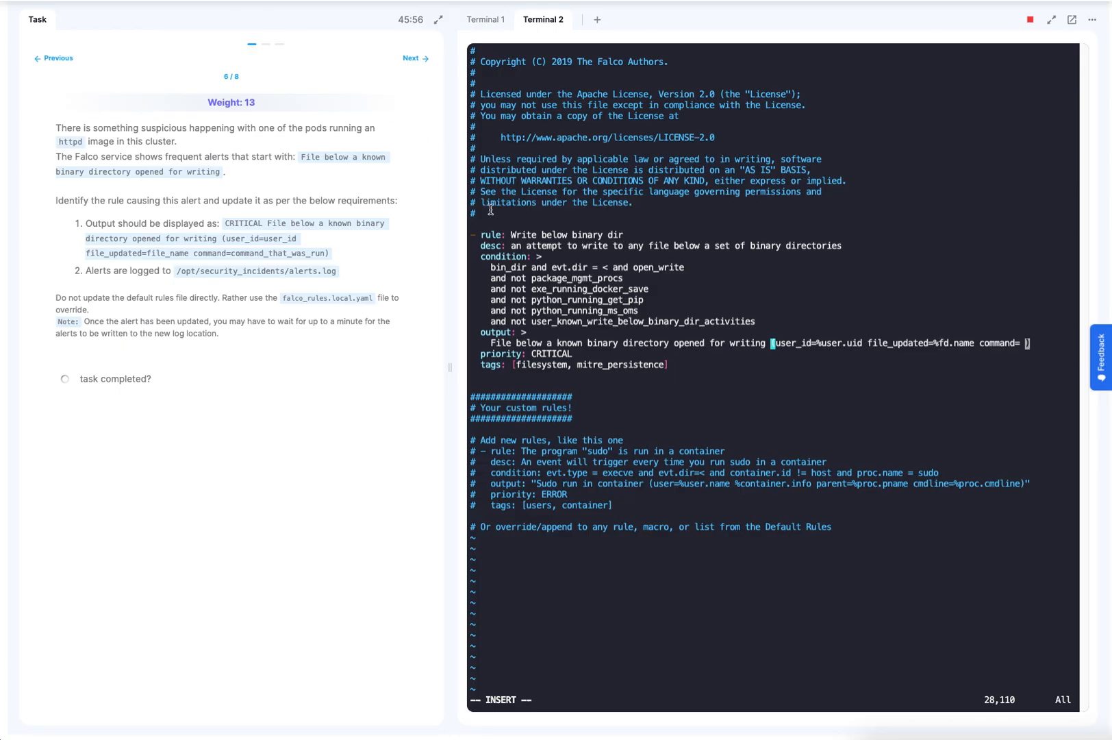
Step: Remove the stray space after command= and paste proc.cmdline there
{"action": "key", "text": "BackSpace"}
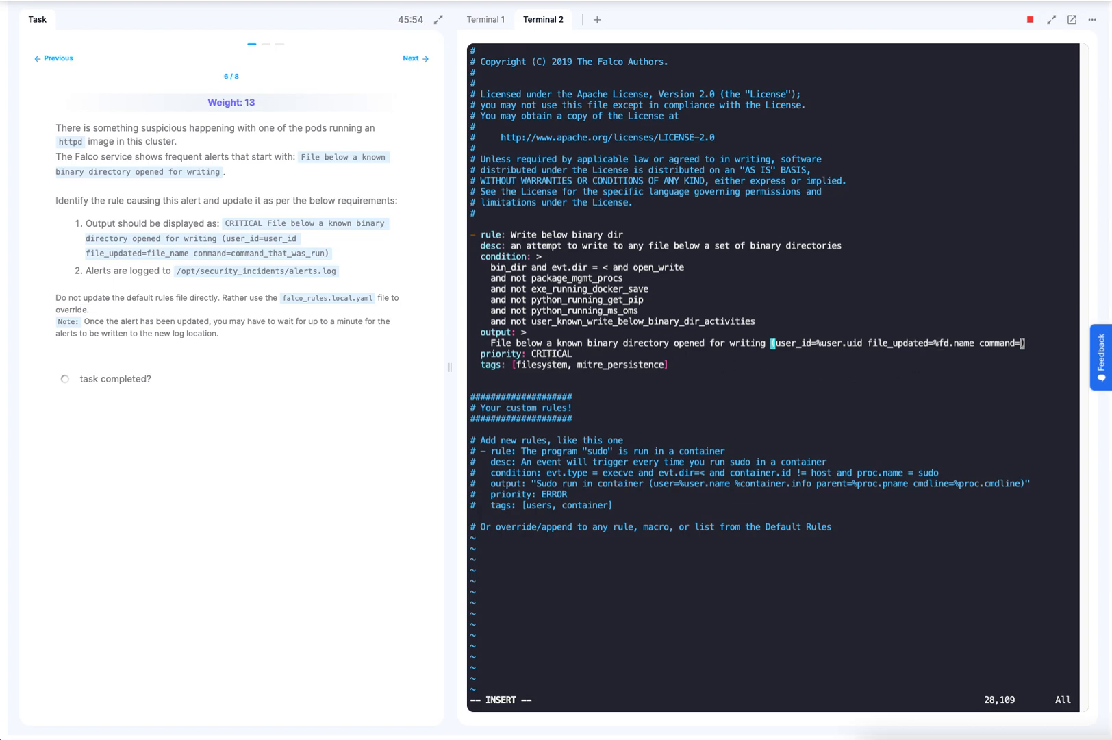
{"action": "right_click", "coordinate": [1021, 343]}
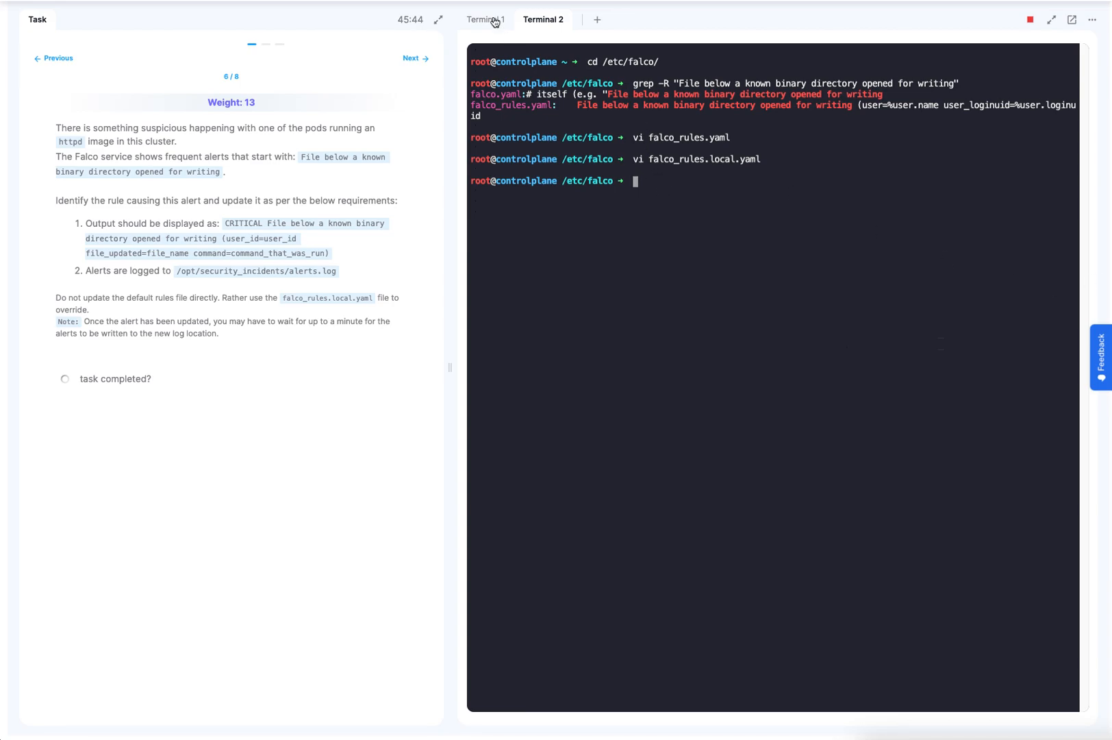
Step: In Terminal 1, restart the falco service with systemctl and clear the screen
{"action": "left_click", "coordinate": [485, 20]}
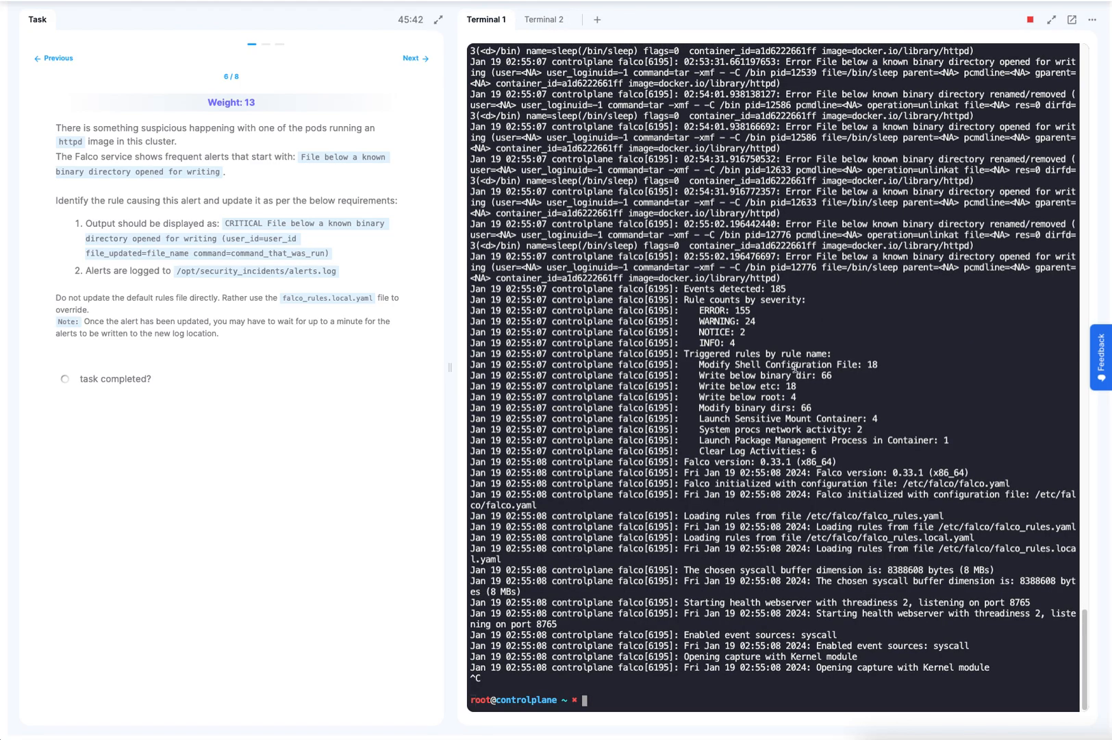
{"action": "type", "text": "c"}
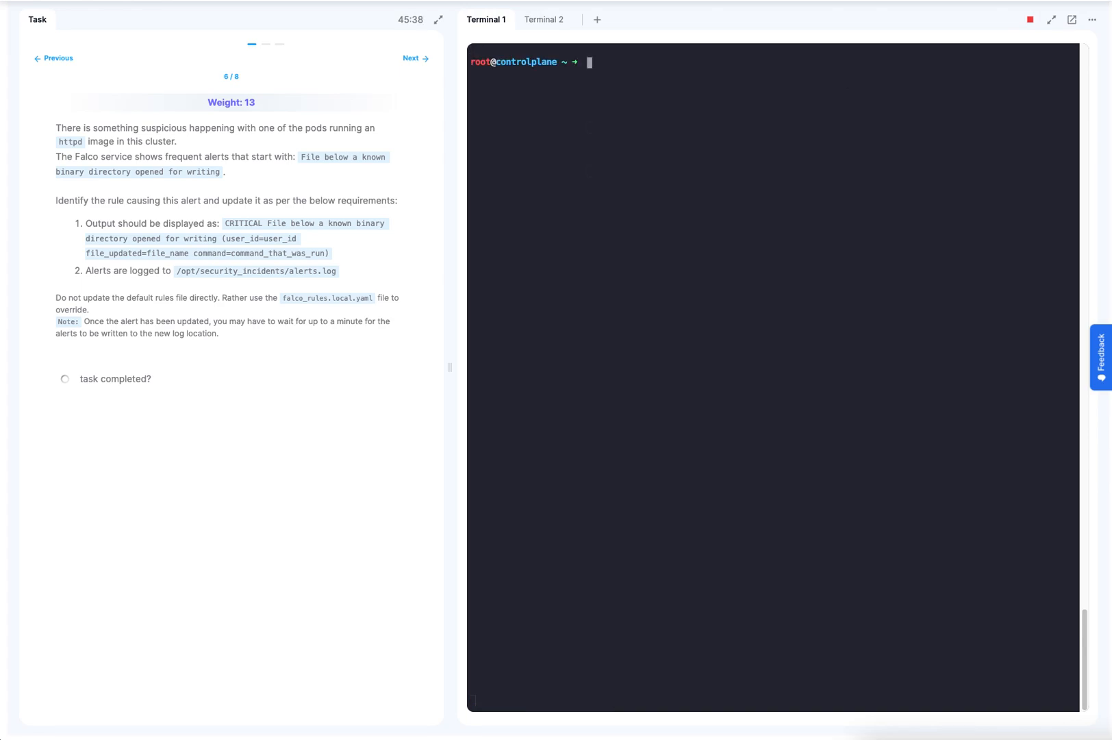
{"action": "type", "text": "systemctl"}
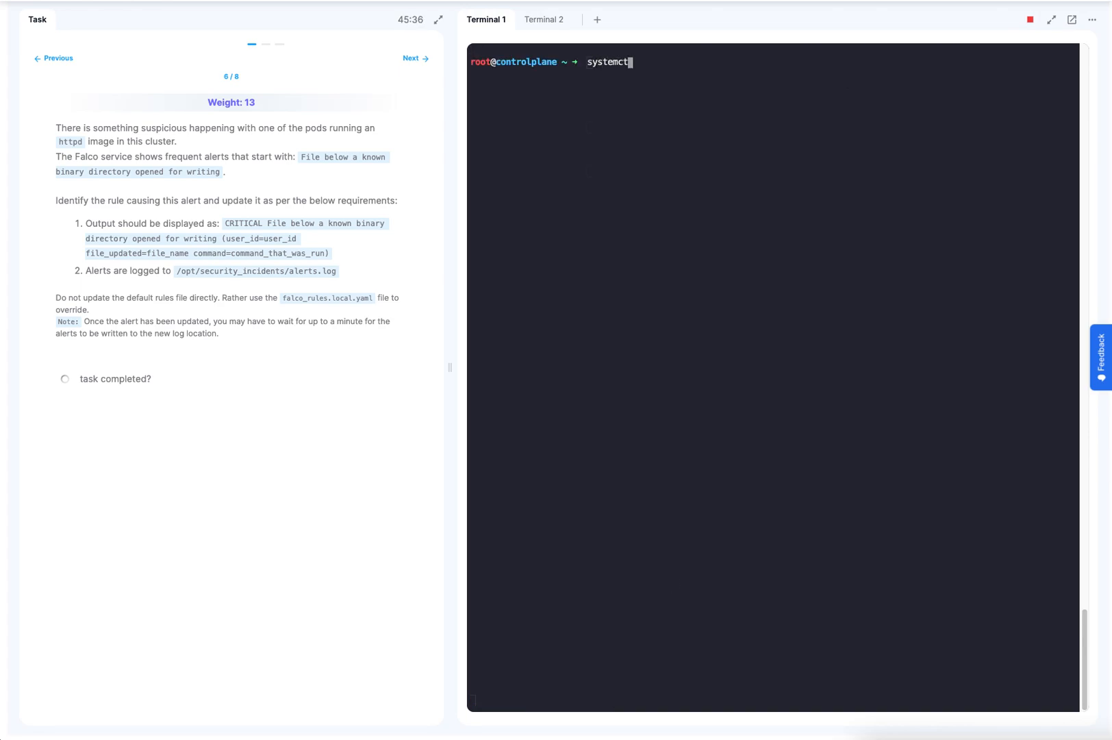
{"action": "type", "text": "r"}
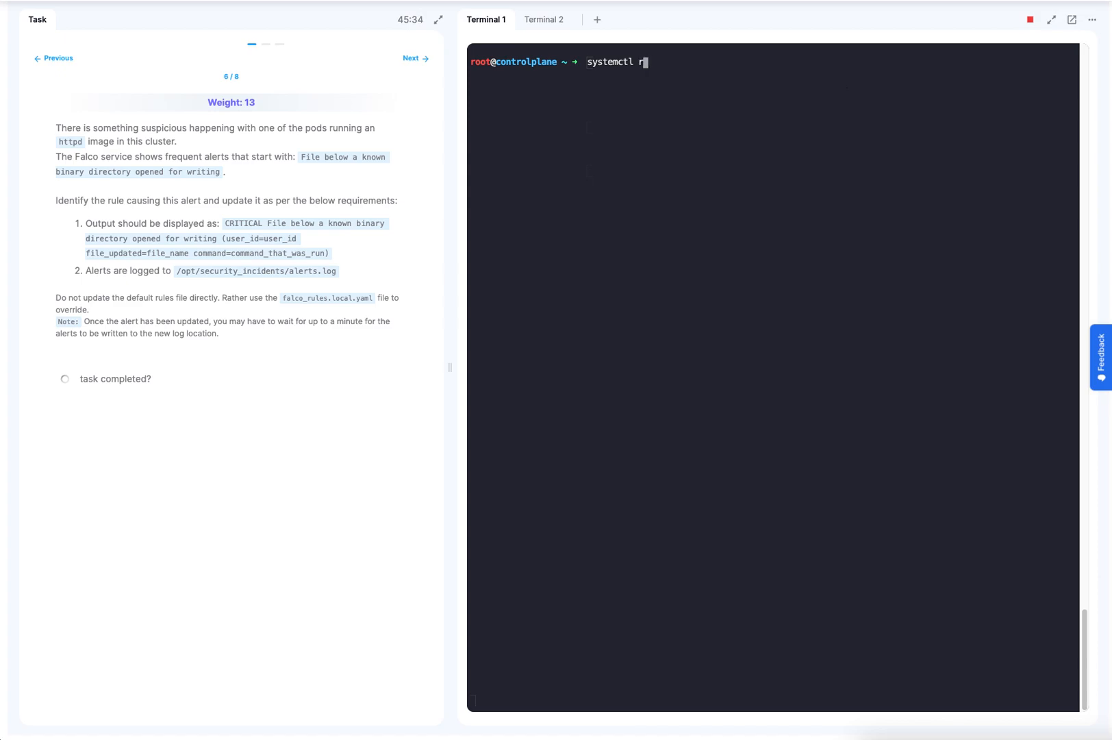
{"action": "type", "text": "estart falco"}
{"action": "type", "text": "systemctl status falco"}
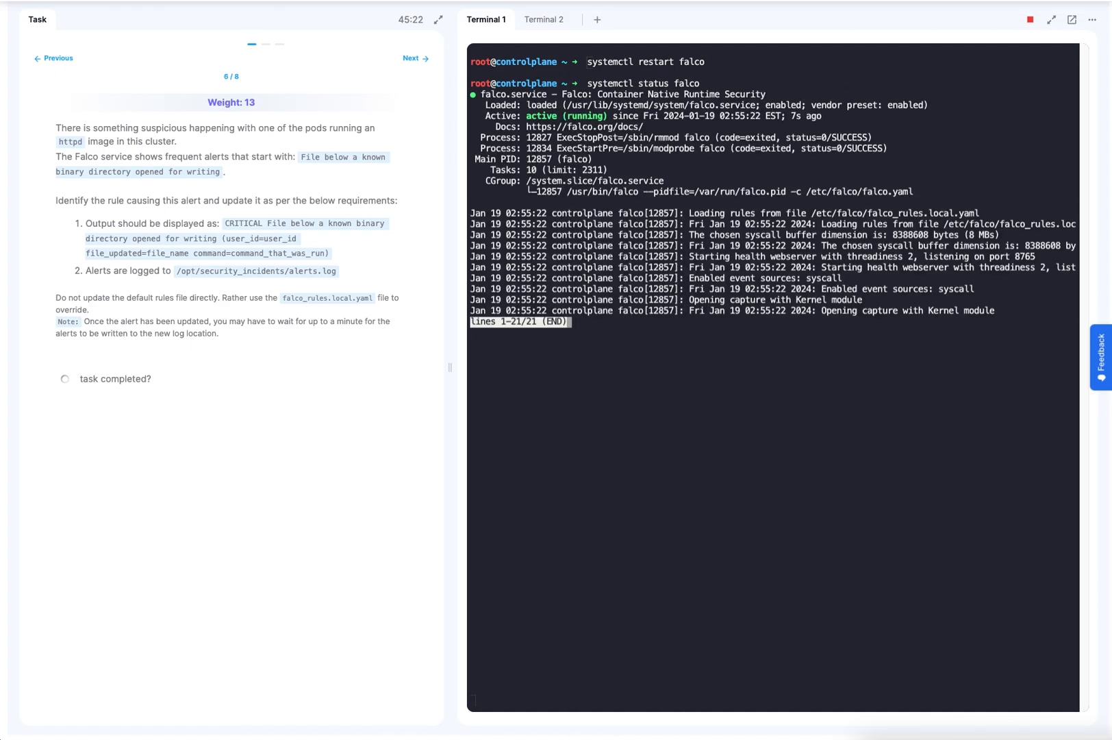
{"action": "type", "text": "clear"}
{"action": "type", "text": "journalctl -fu falco"}
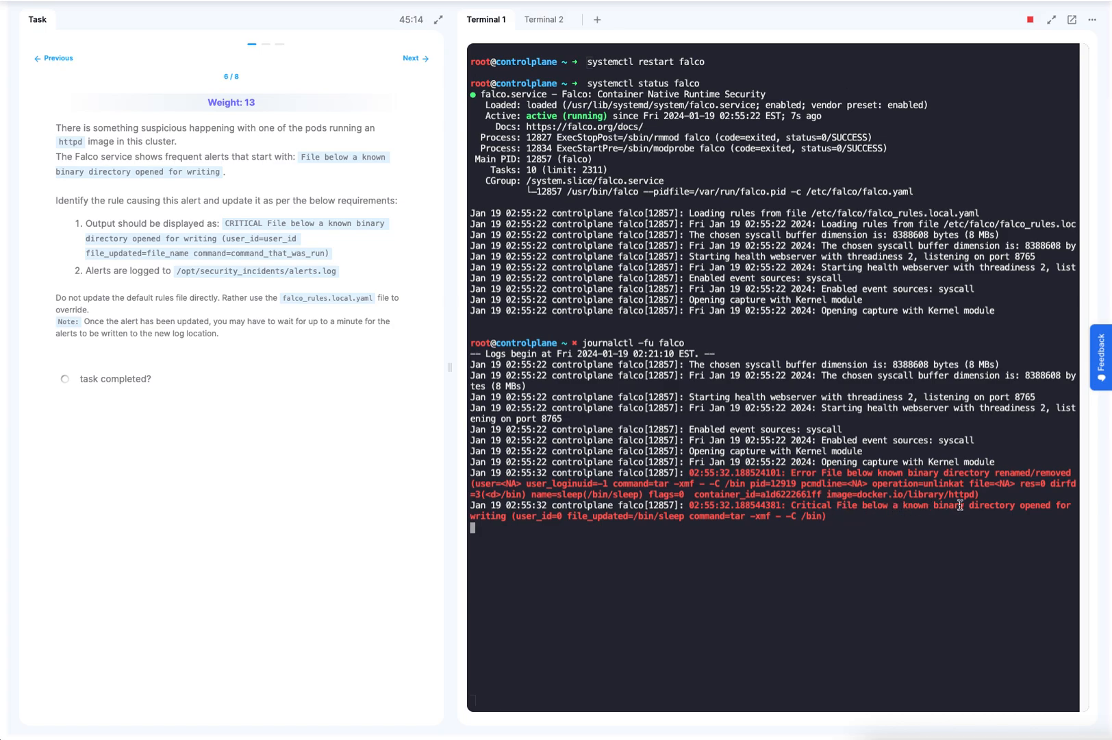
{"action": "mouse_move", "coordinate": [279, 247]}
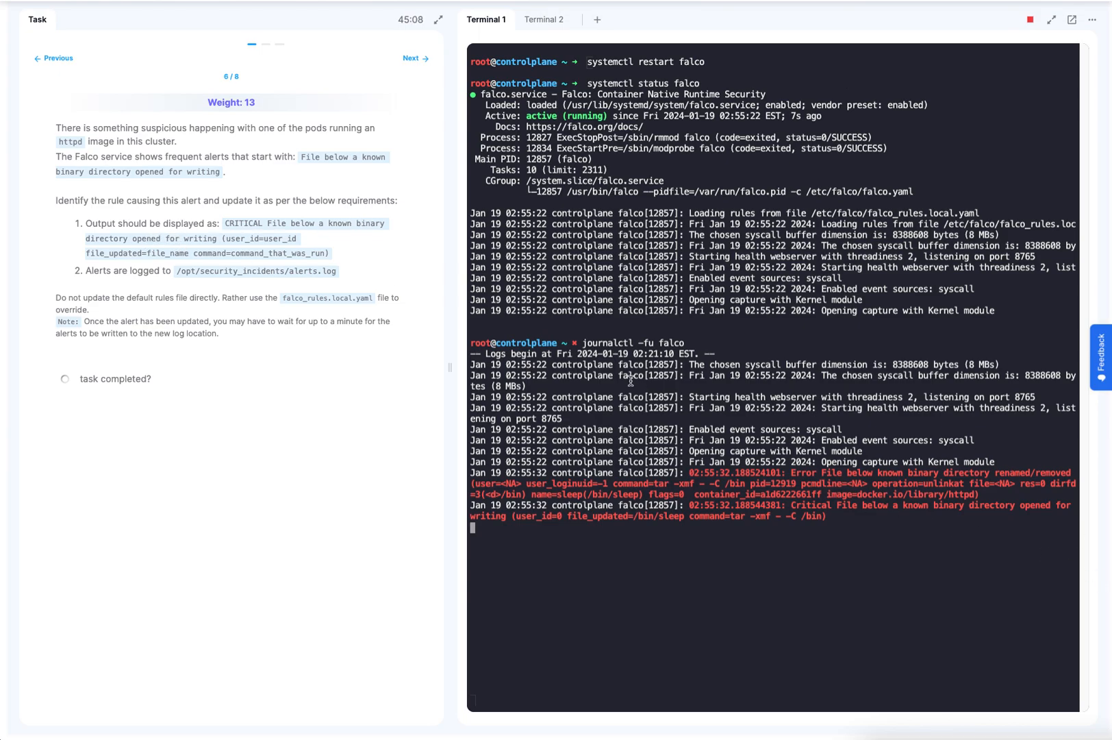
{"action": "mouse_move", "coordinate": [534, 518]}
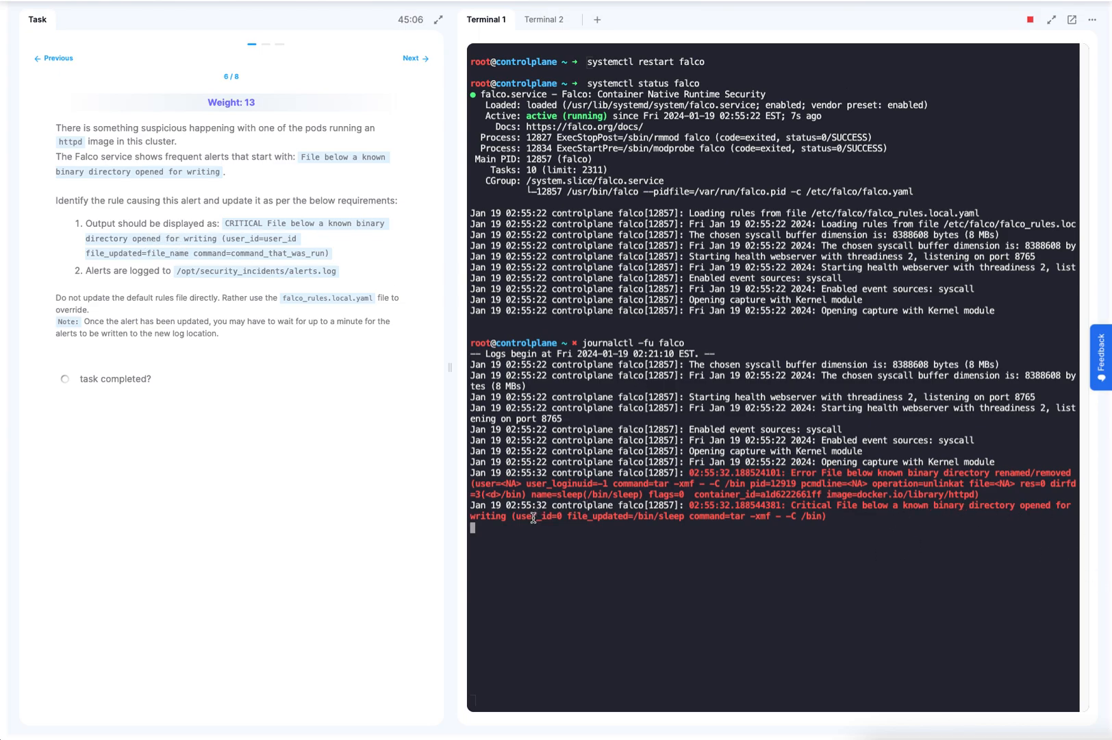
{"action": "mouse_move", "coordinate": [607, 521]}
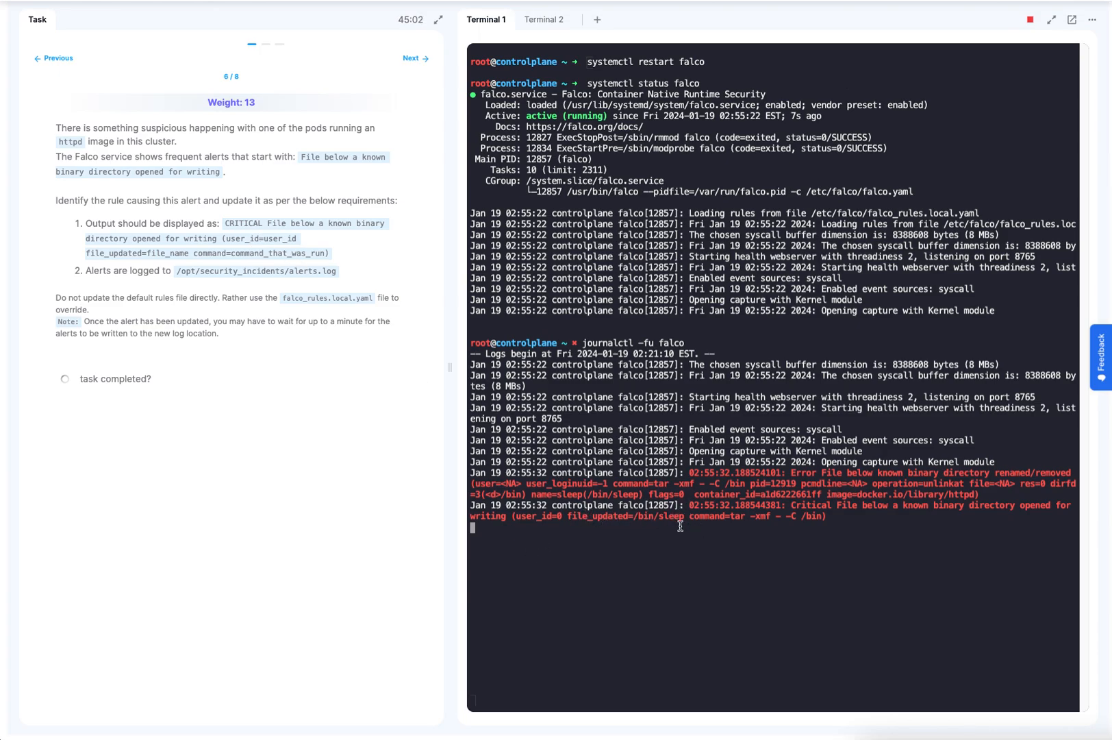
{"action": "mouse_move", "coordinate": [723, 528]}
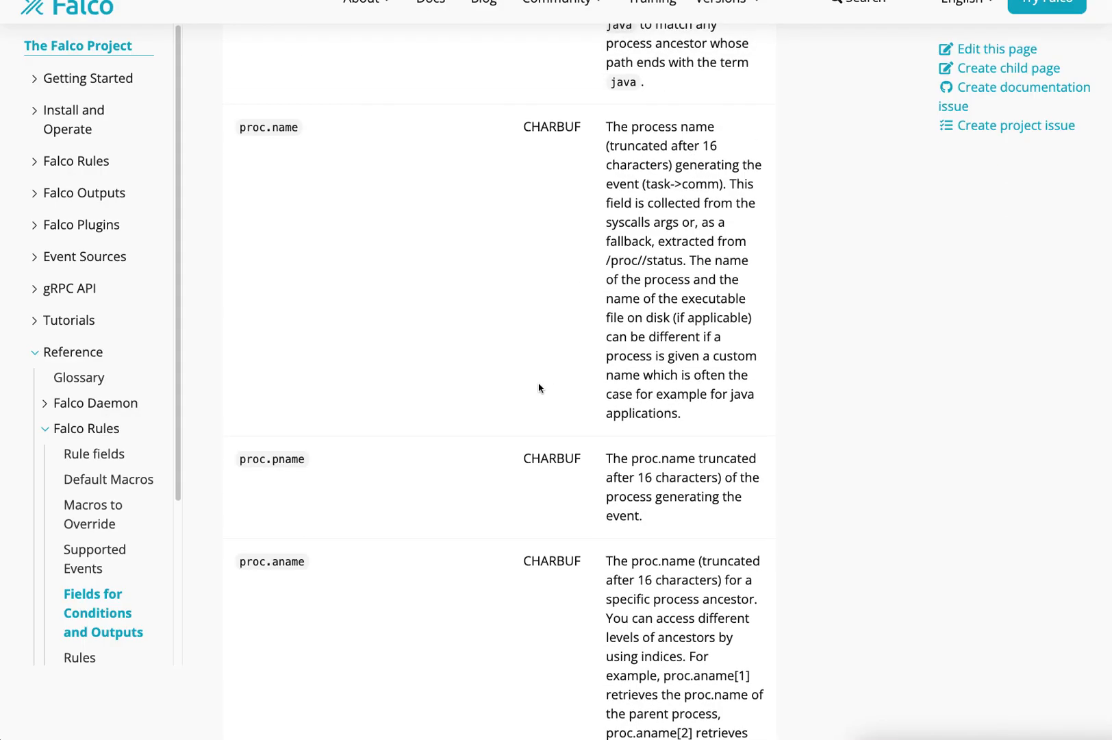
Step: Scroll further down the Falco fields reference page
{"action": "scroll", "scroll_direction": "down", "scroll_amount": 3}
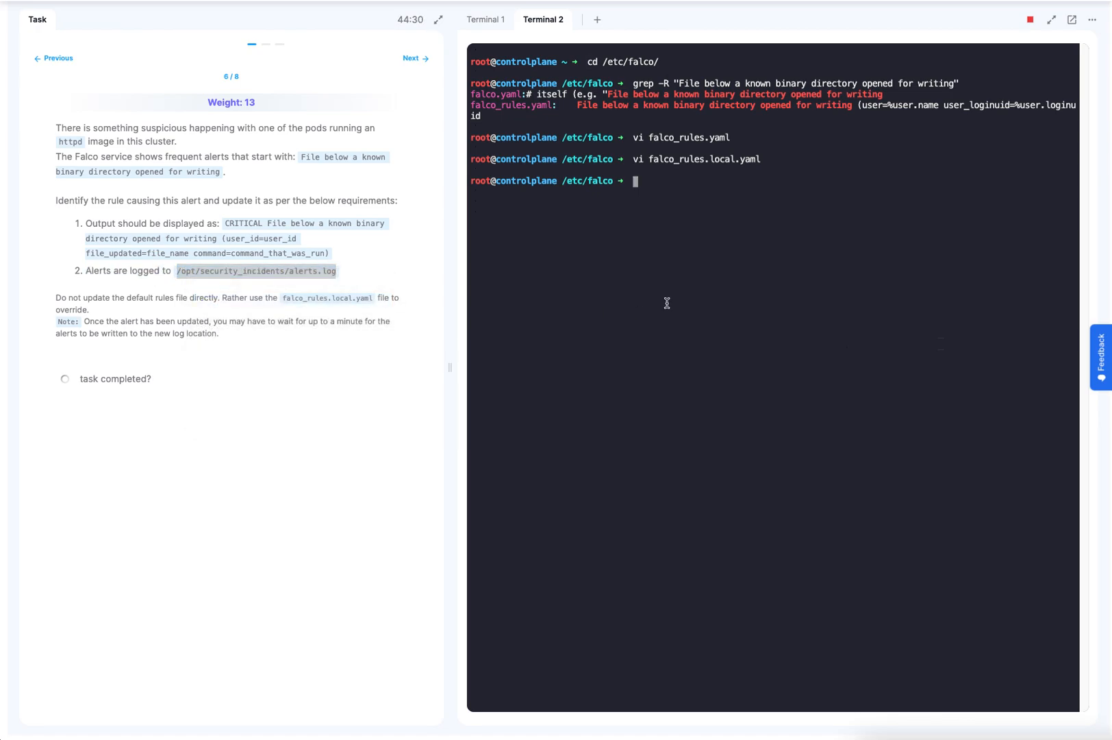
Step: In falco.yaml, set file_output enabled to true with filename /opt/security_incidents/alerts.log
{"action": "type", "text": "v"}
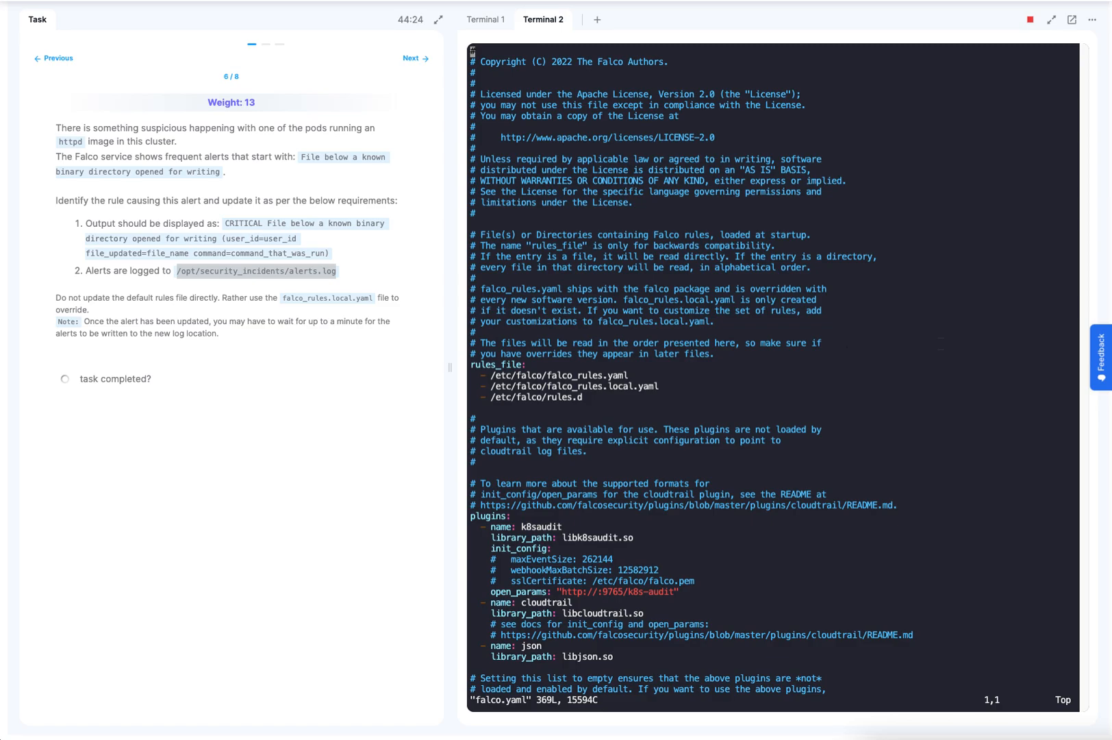
{"action": "scroll", "scroll_direction": "down", "scroll_amount": 3}
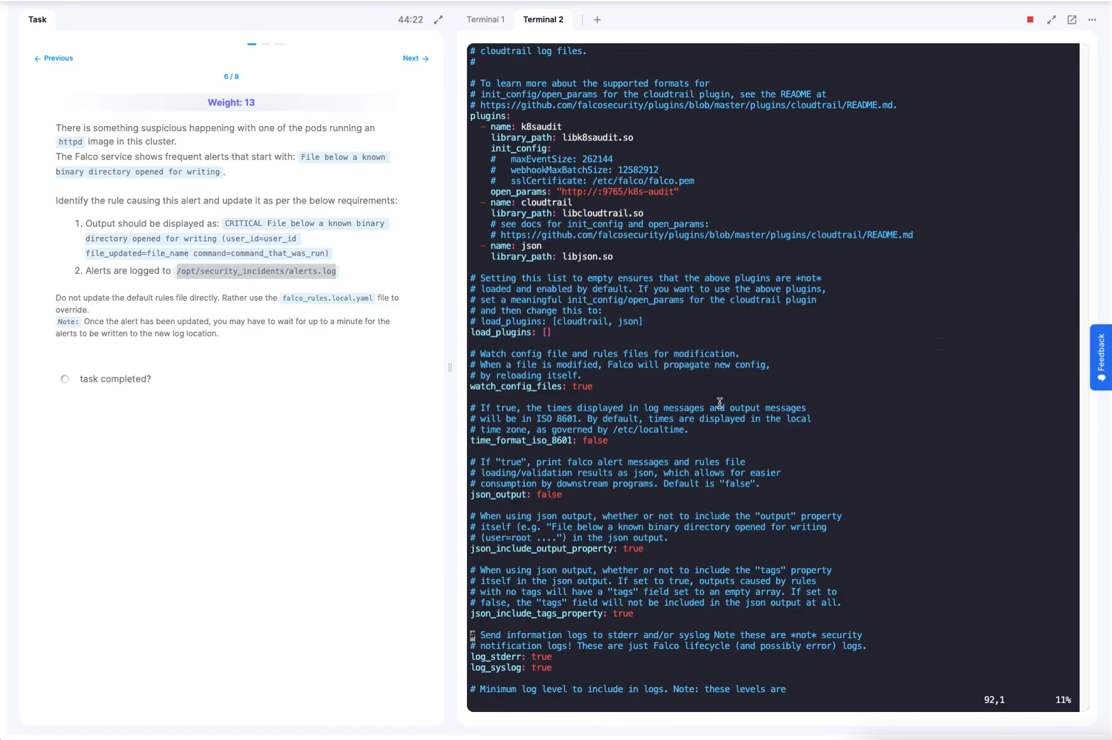
{"action": "scroll", "scroll_direction": "down", "scroll_amount": 3}
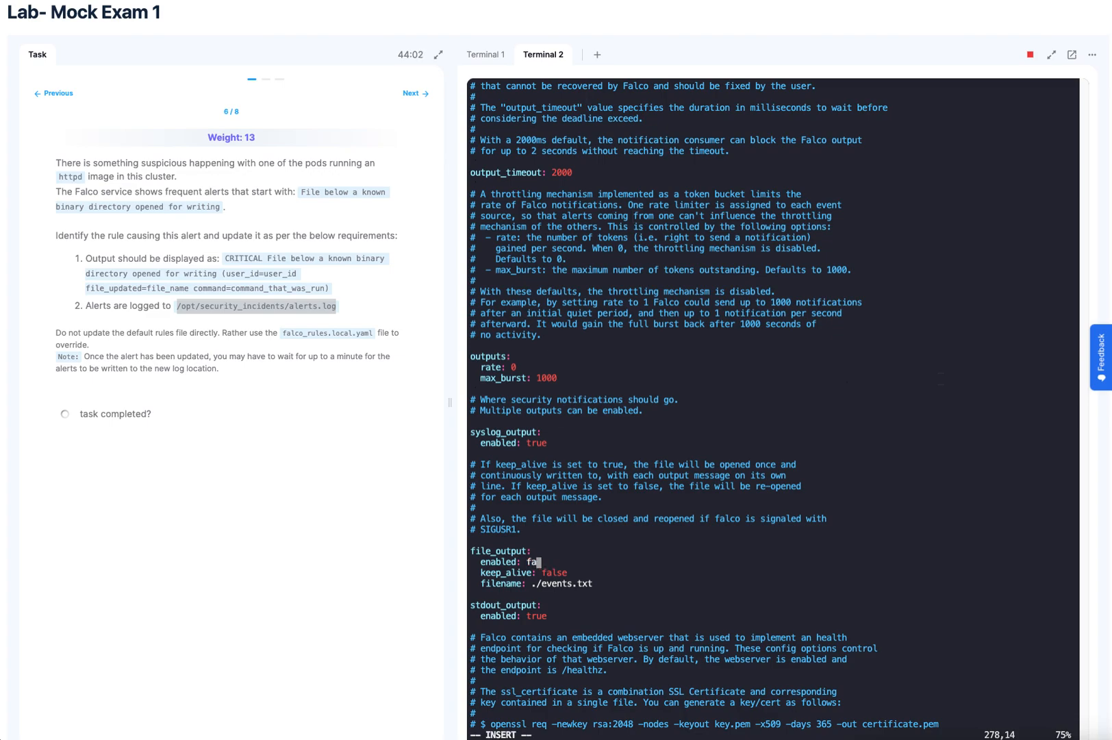
{"action": "type", "text": "true"}
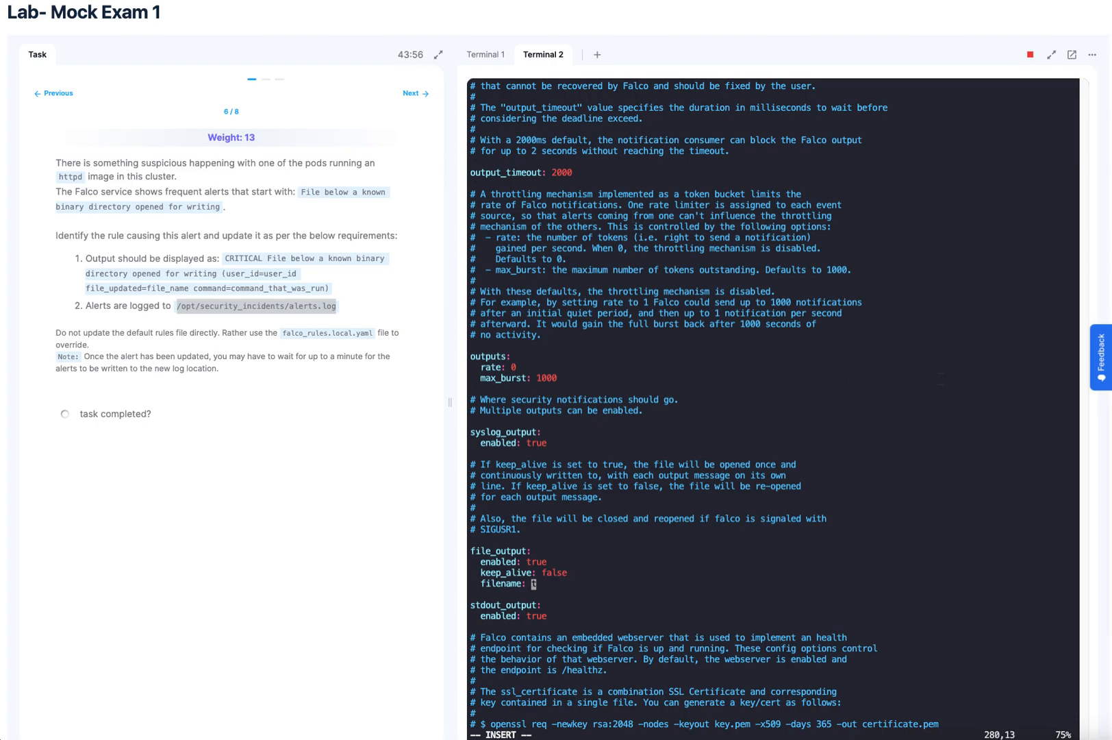
{"action": "right_click", "coordinate": [529, 583]}
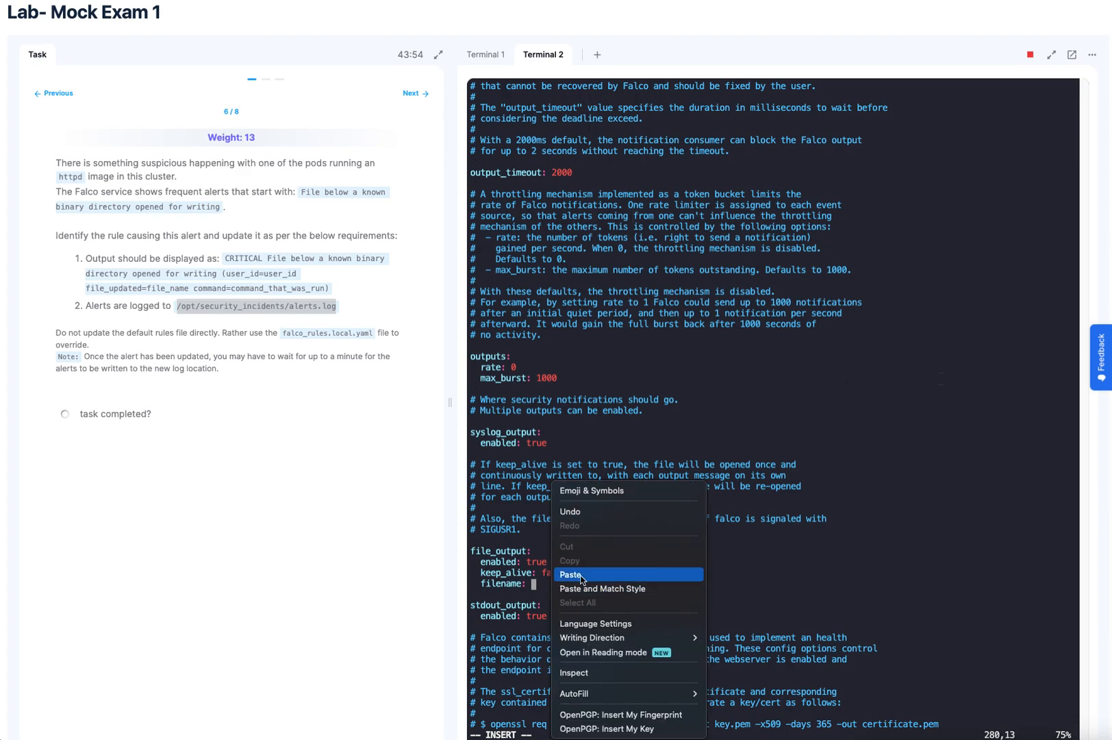
{"action": "left_click", "coordinate": [571, 574]}
{"action": "type", "text": "vi falco_rules.local.yaml"}
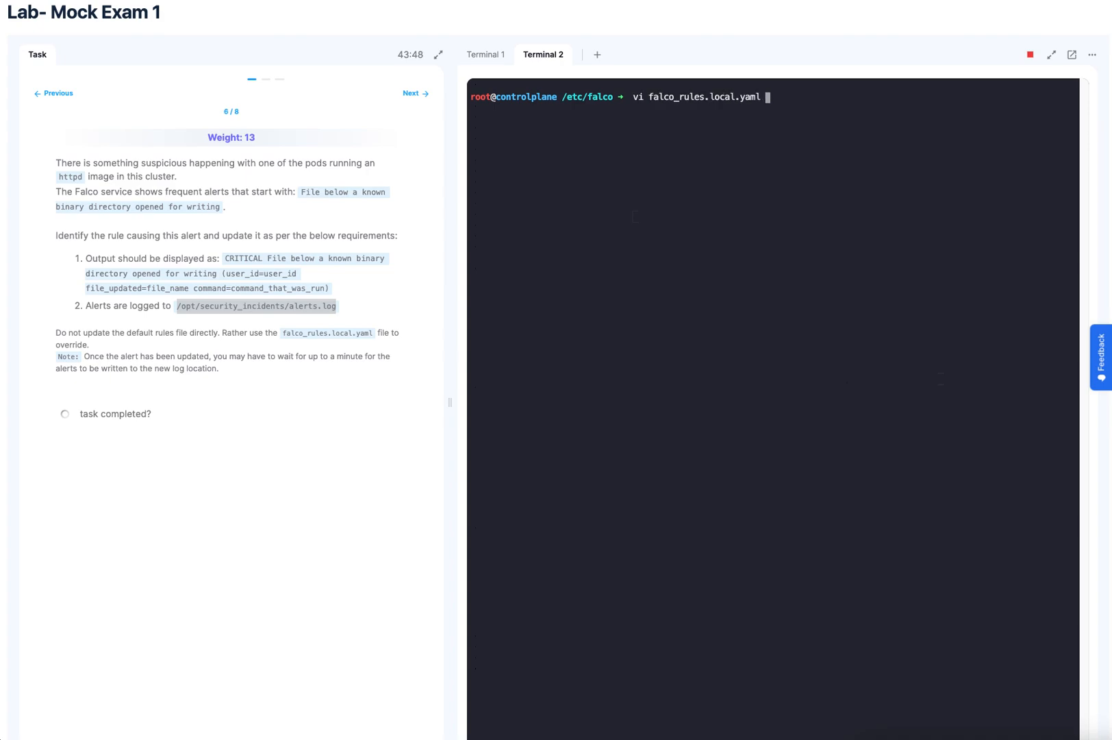
Step: In Terminal 1, check Falco's status and follow its live journal with journalctl -fu falco
{"action": "left_click", "coordinate": [485, 54]}
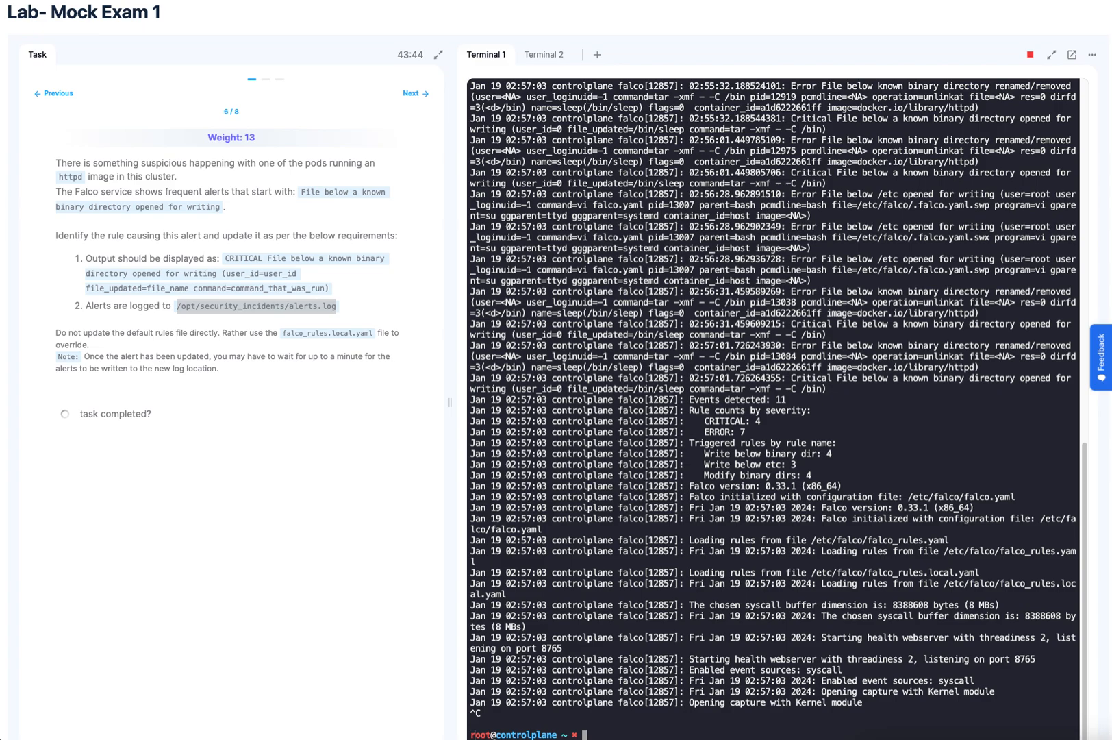
{"action": "type", "text": "systemctl status falco"}
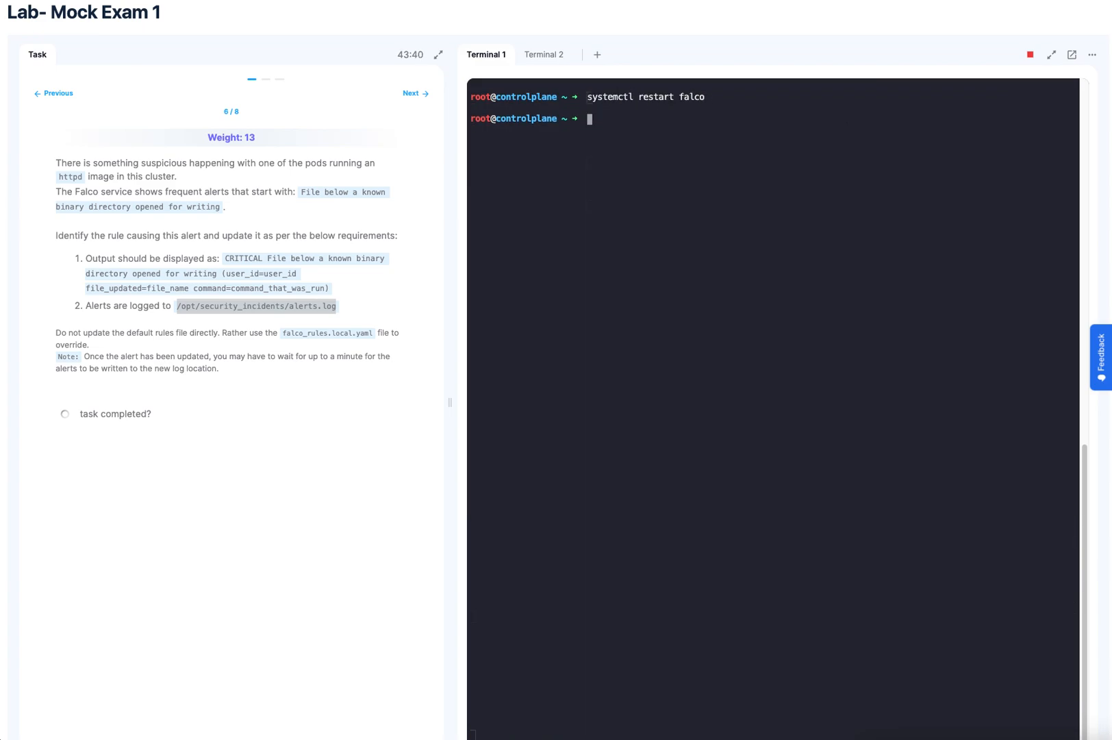
{"action": "type", "text": "journalctl -fu falco"}
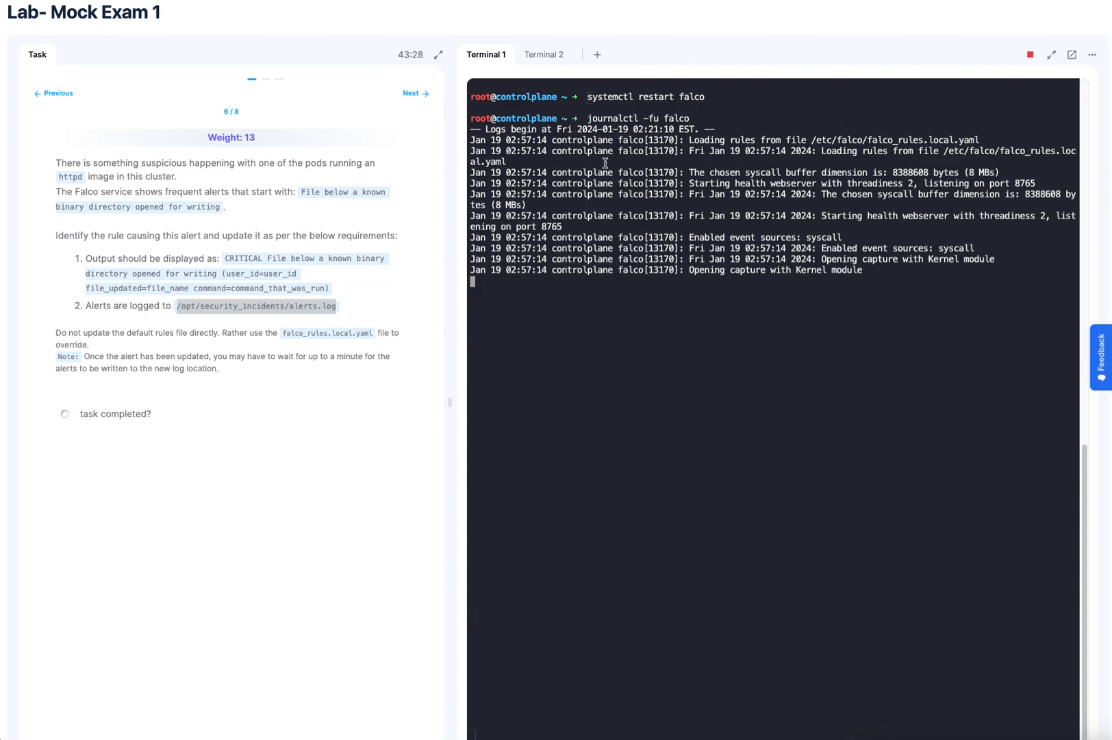
Step: Copy the /opt/security_incidents/alerts.log path from the task description
{"action": "double_click", "coordinate": [304, 306]}
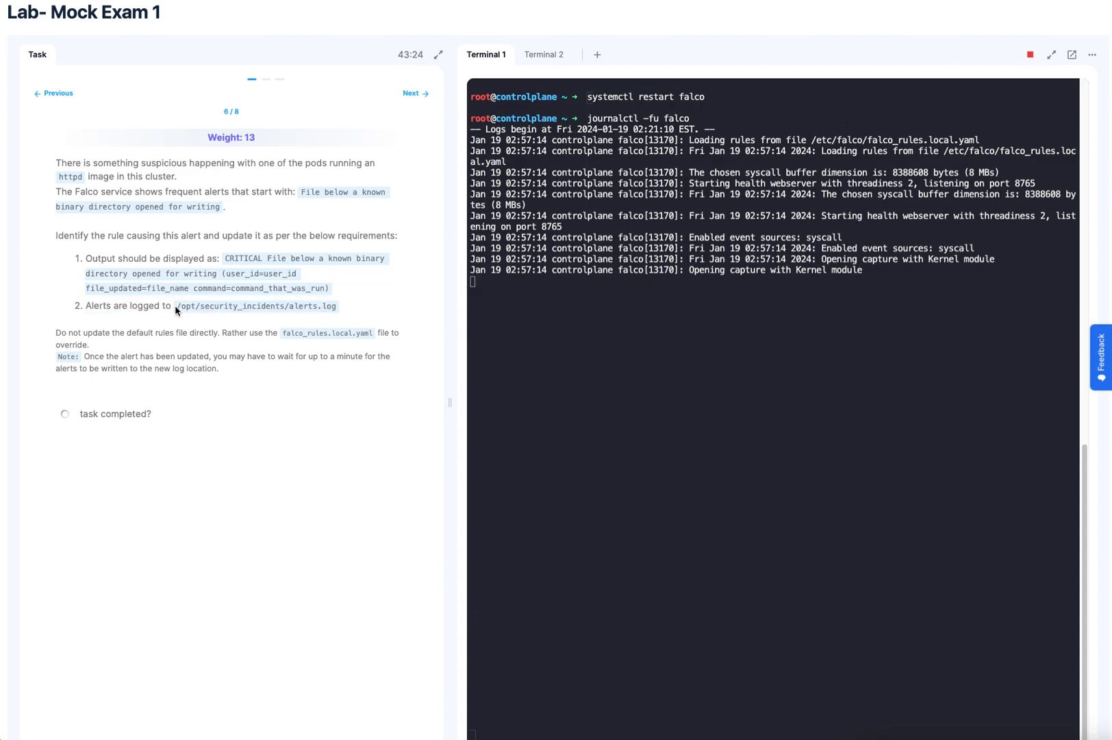
{"action": "right_click", "coordinate": [258, 305]}
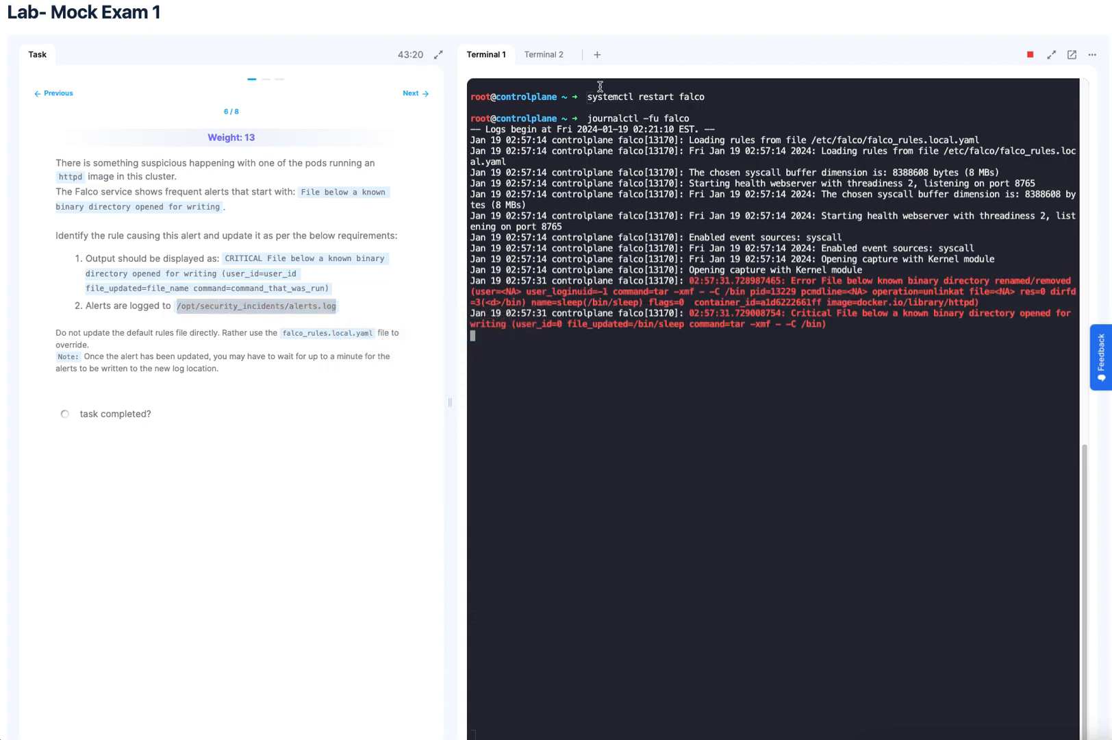
{"action": "left_click", "coordinate": [544, 54]}
{"action": "type", "text": "cat"}
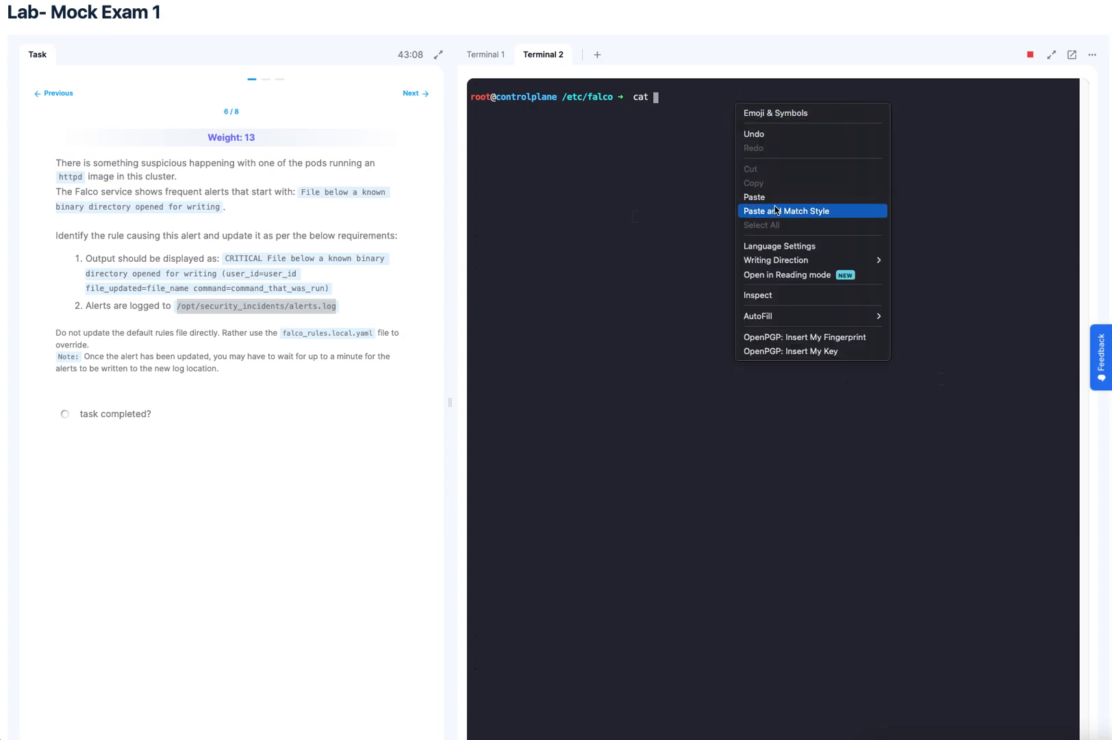
Step: Cat /opt/security_incidents/alerts.log and compare it with Falco's live journal alert
{"action": "left_click", "coordinate": [754, 197]}
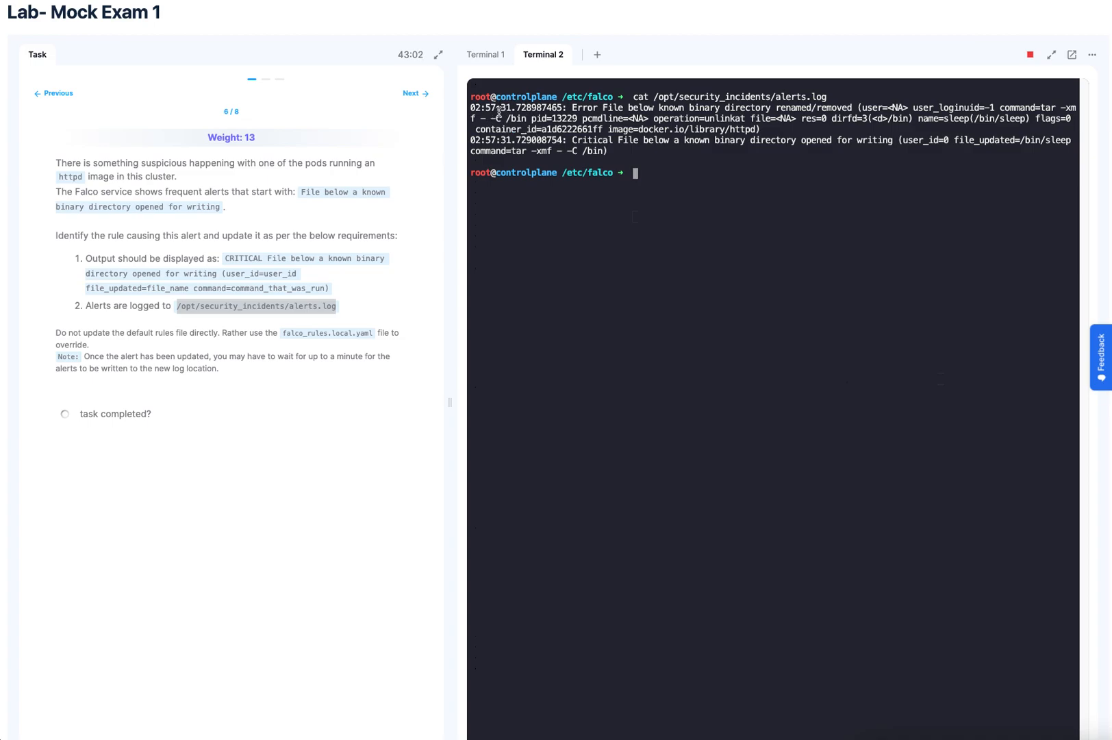
{"action": "left_click", "coordinate": [485, 54]}
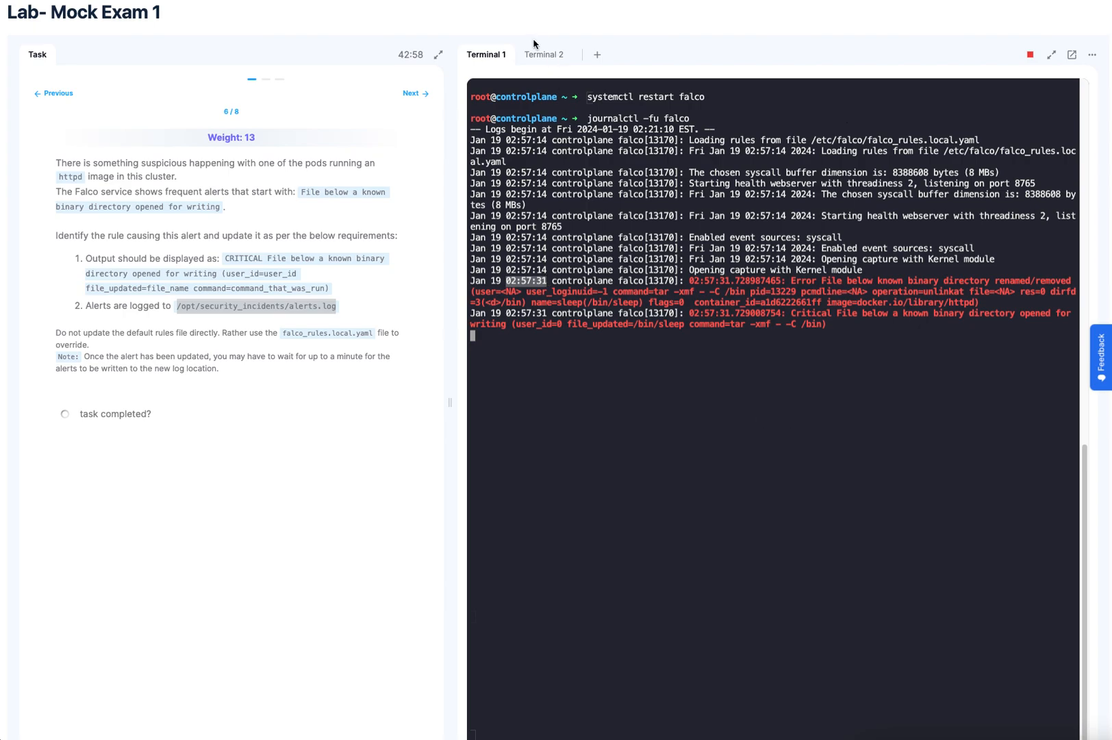
{"action": "left_click", "coordinate": [543, 54]}
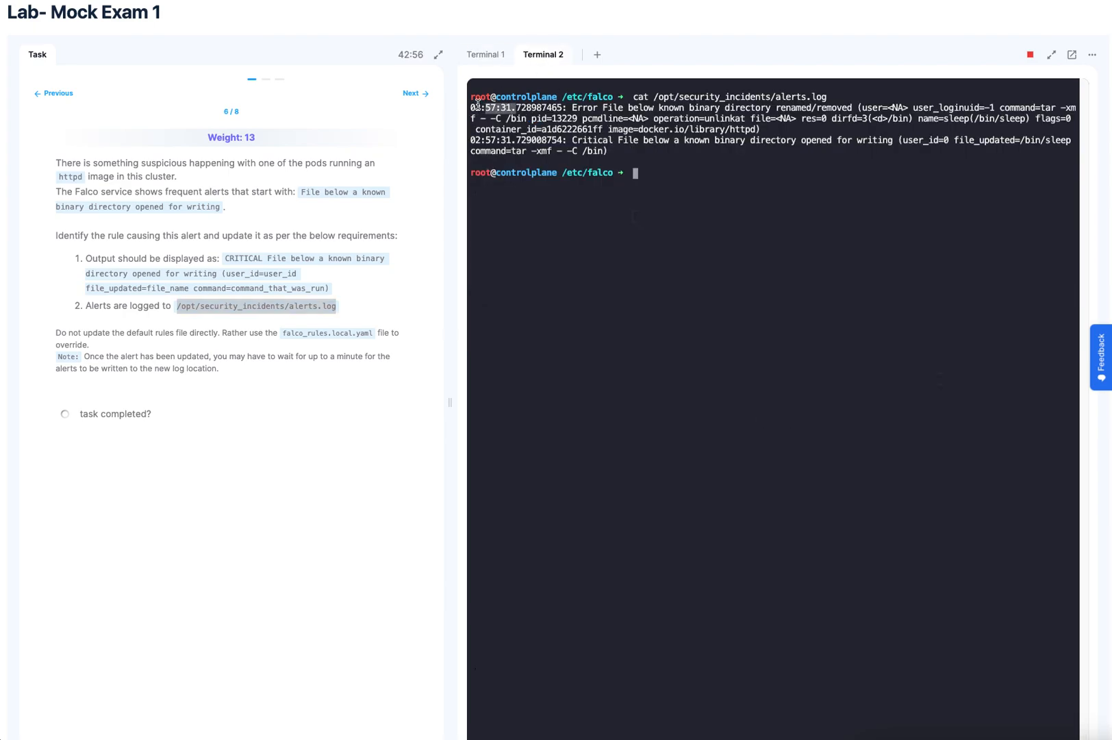